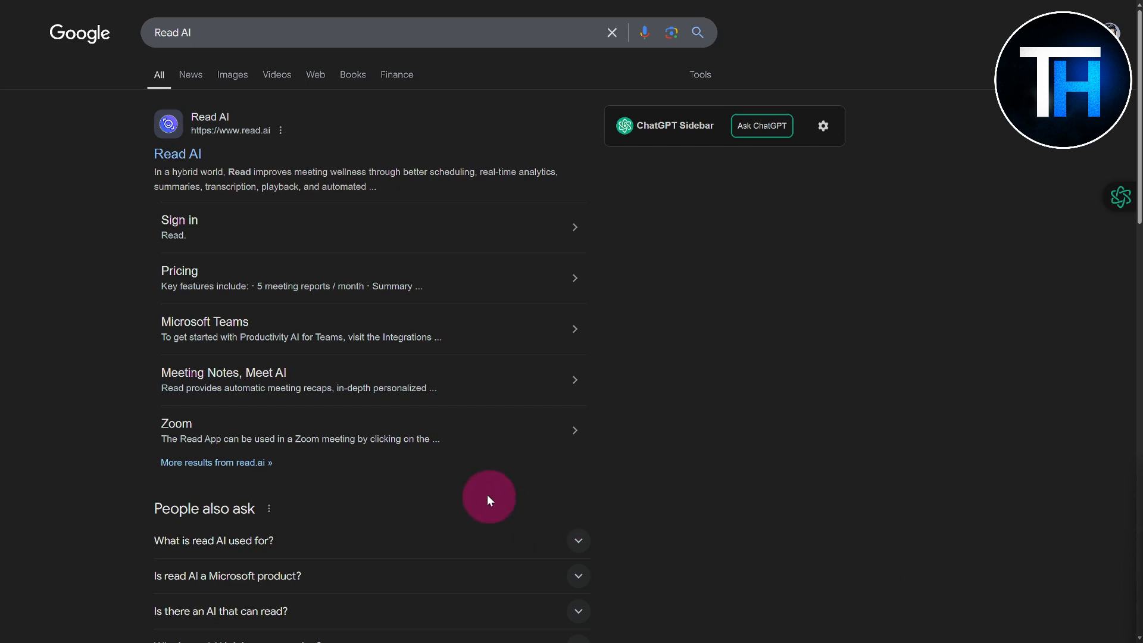
mouse_move(413, 385)
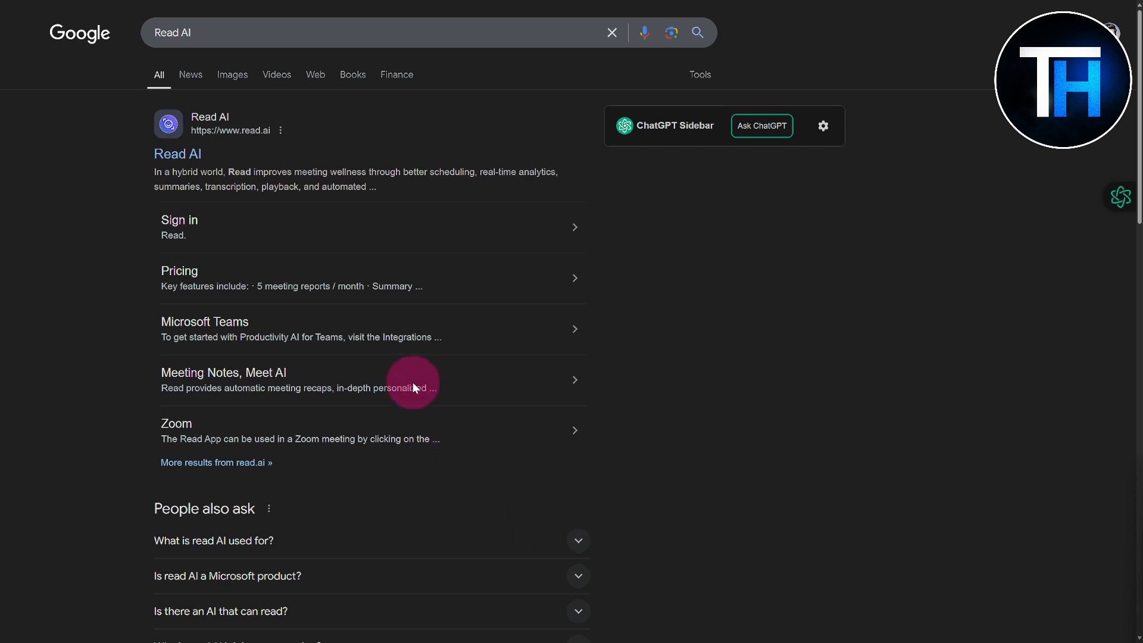
mouse_move(178, 153)
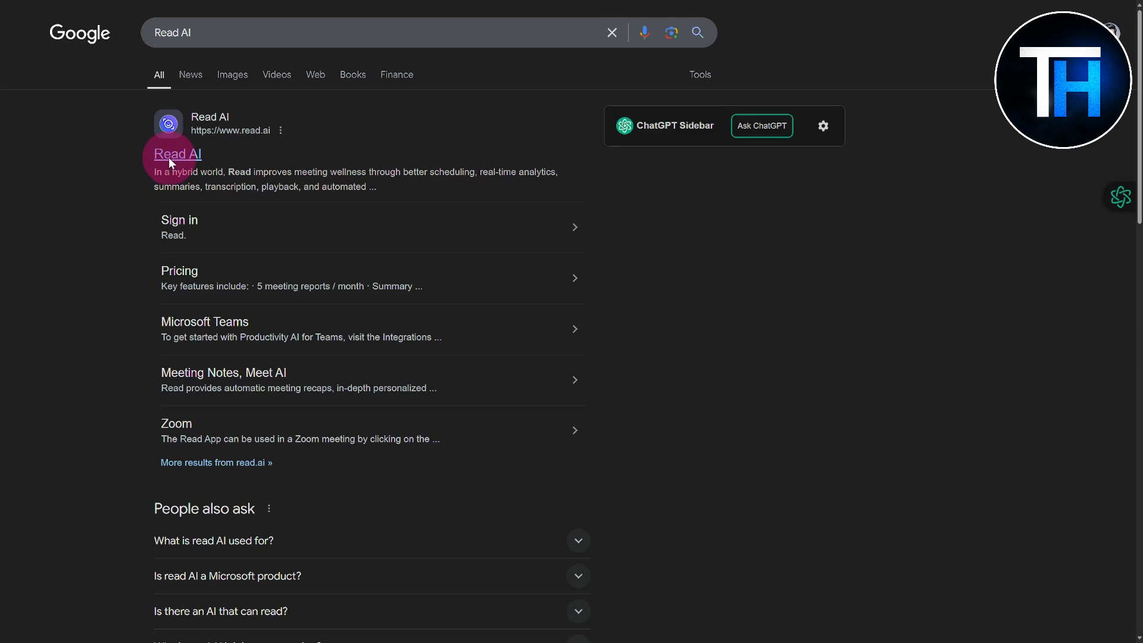
Open the official read.ai website from the Google results for Read AI.
left_click(176, 154)
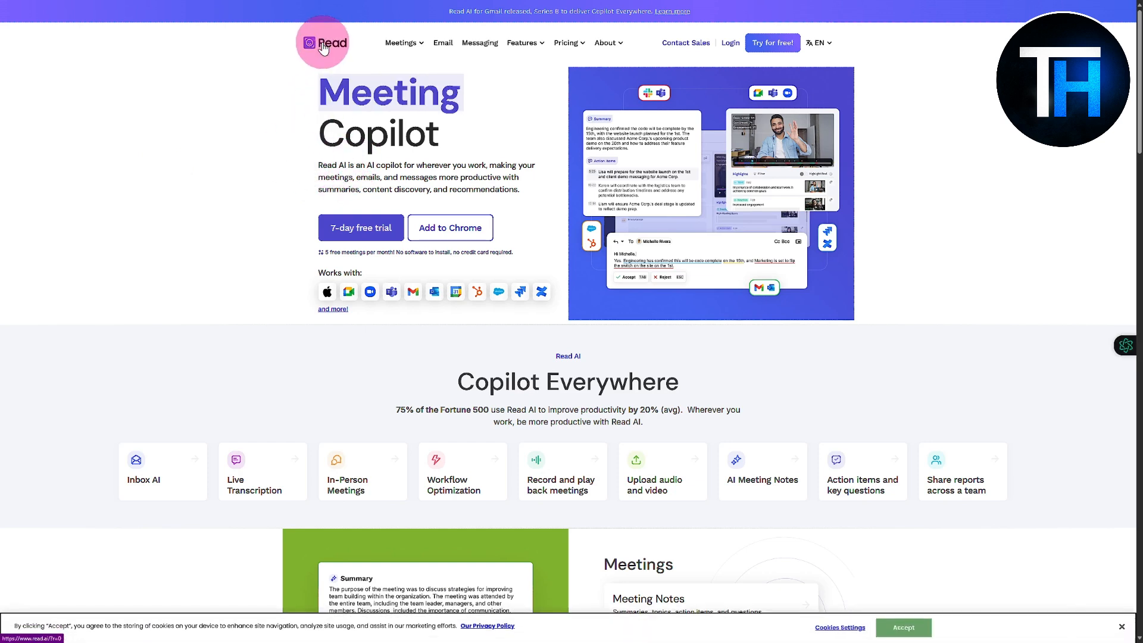
Dismiss the cookie consent banner at the bottom of the read.ai homepage.
scroll("down", 3)
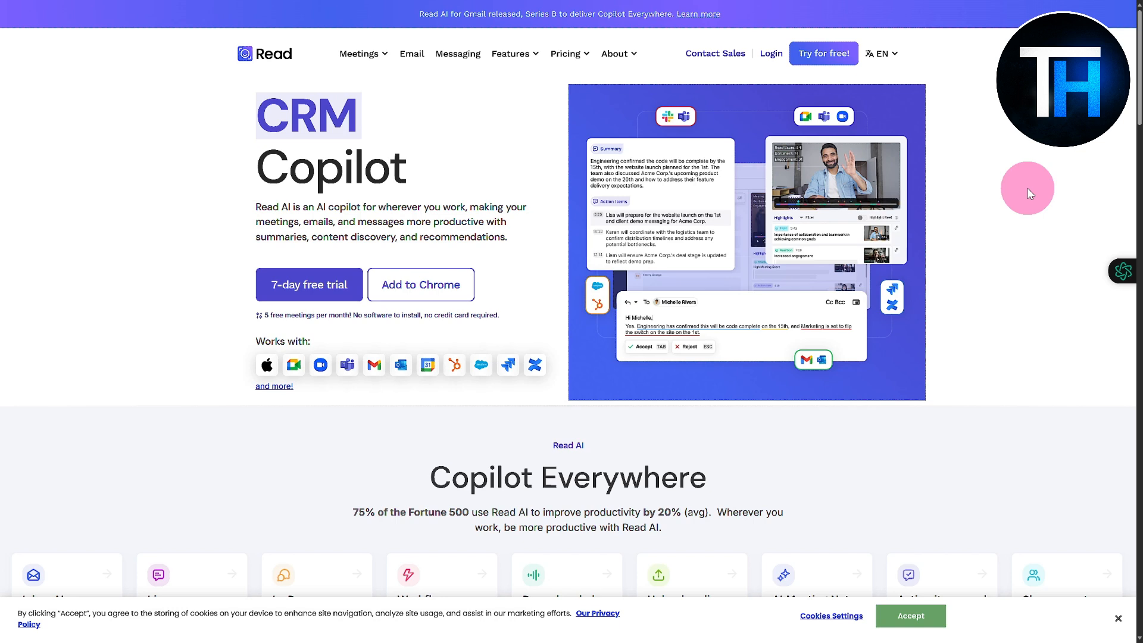
mouse_move(1081, 566)
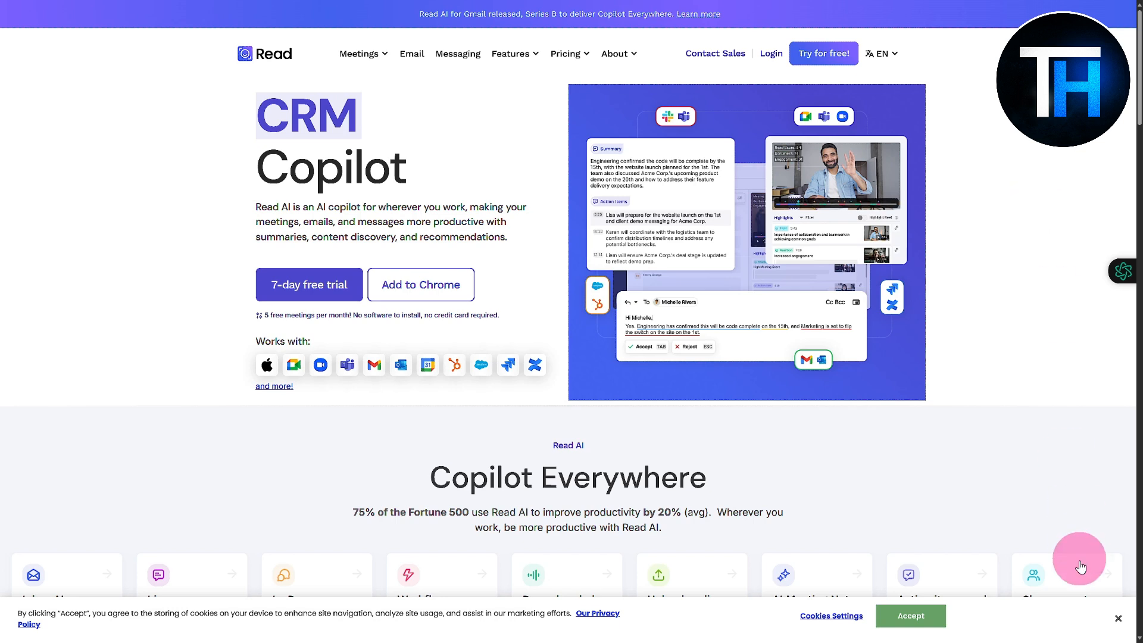
left_click(910, 616)
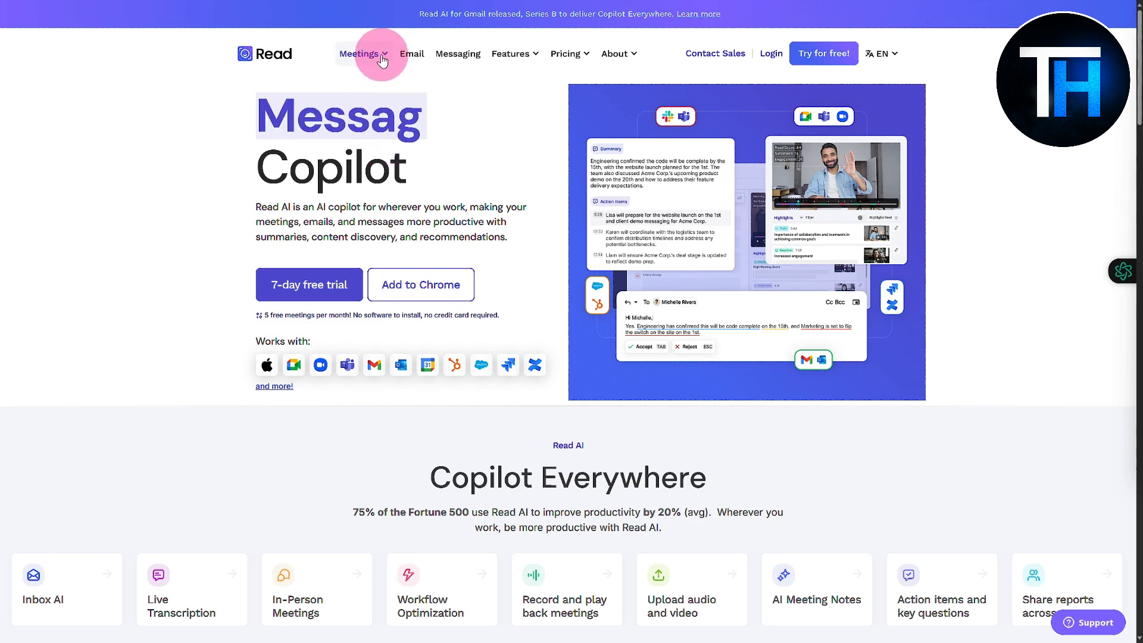
Browse the Meetings menu in the top navigation, then bring up the Features menu.
left_click(362, 54)
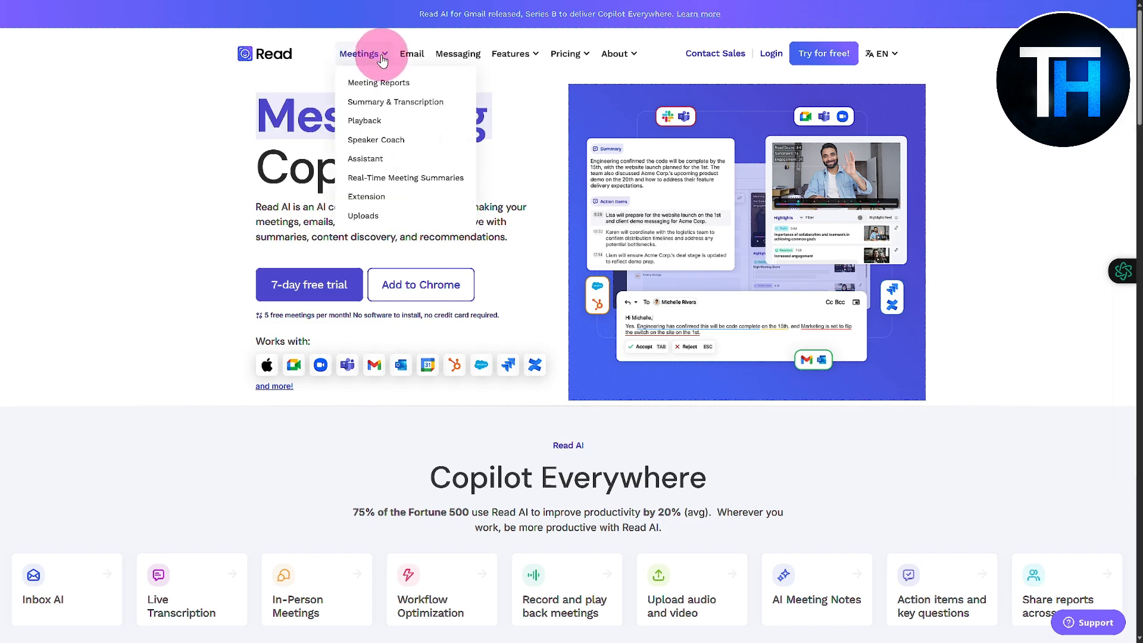
mouse_move(396, 101)
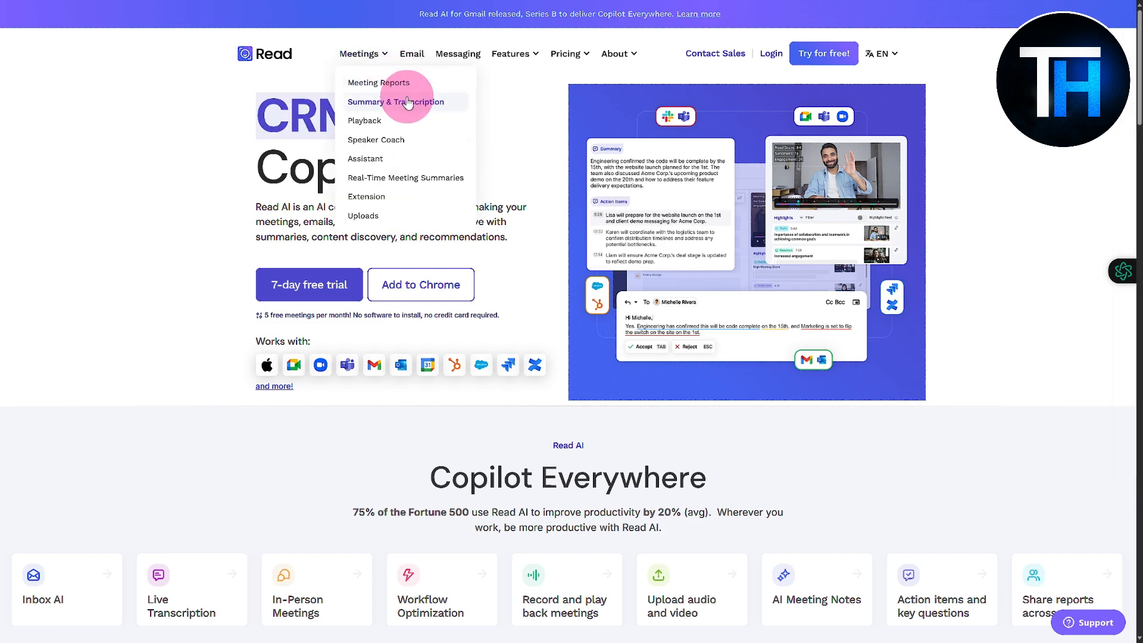
mouse_move(377, 120)
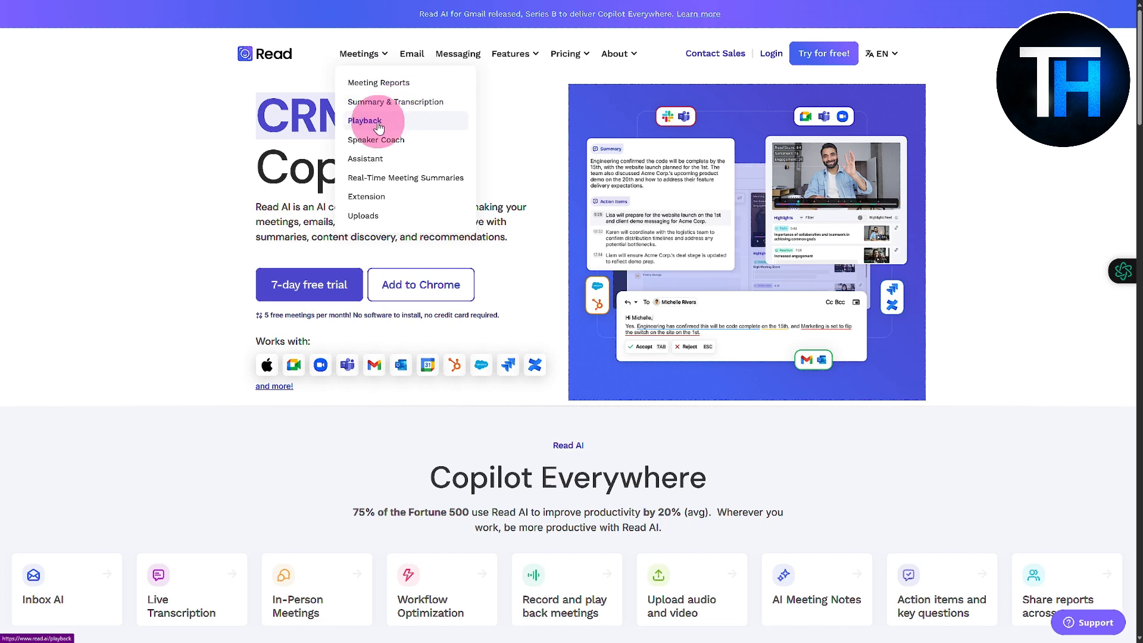
mouse_move(376, 139)
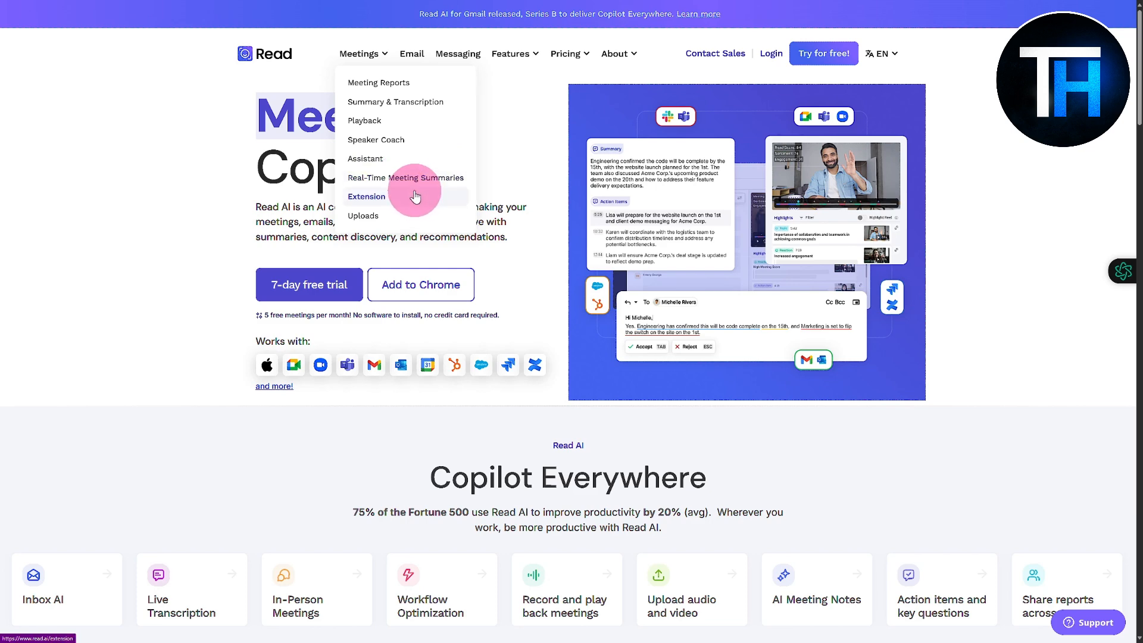
mouse_move(415, 197)
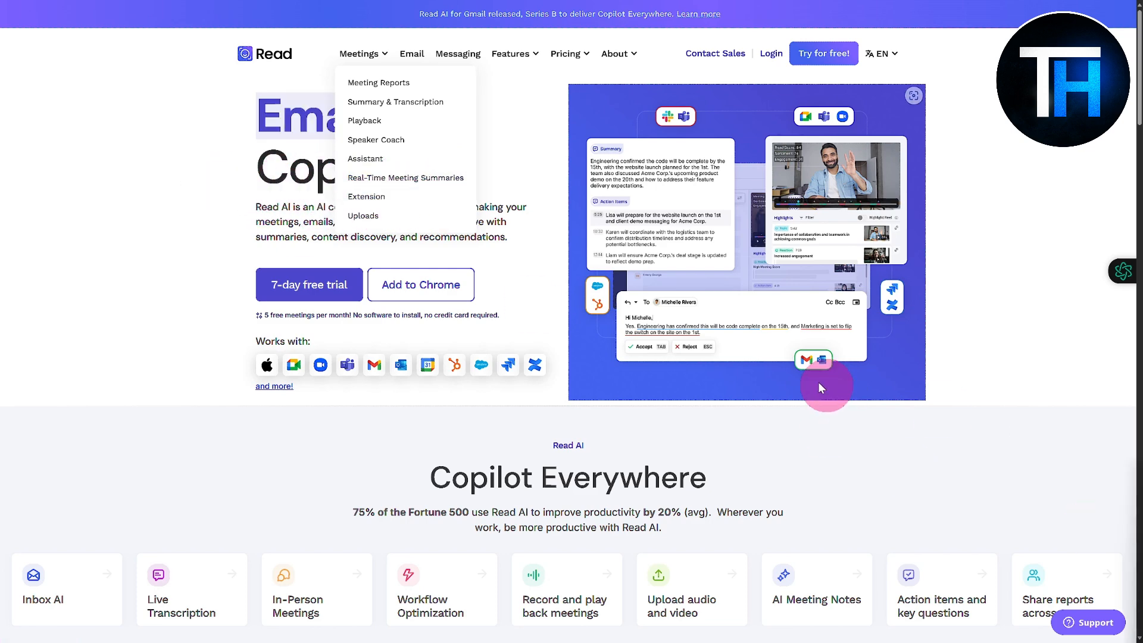
mouse_move(378, 82)
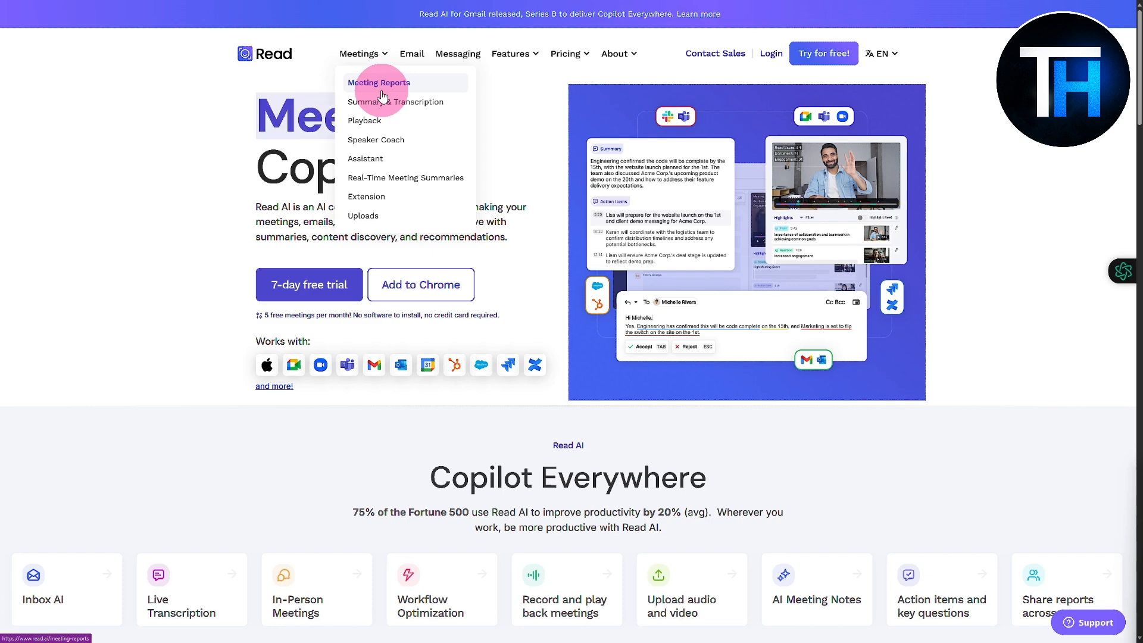
mouse_move(404, 122)
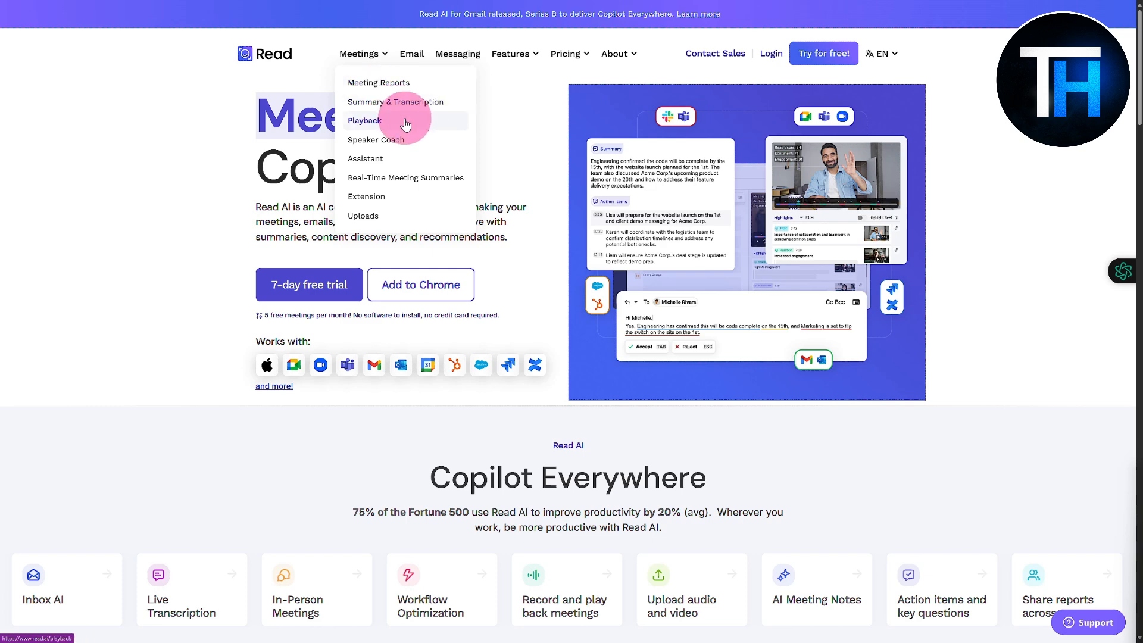
mouse_move(401, 143)
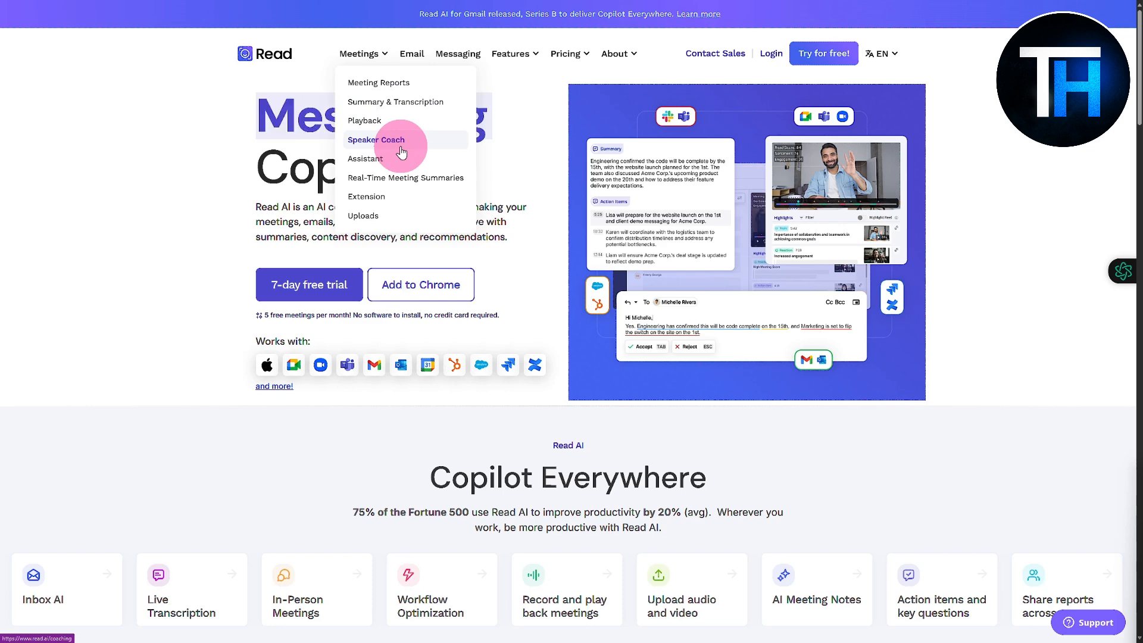
mouse_move(406, 177)
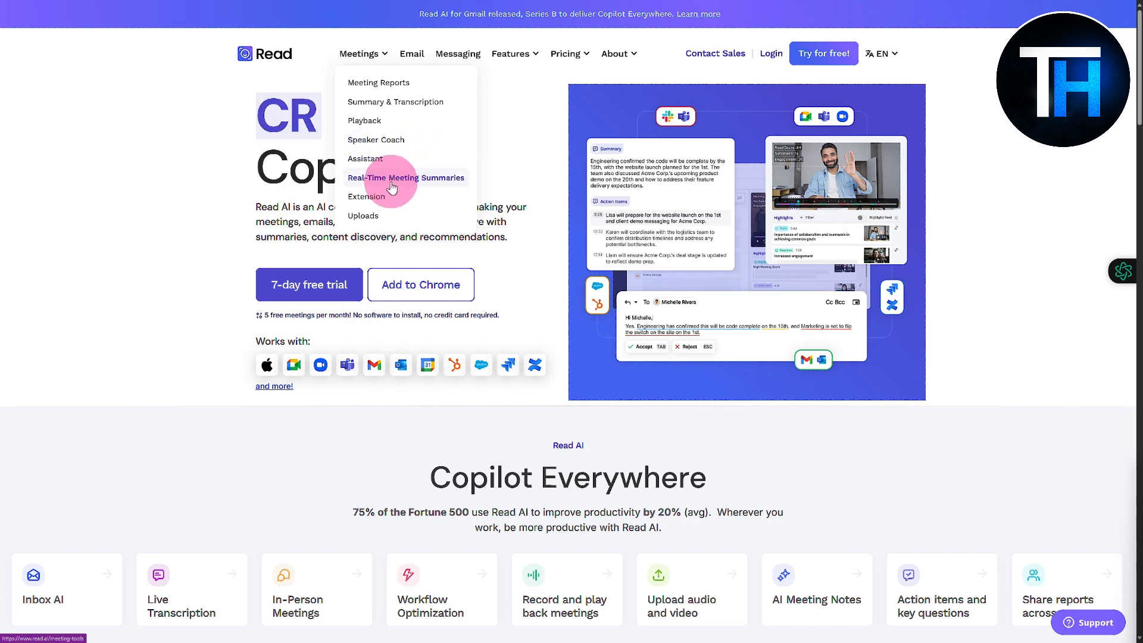
mouse_move(391, 195)
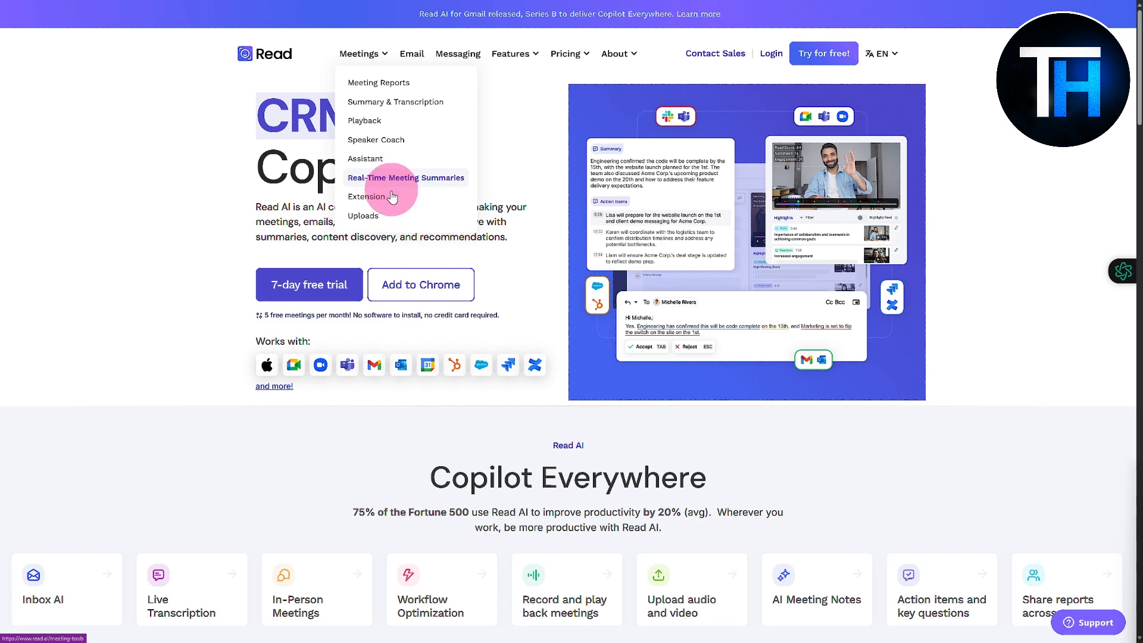
mouse_move(198, 190)
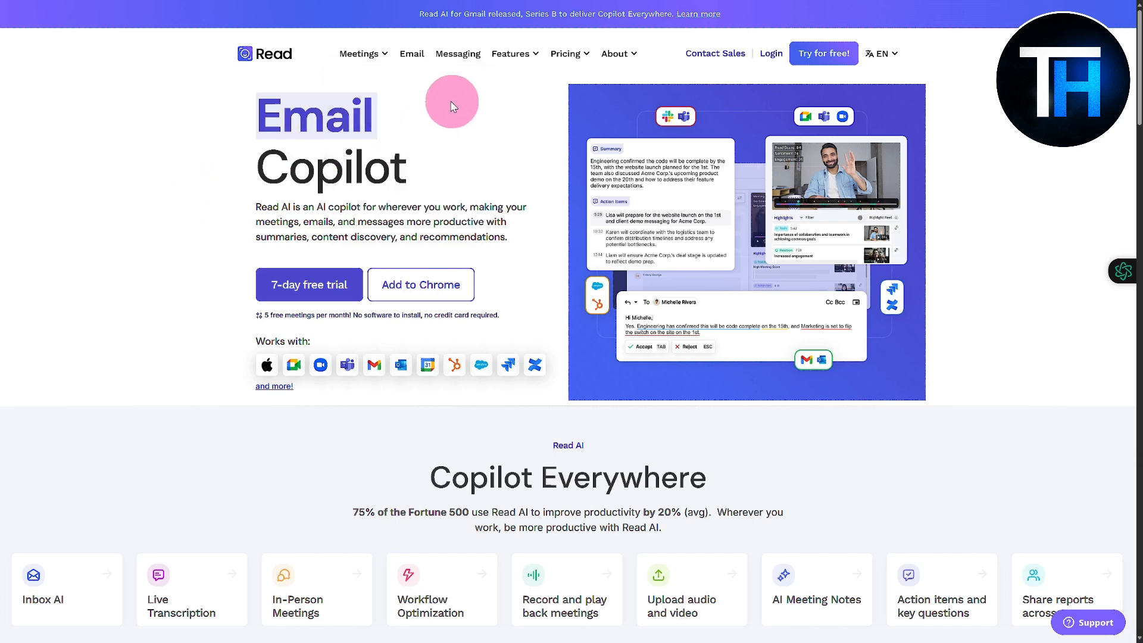
left_click(510, 54)
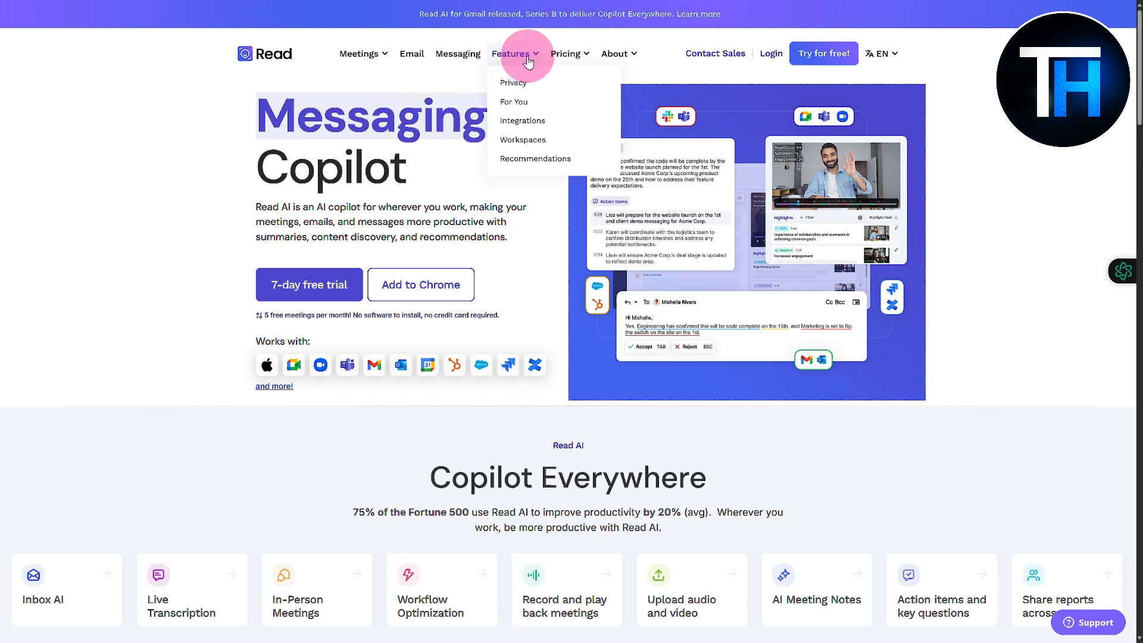
mouse_move(518, 82)
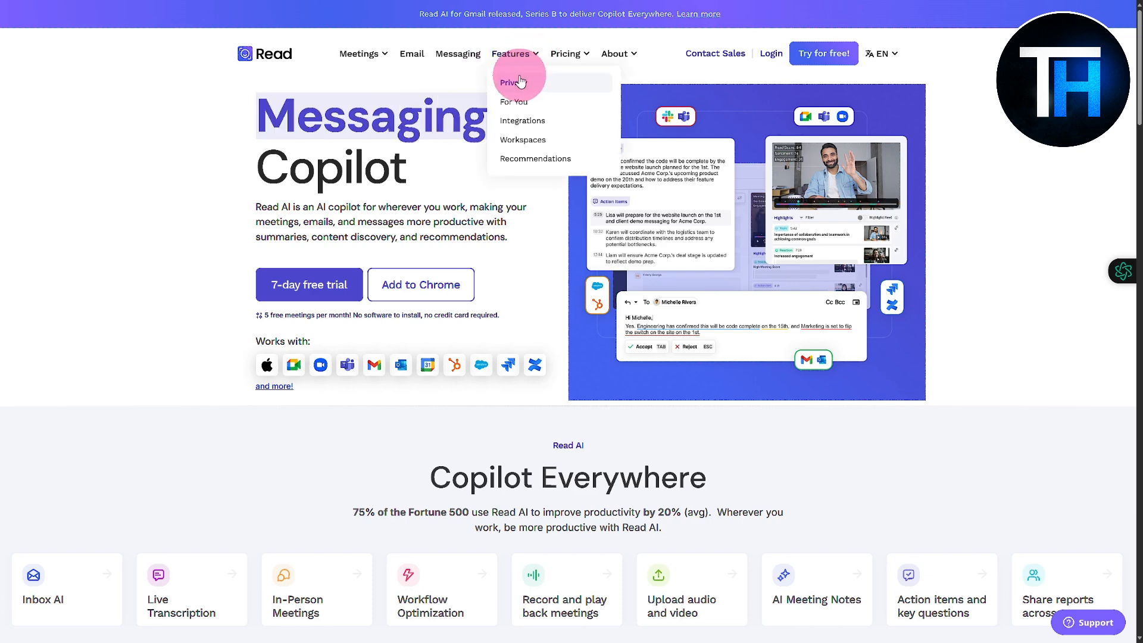
mouse_move(523, 120)
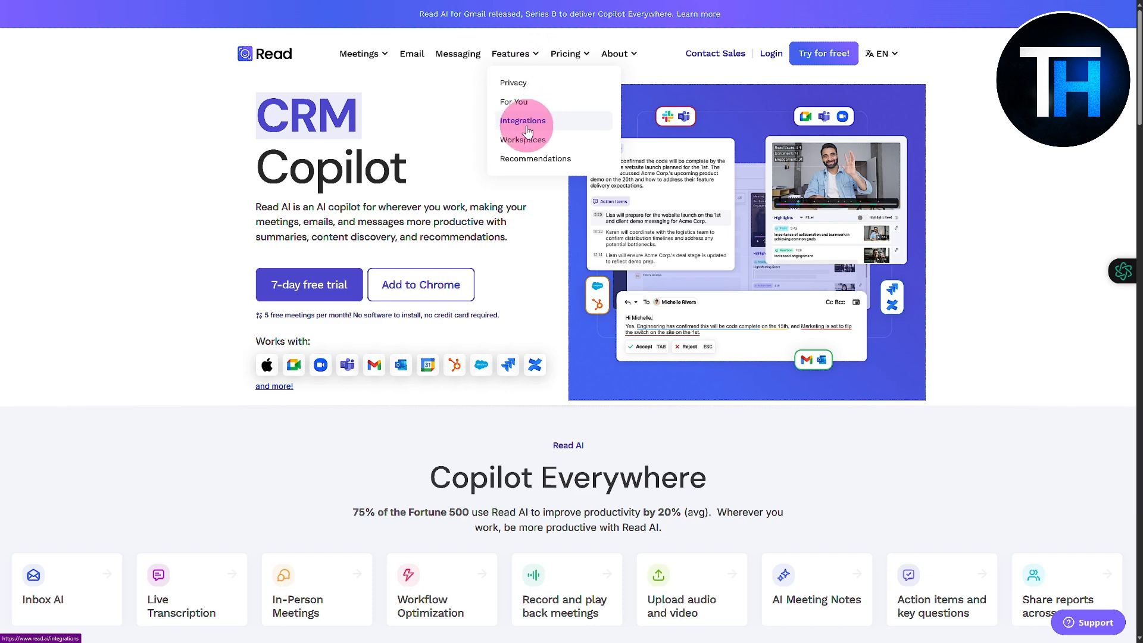
mouse_move(526, 139)
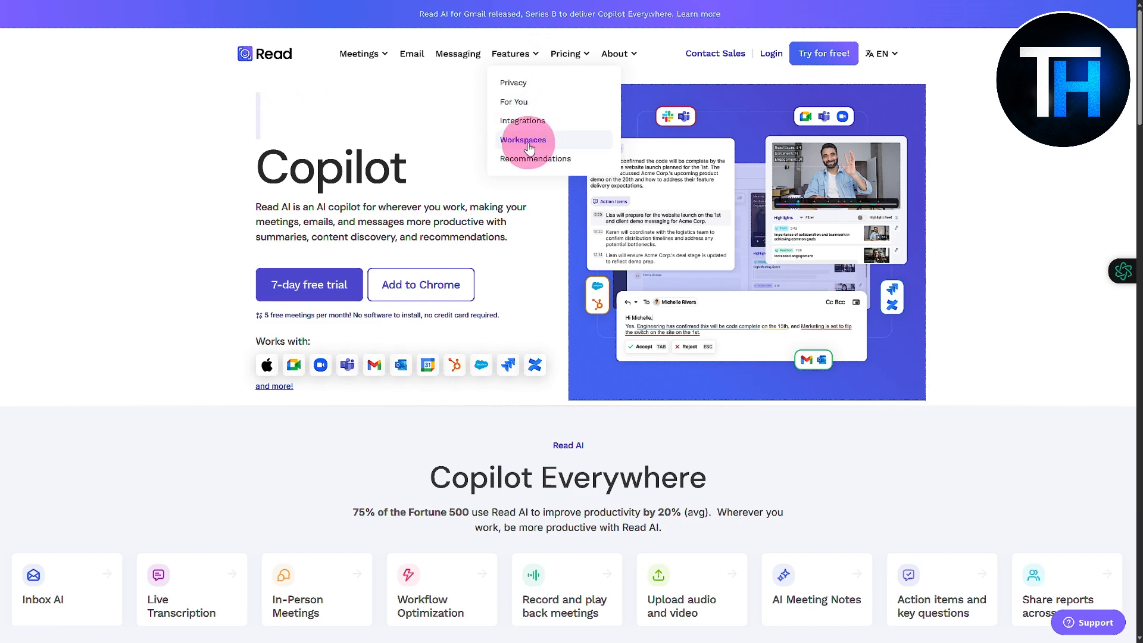
Scroll the Workspaces feature page past Meeting Policy, Branding and Permissions to 'Get started in 5 minutes'.
left_click(524, 139)
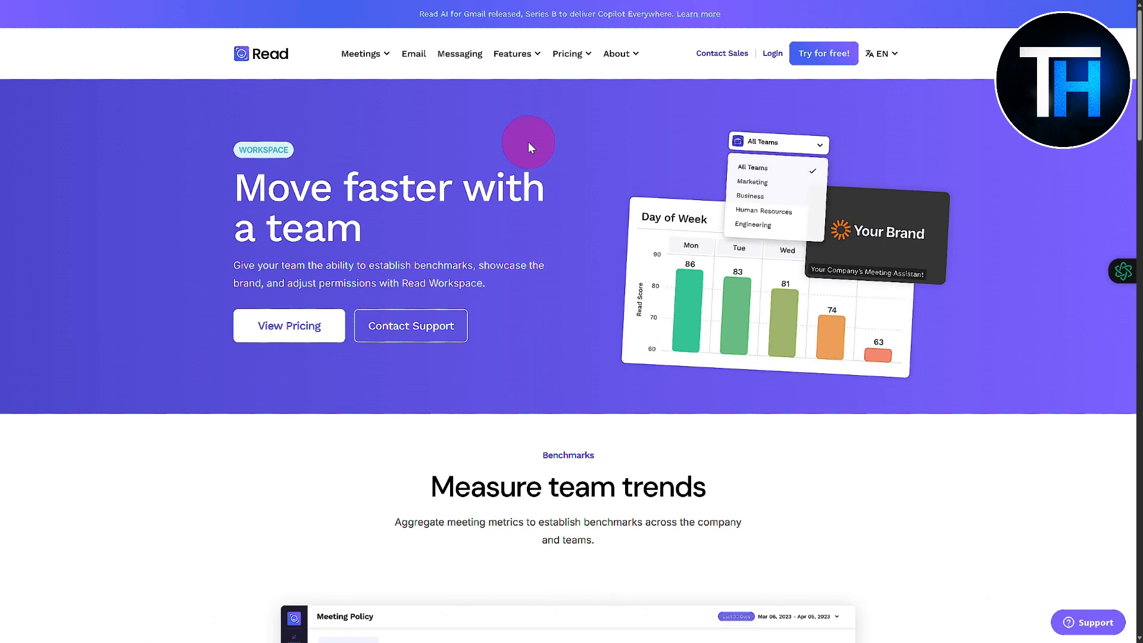
scroll("down", 3)
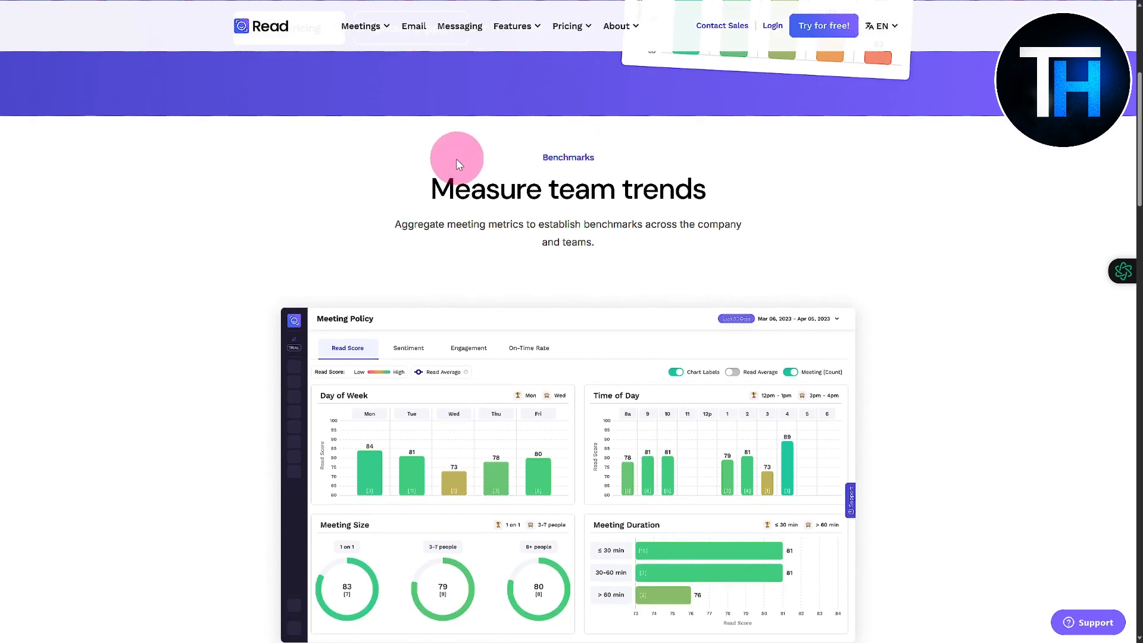
scroll("down", 3)
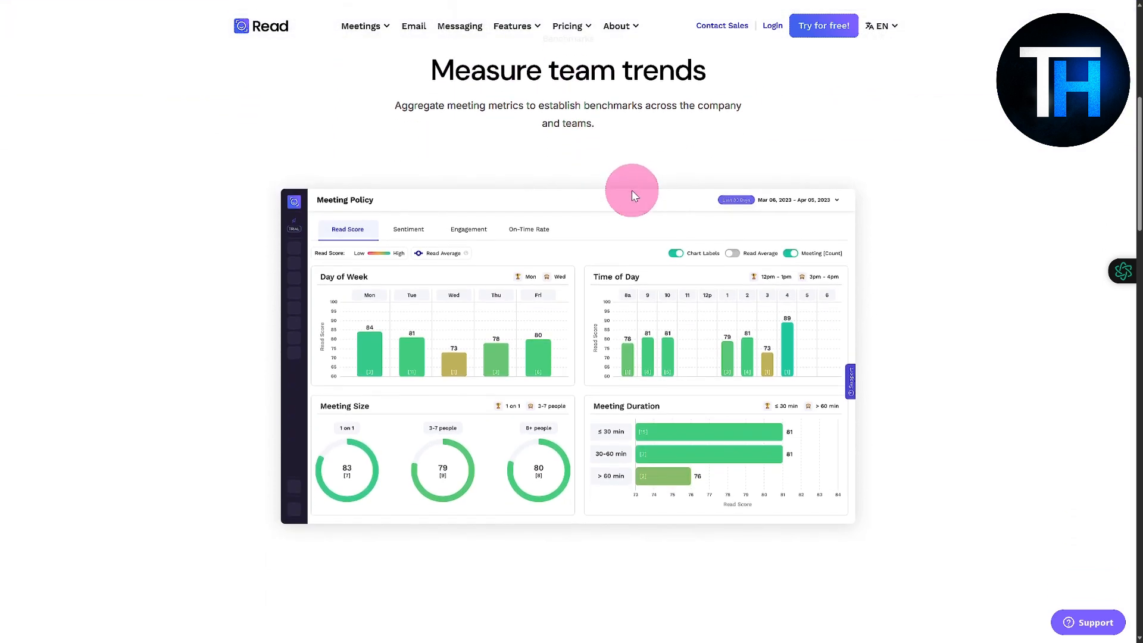
mouse_move(430, 322)
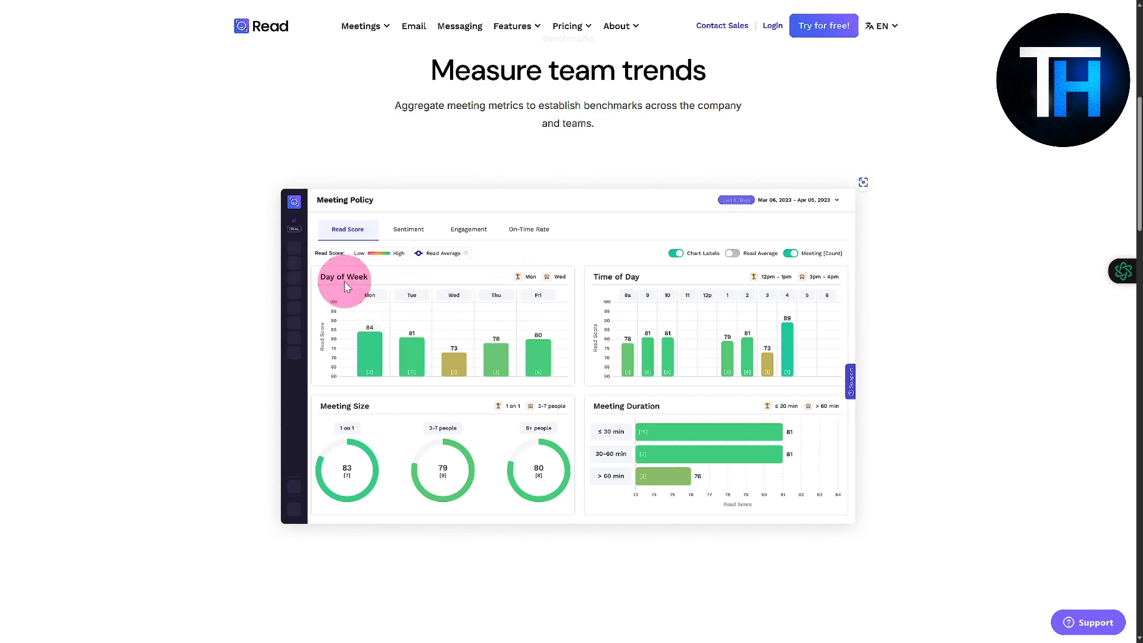
mouse_move(411, 373)
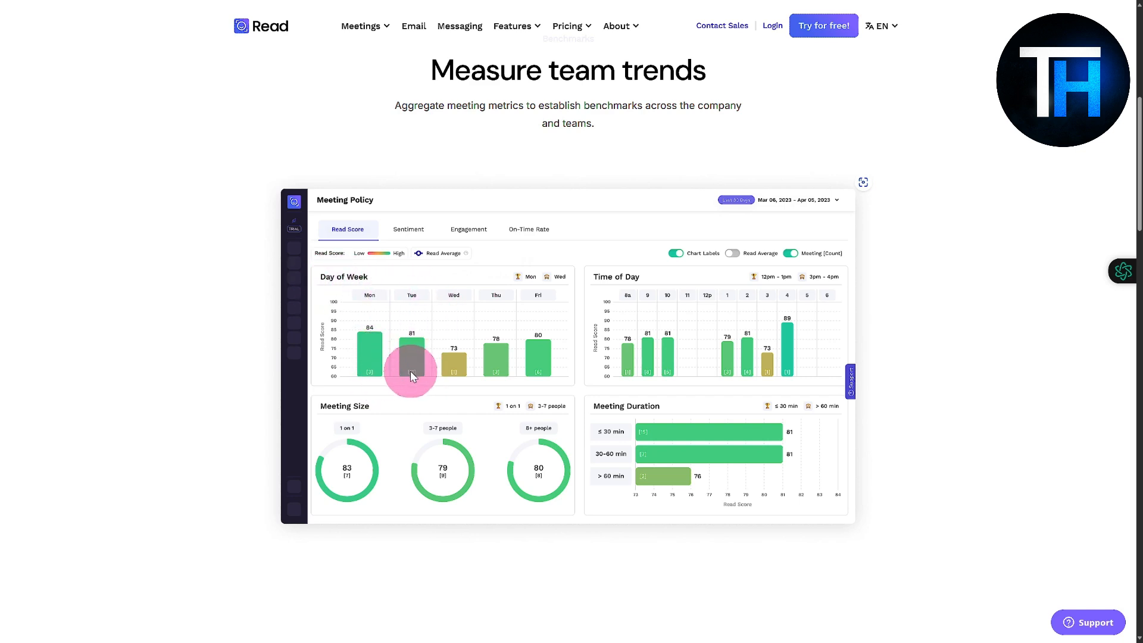
mouse_move(364, 350)
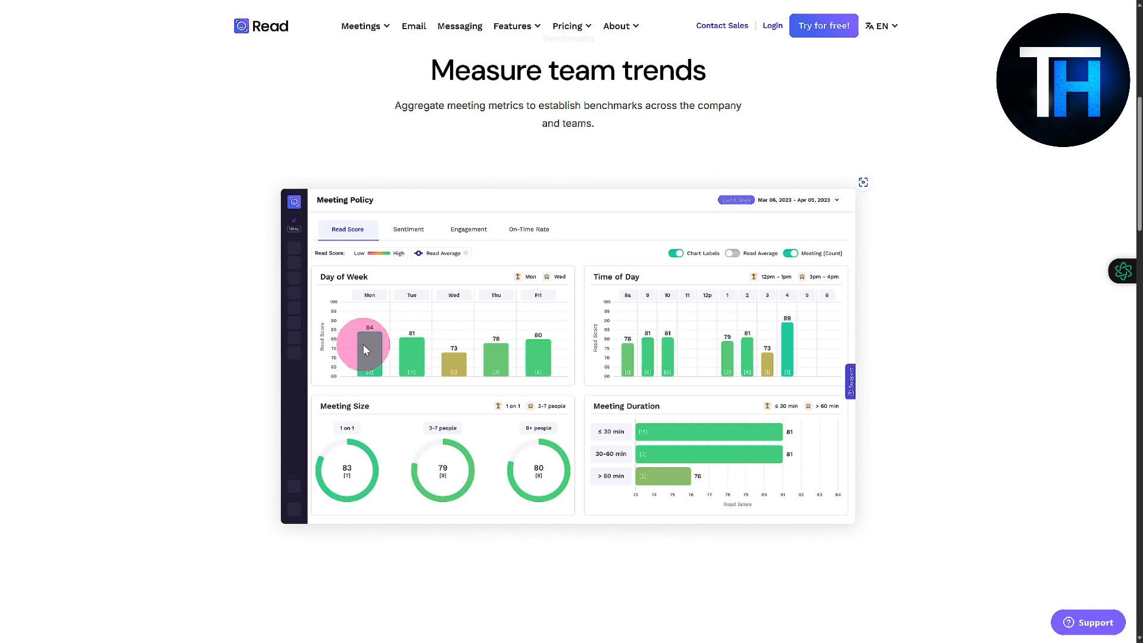
mouse_move(511, 323)
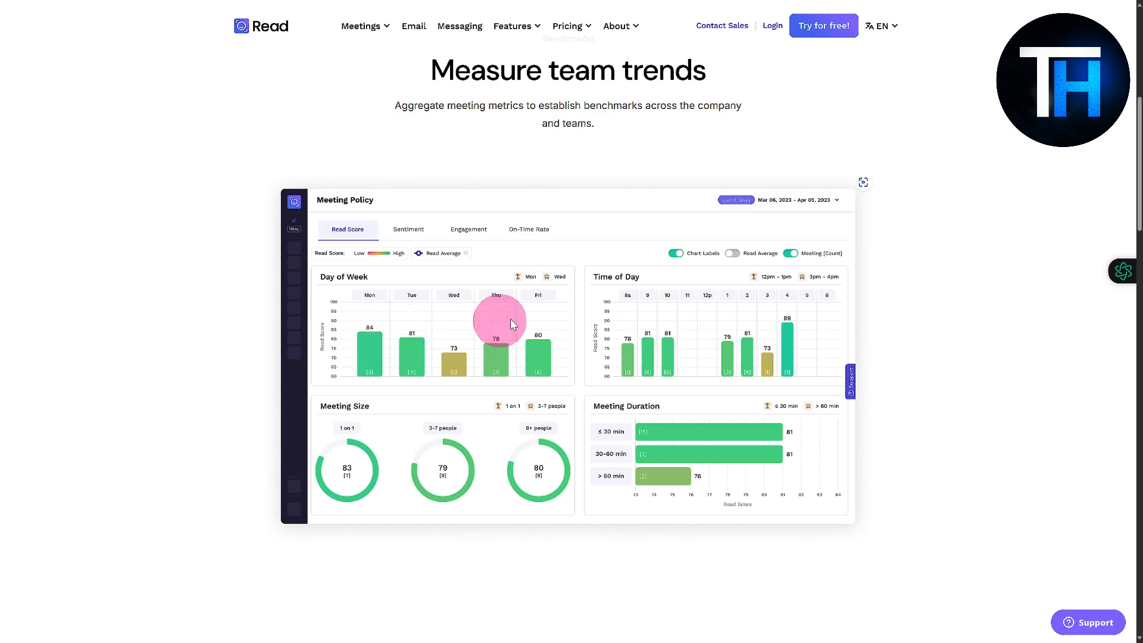
mouse_move(521, 295)
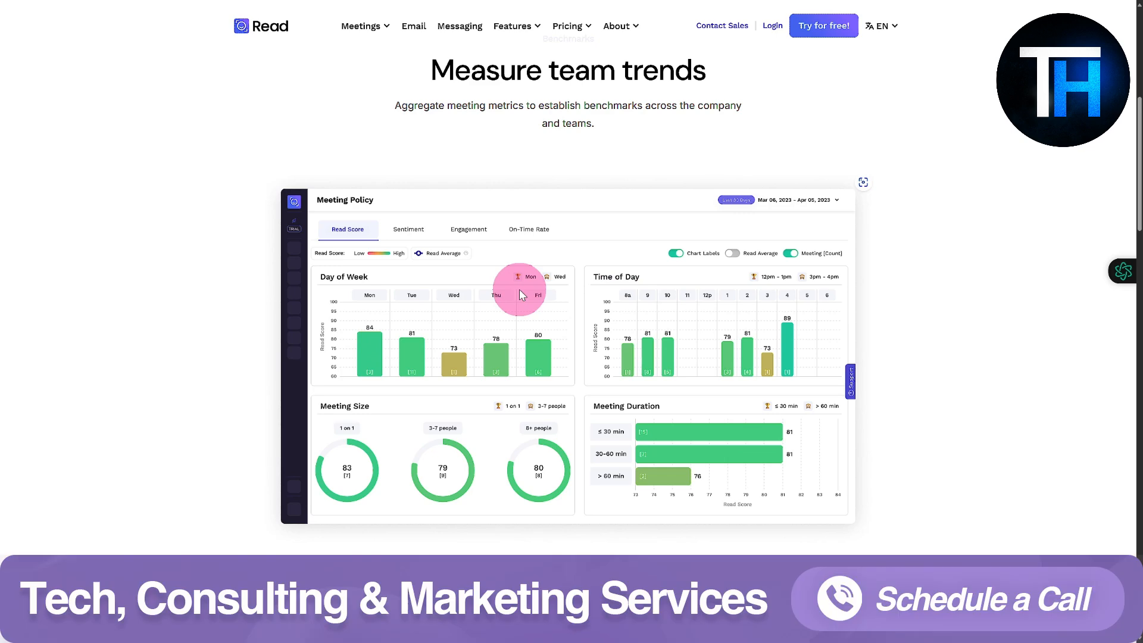
mouse_move(296, 250)
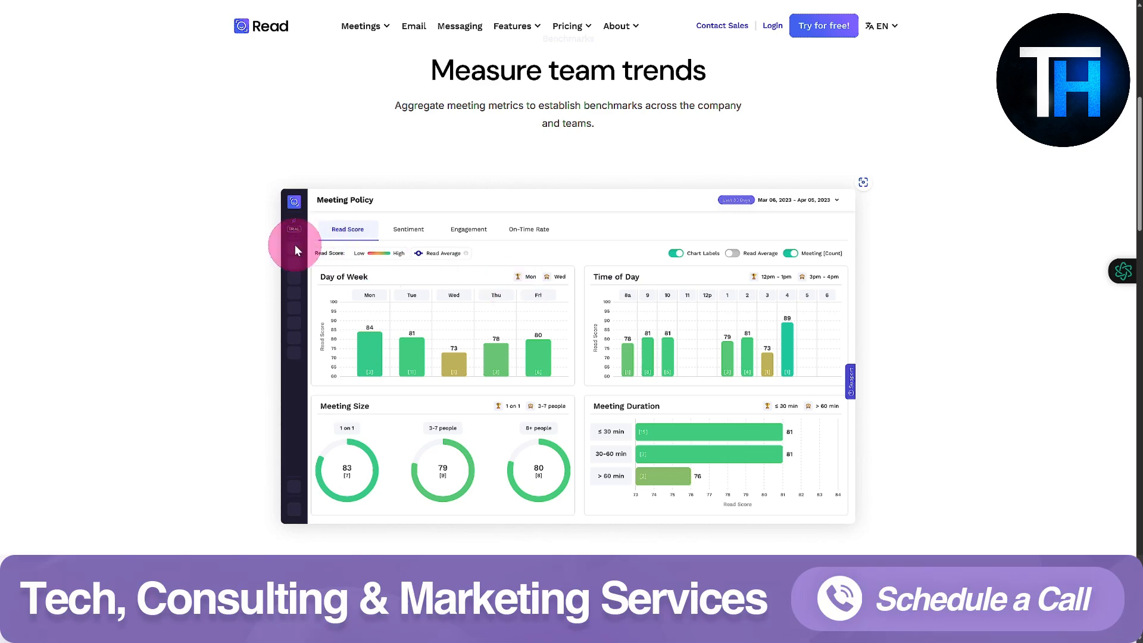
scroll("down", 3)
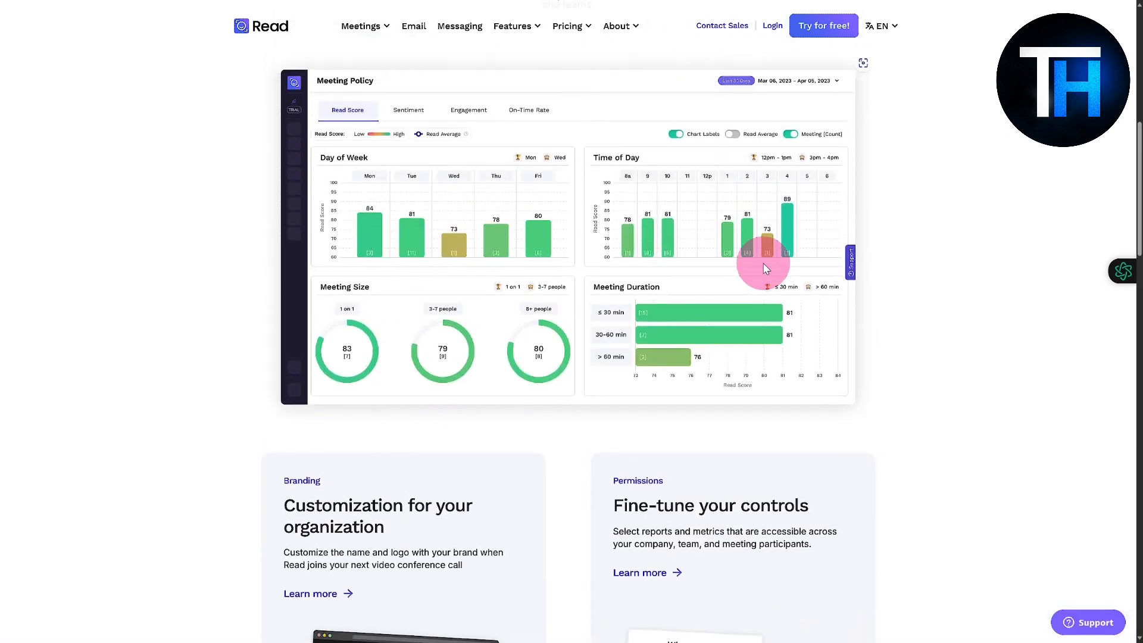
mouse_move(561, 329)
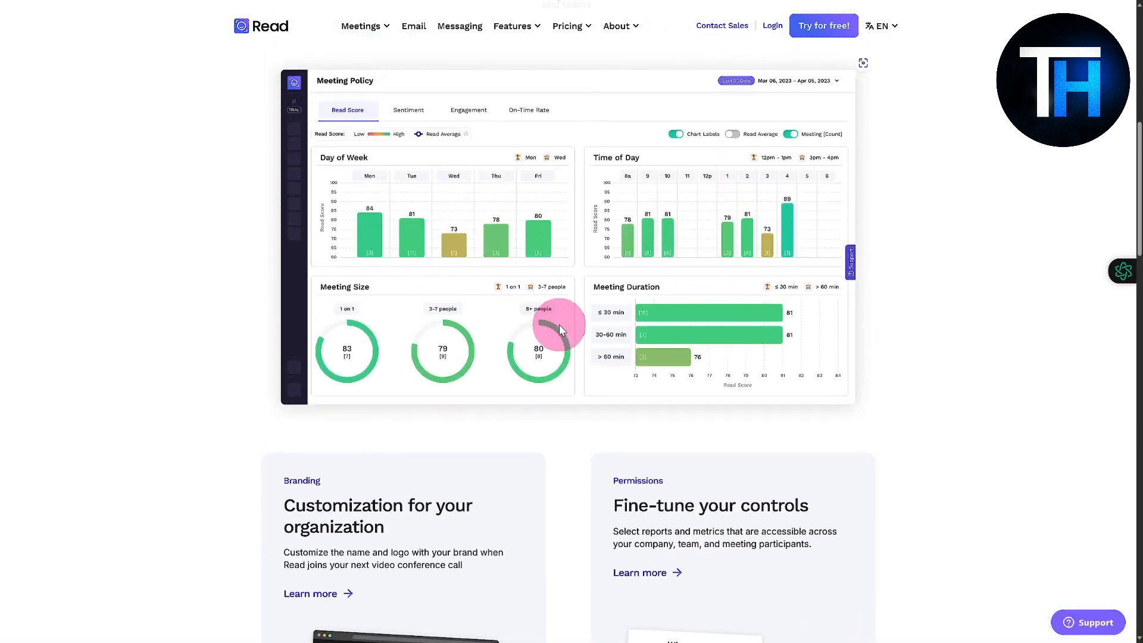
scroll("down", 3)
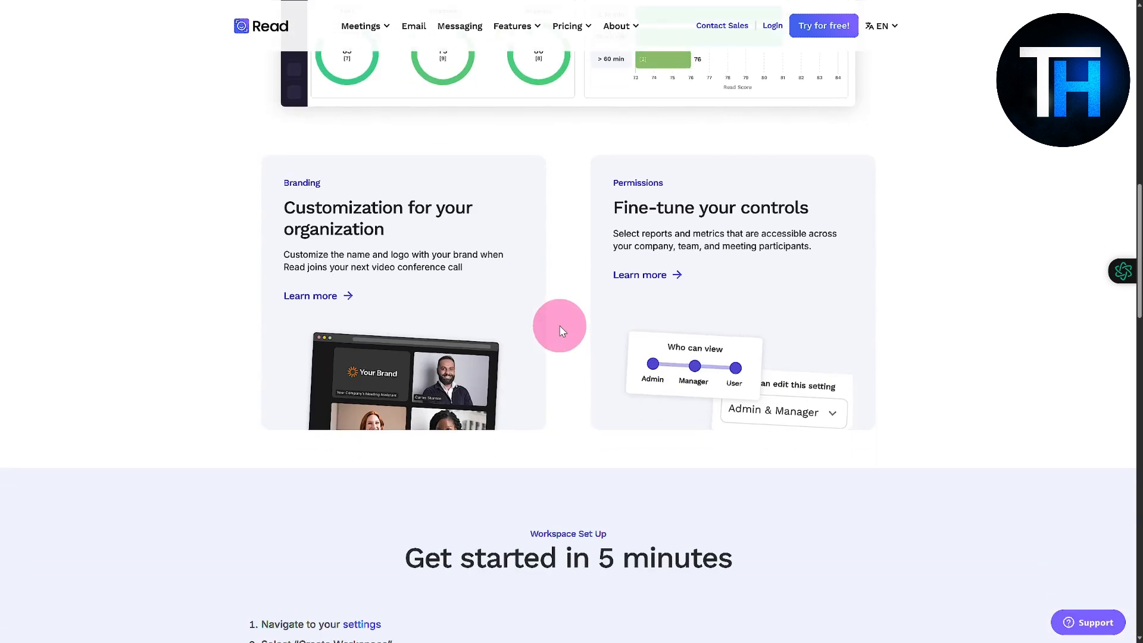
mouse_move(353, 229)
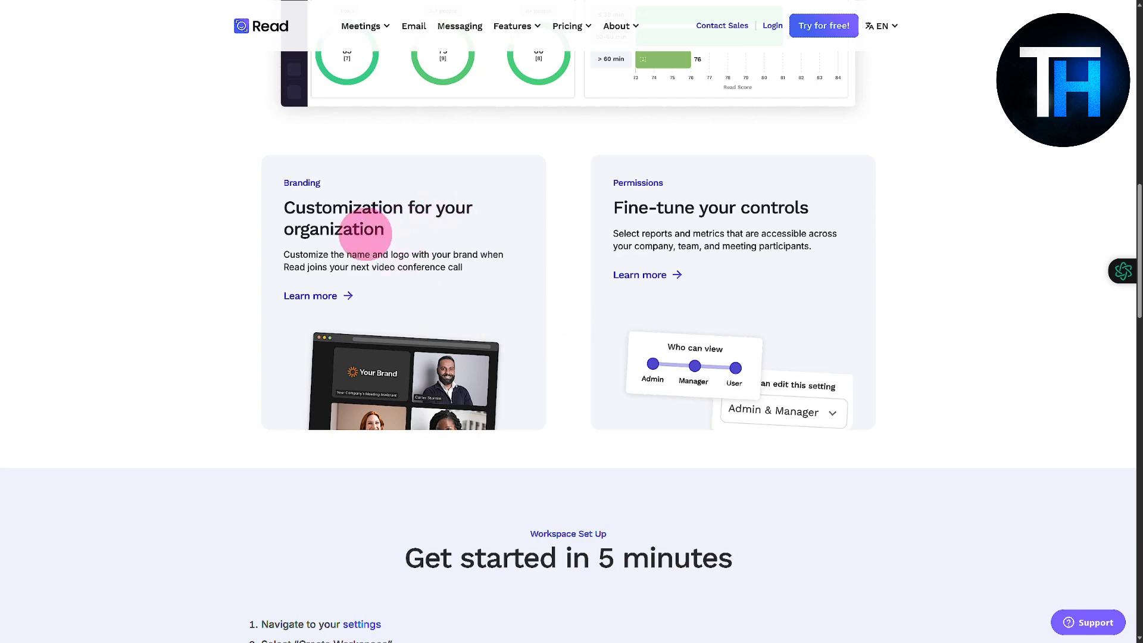
scroll("down", 3)
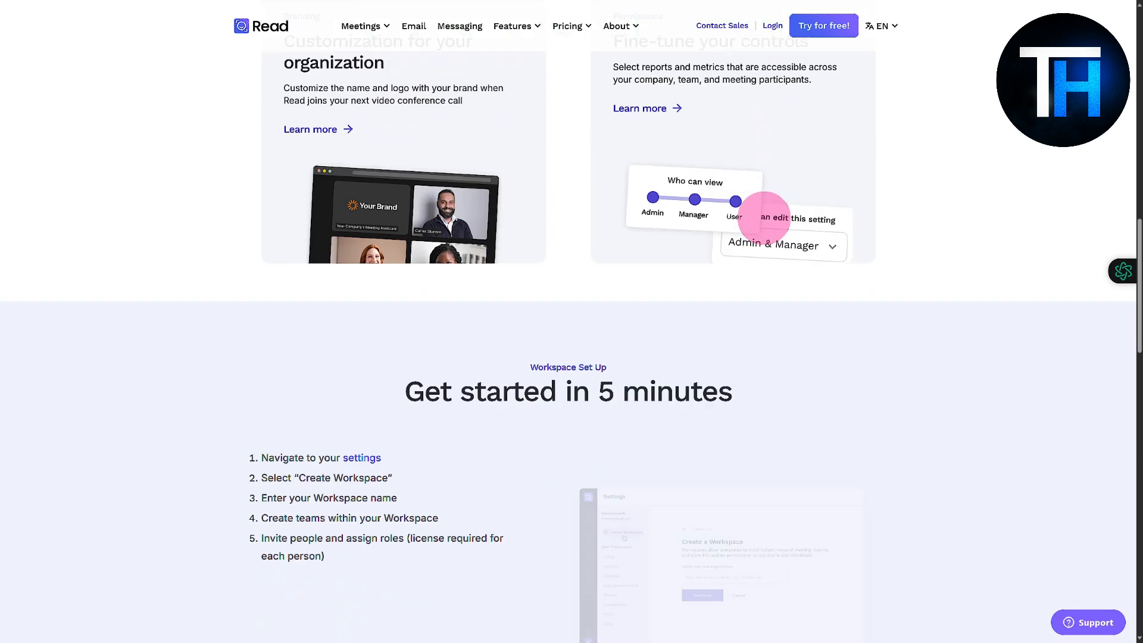
scroll("down", 3)
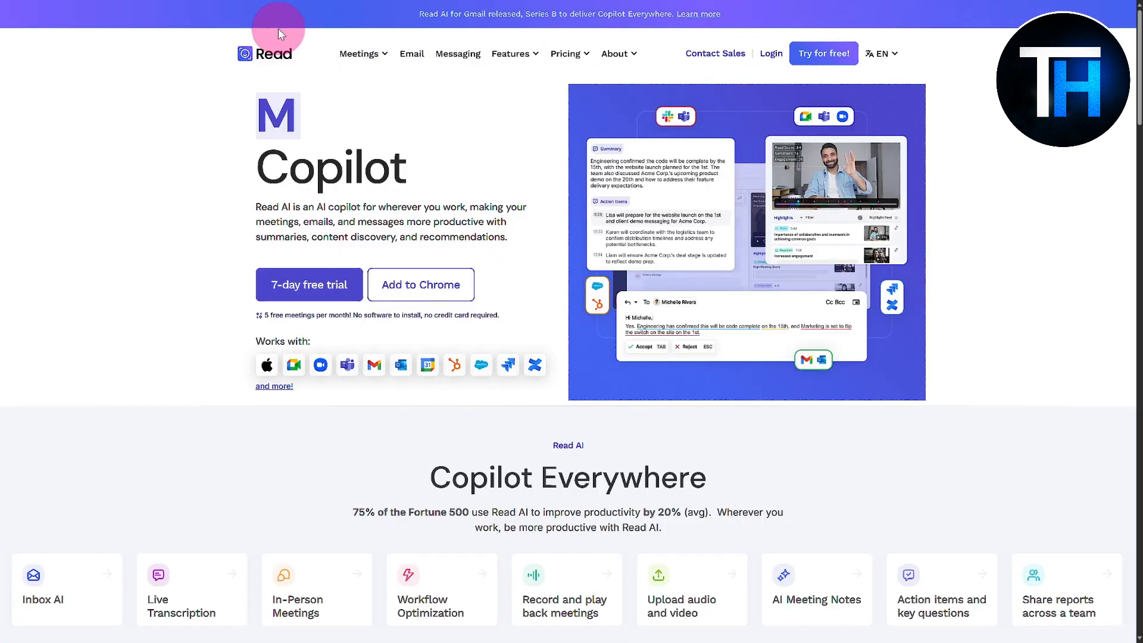
Scroll the homepage past Copilot Everywhere, Meetings, Productivity and Workflow to the integrations overview.
scroll("down", 3)
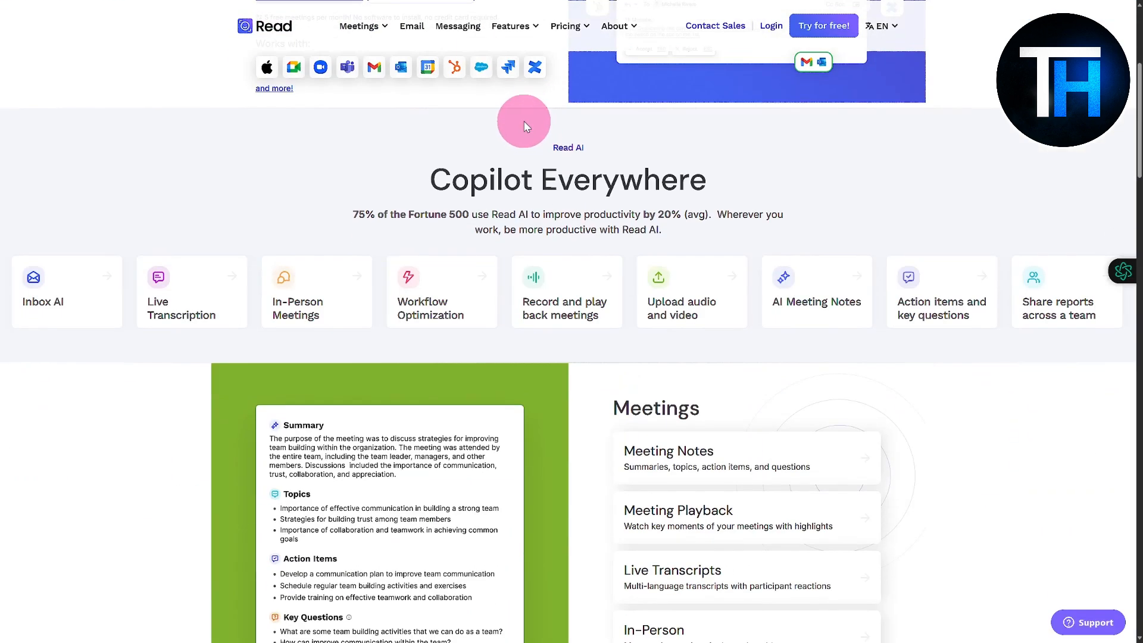
mouse_move(217, 306)
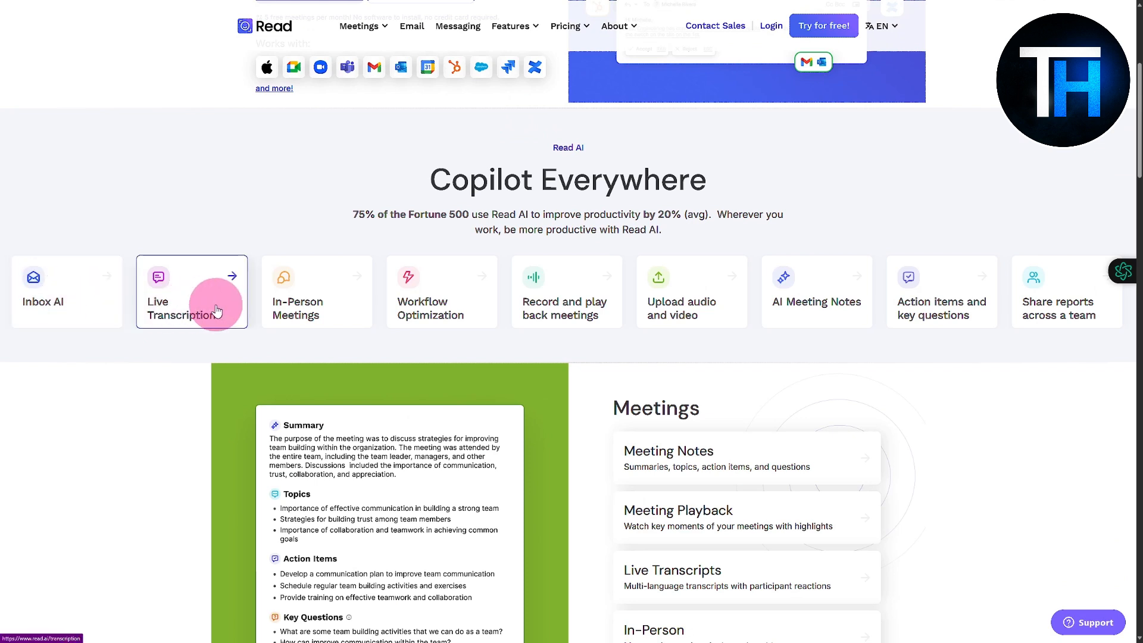
mouse_move(211, 313)
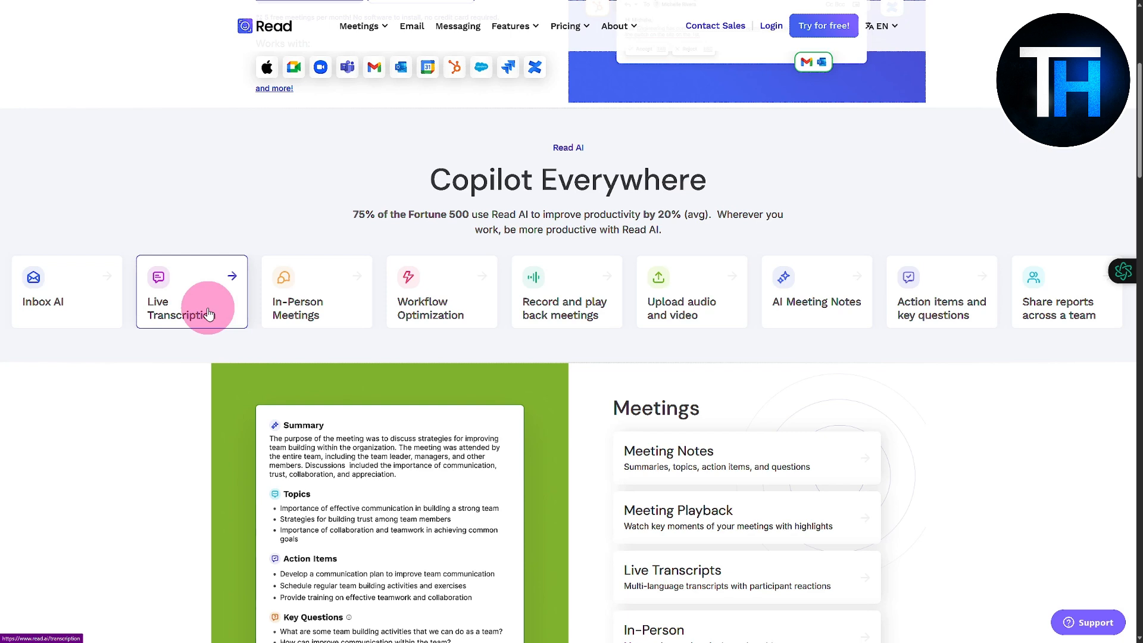
mouse_move(400, 295)
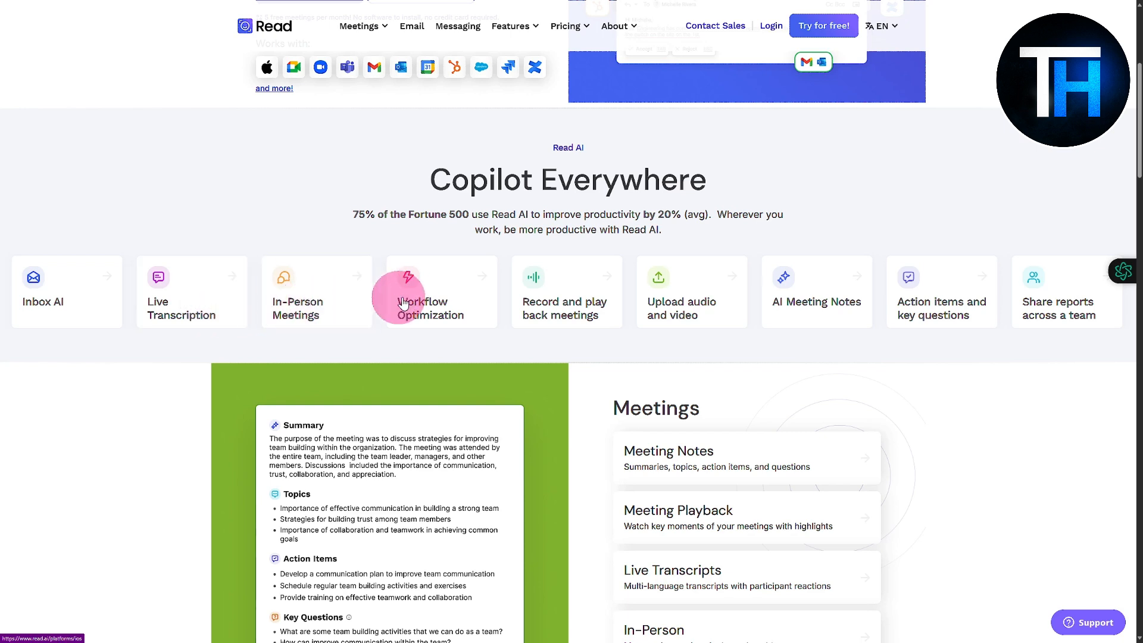
mouse_move(567, 291)
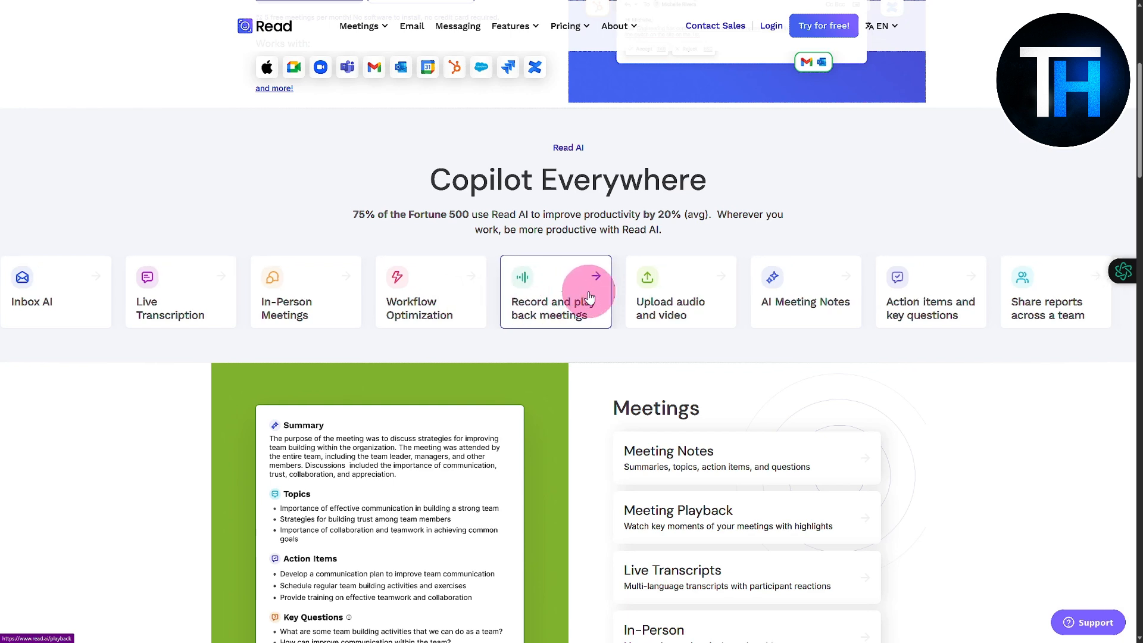
mouse_move(837, 304)
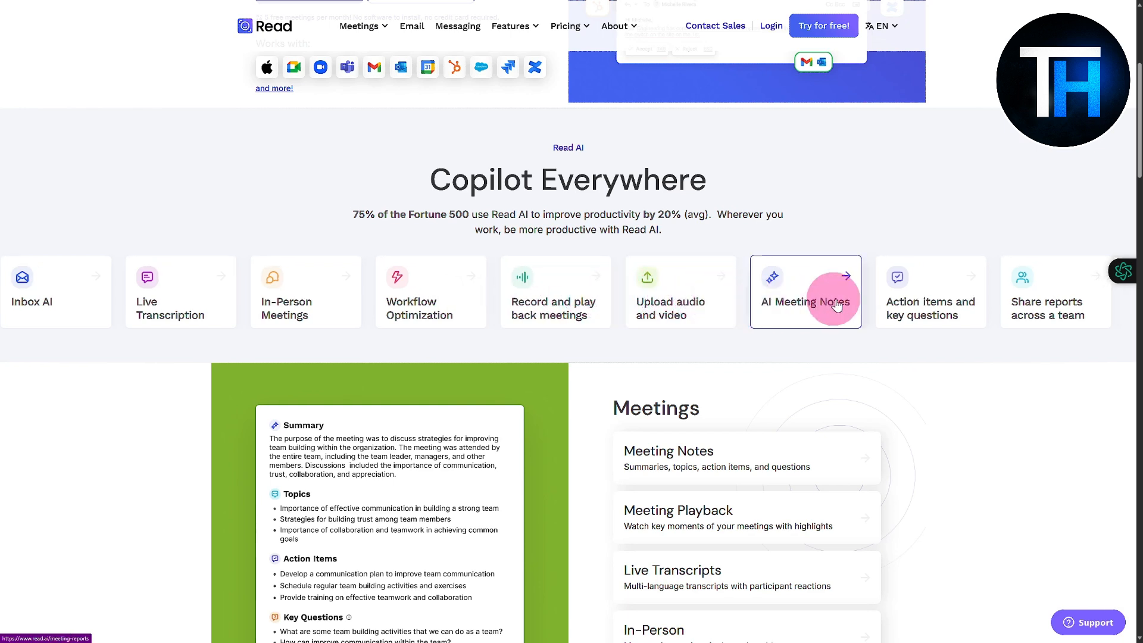
mouse_move(920, 290)
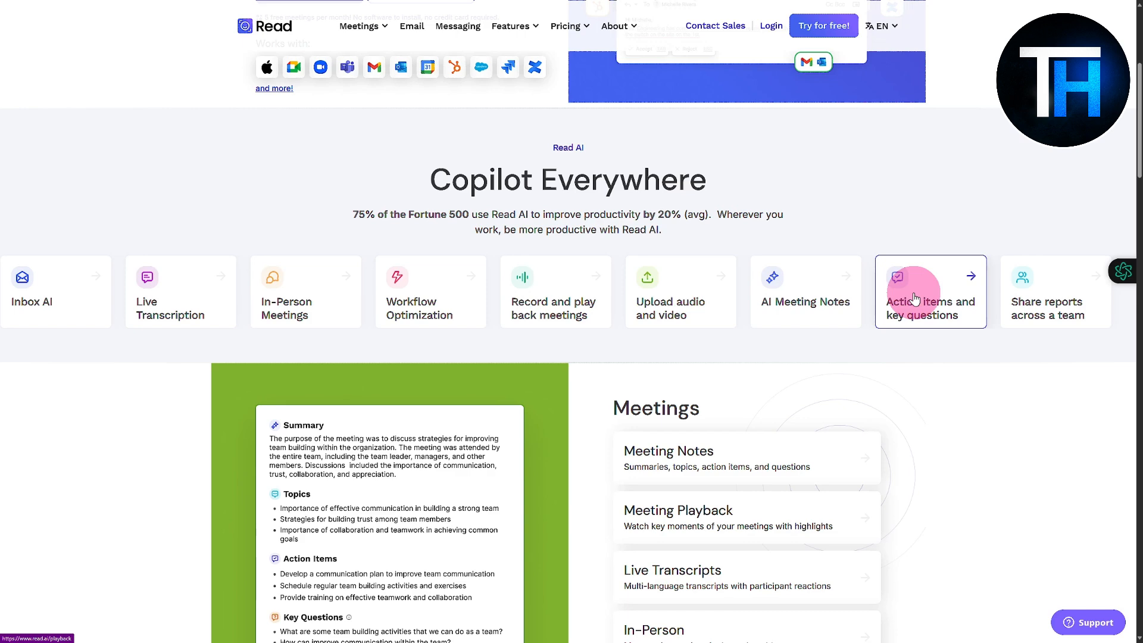
scroll("down", 3)
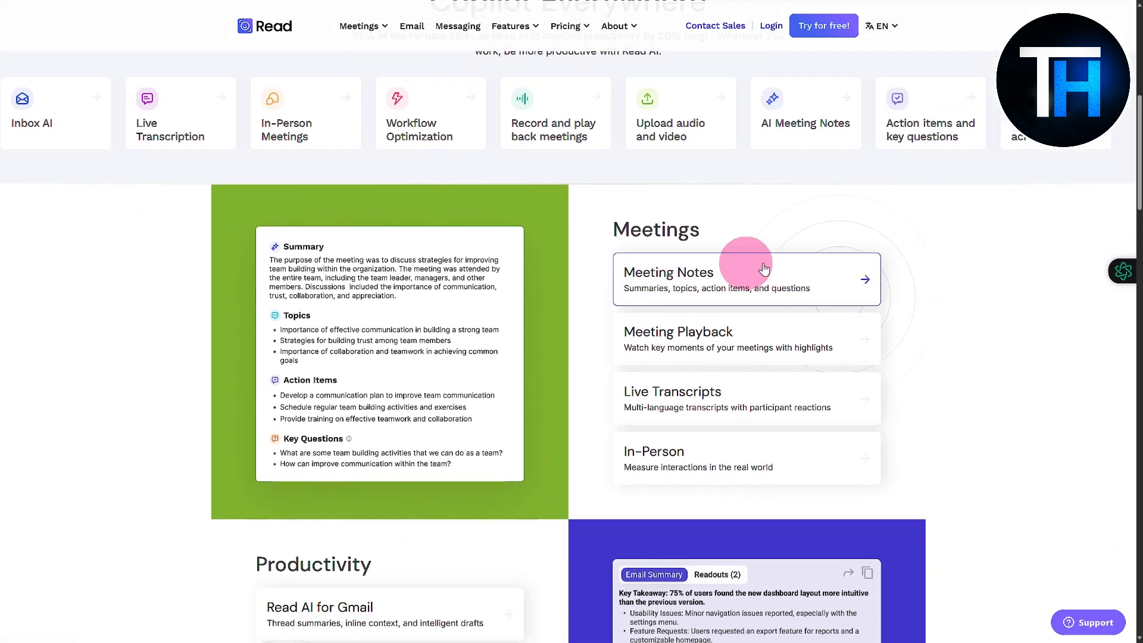
scroll("down", 3)
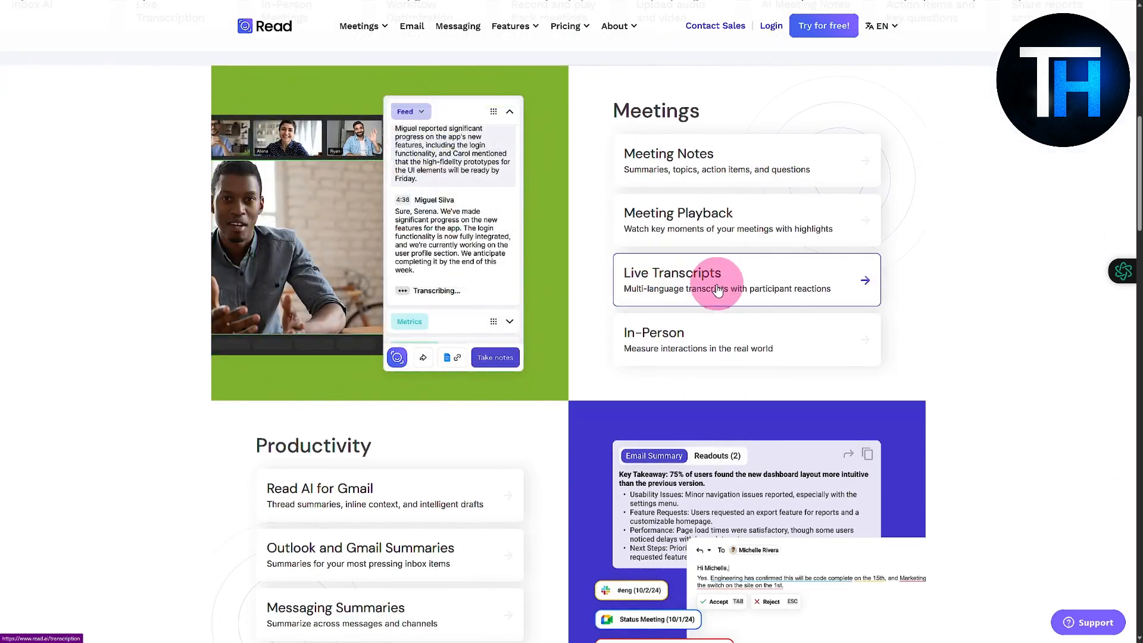
scroll("down", 3)
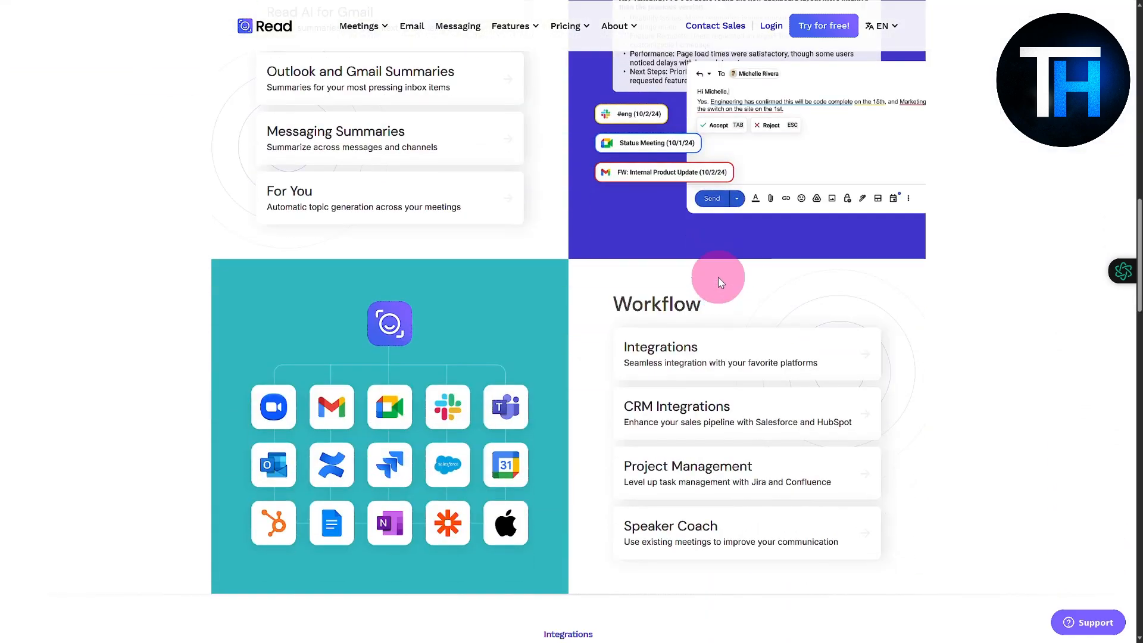
scroll("down", 3)
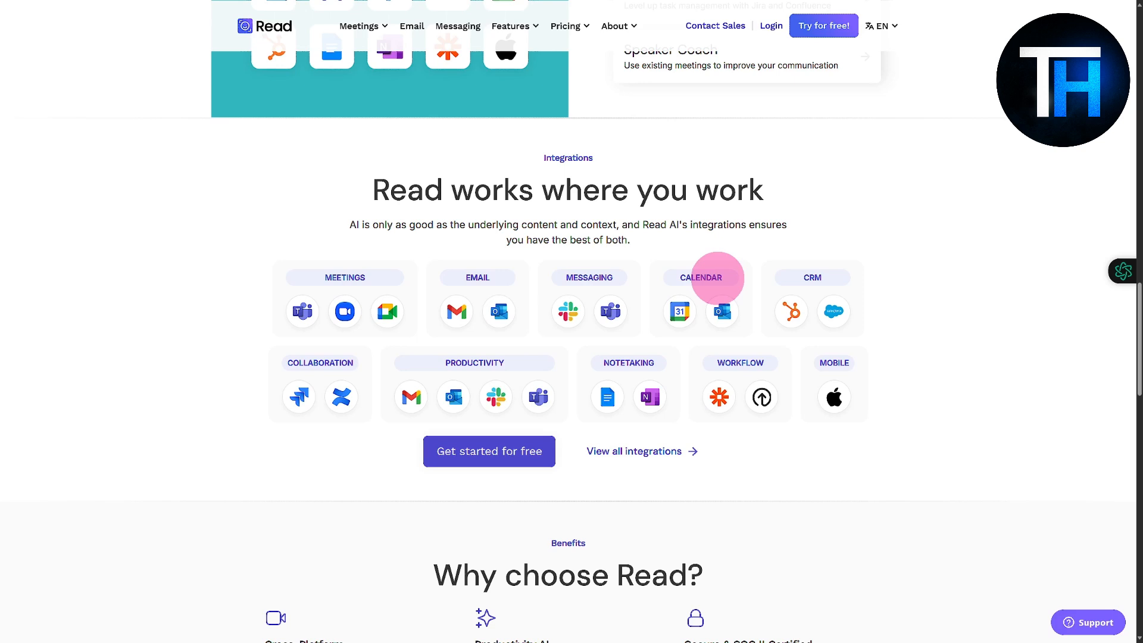
mouse_move(342, 312)
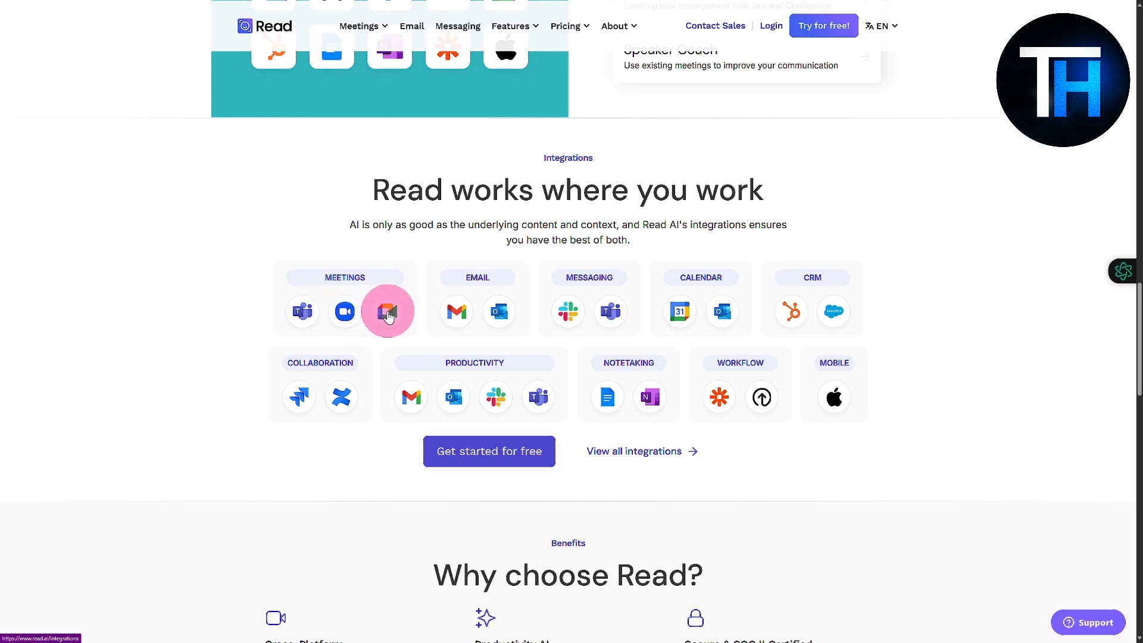
mouse_move(472, 323)
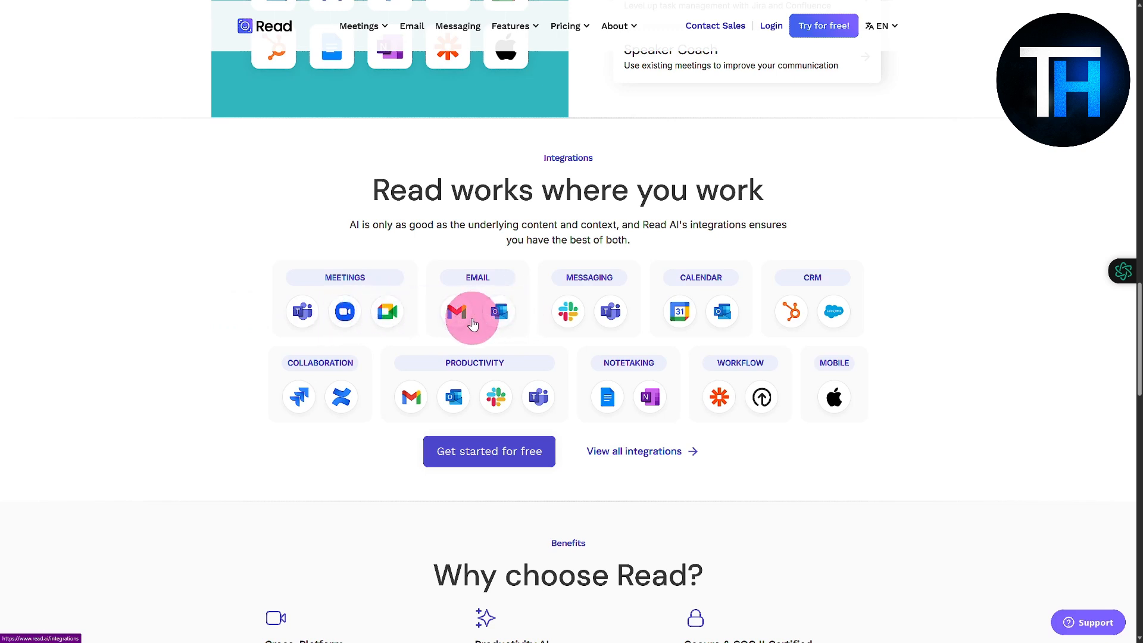
mouse_move(670, 388)
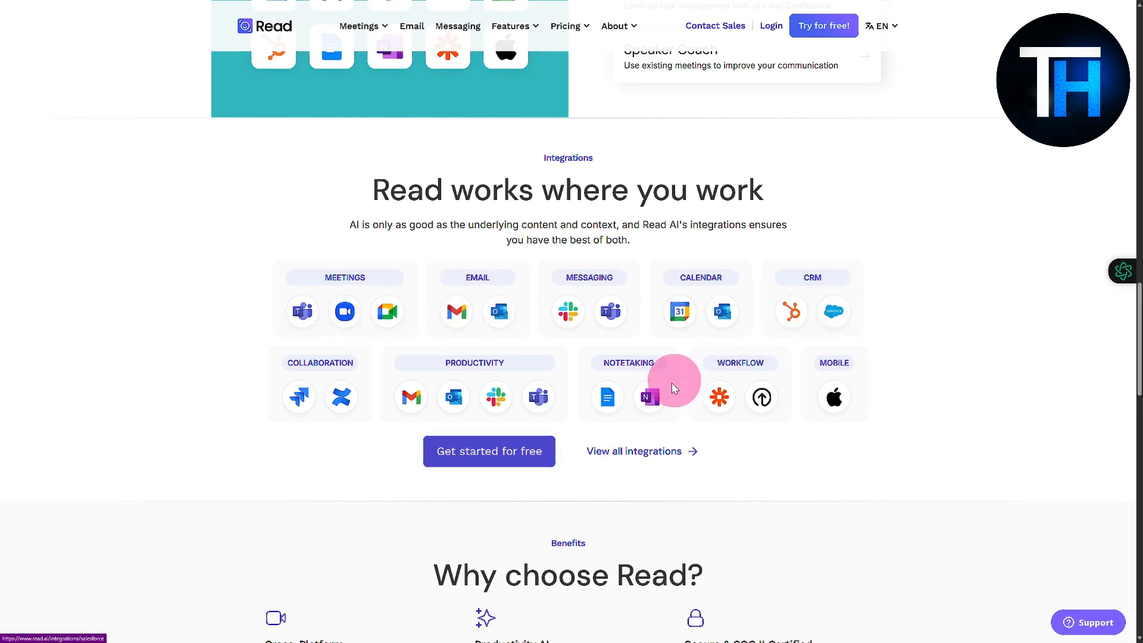
mouse_move(660, 464)
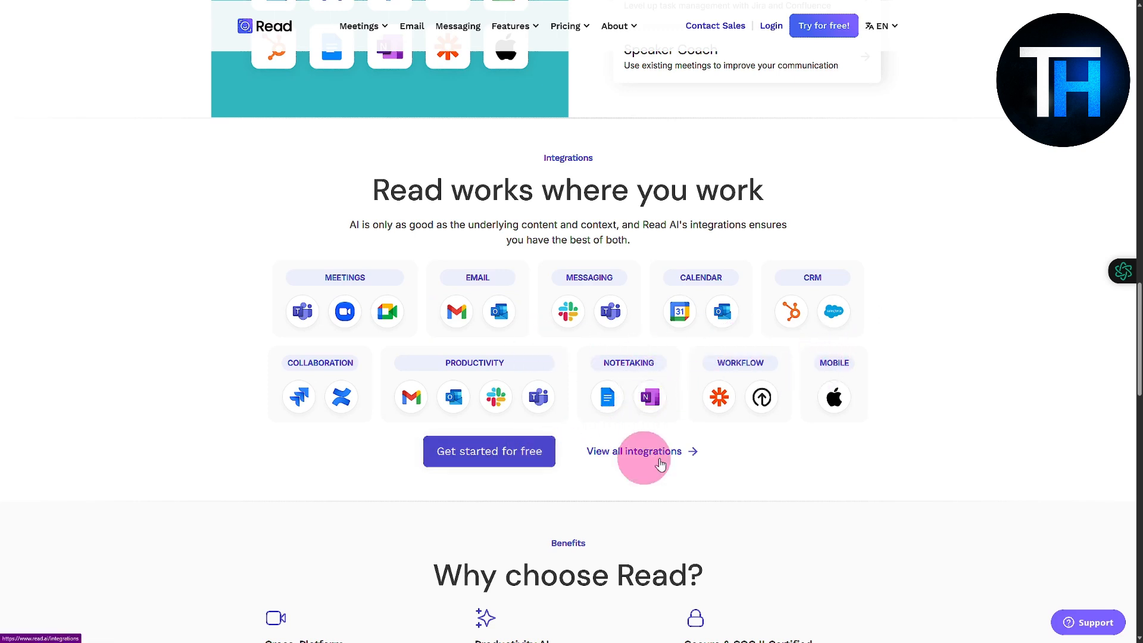
scroll("down", 3)
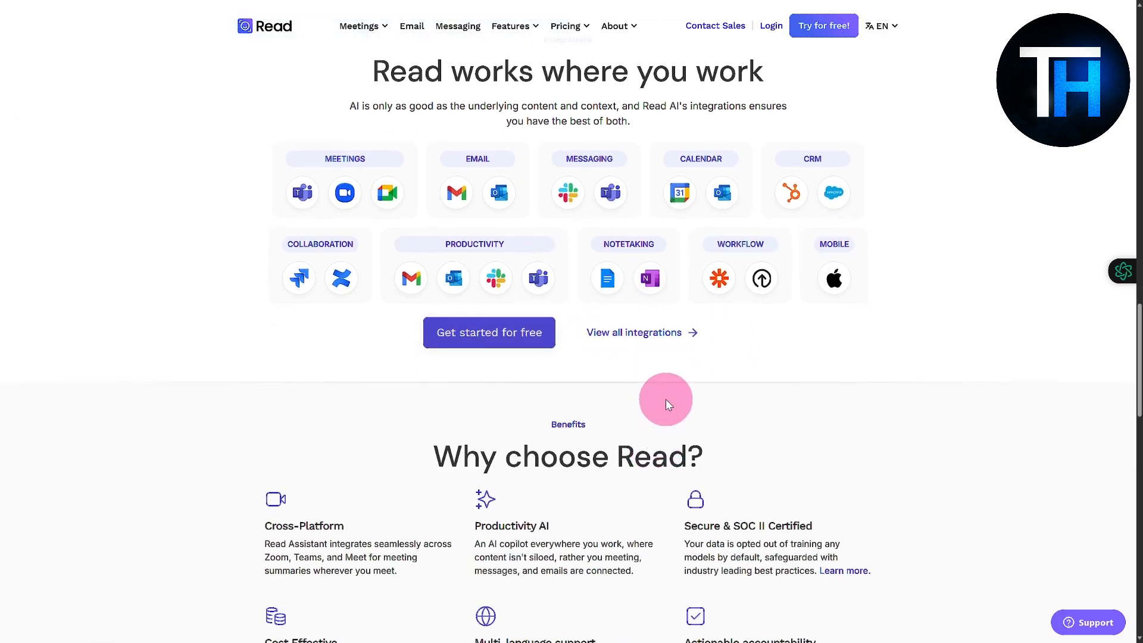
mouse_move(634, 352)
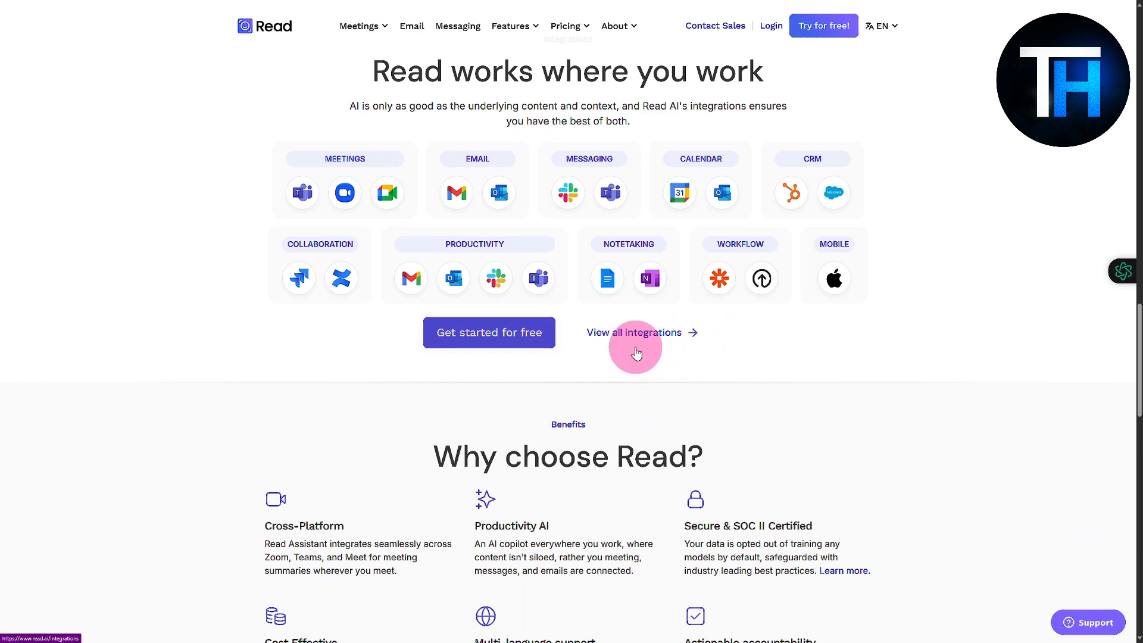
scroll("down", 3)
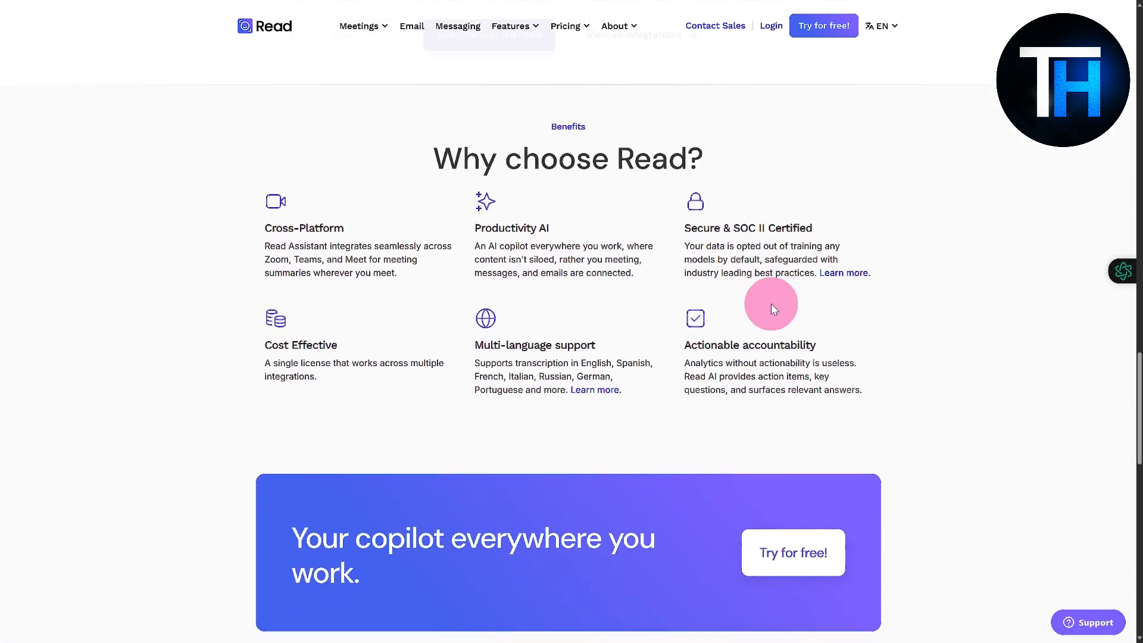
mouse_move(538, 209)
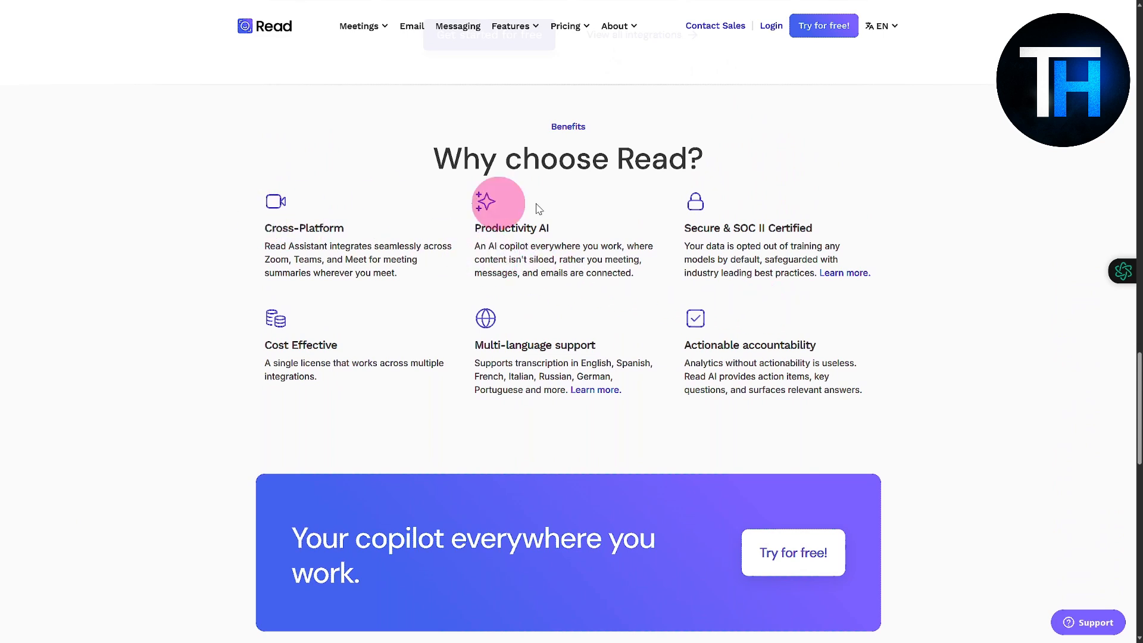
mouse_move(768, 208)
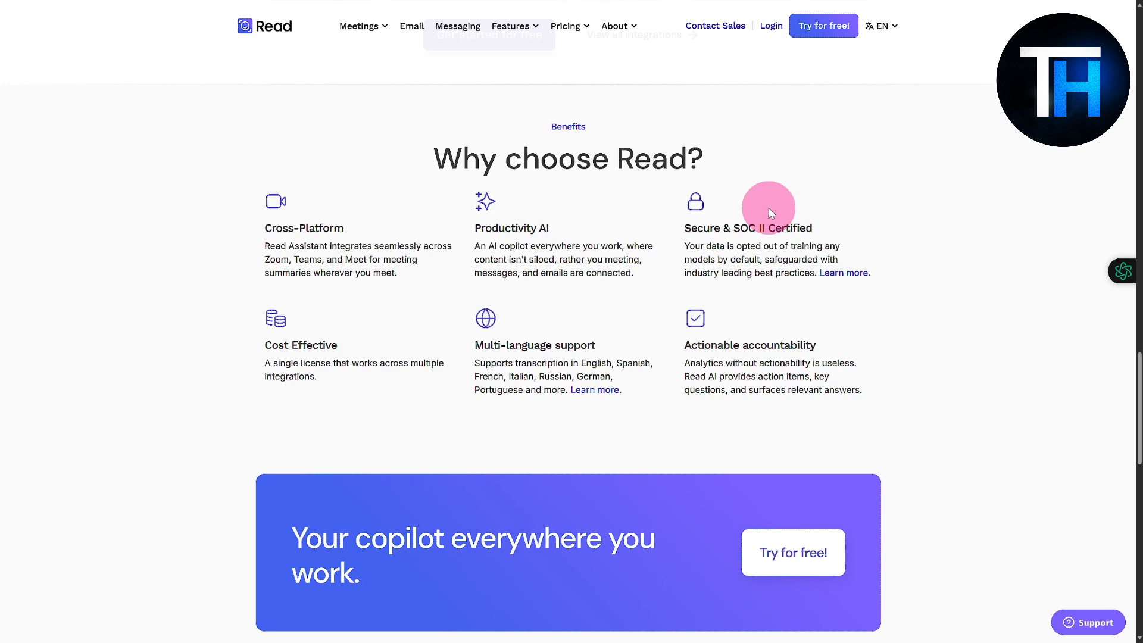
scroll("down", 3)
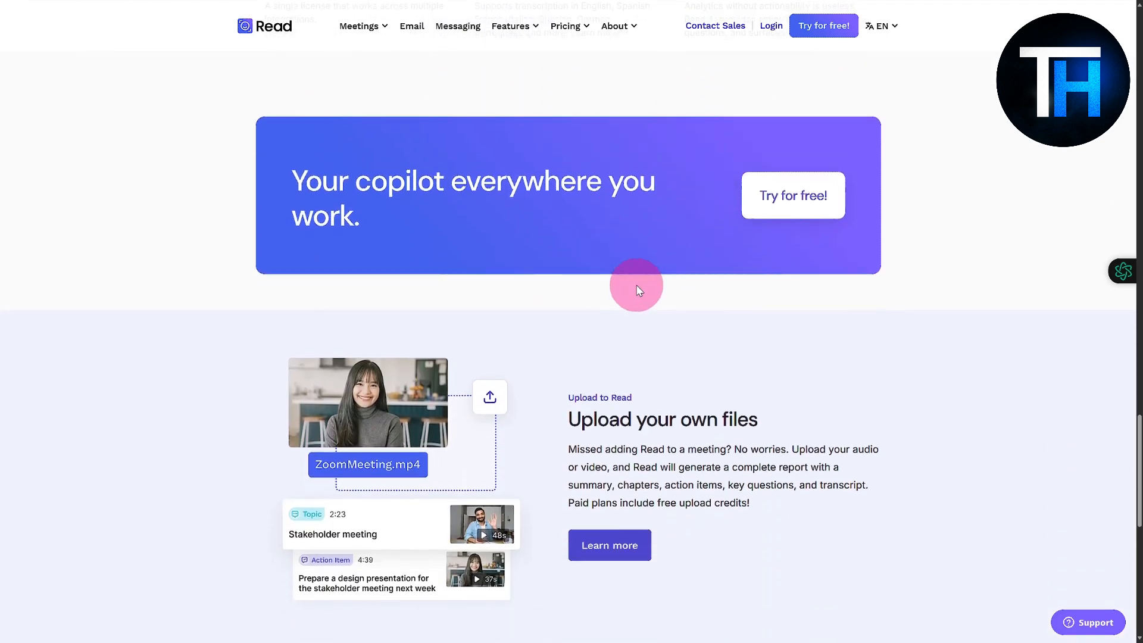
scroll("down", 3)
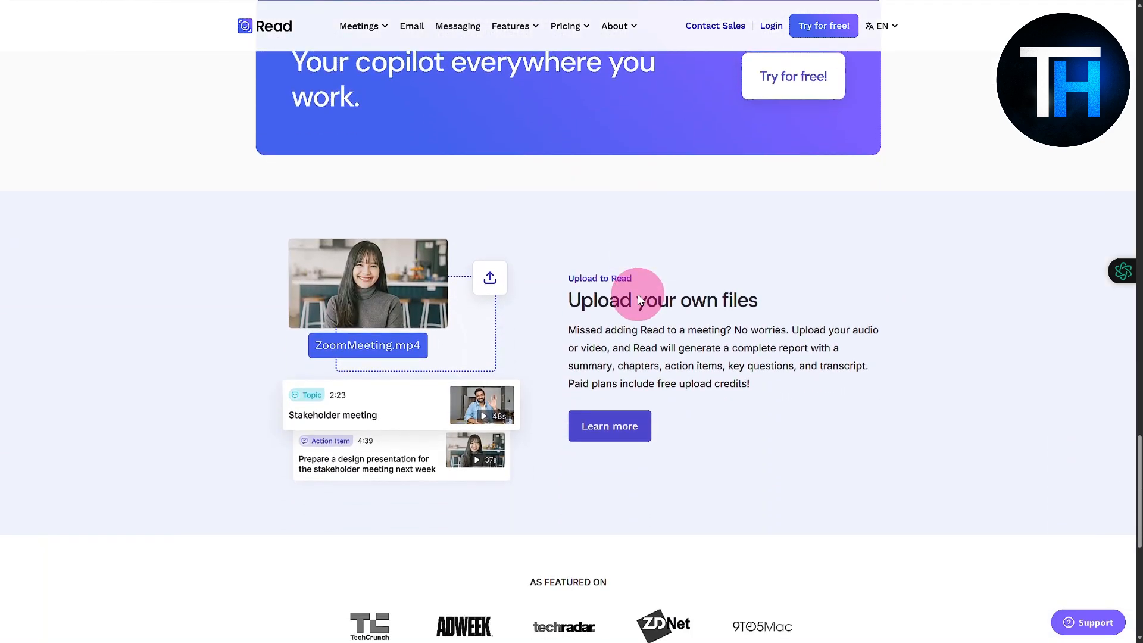
mouse_move(653, 292)
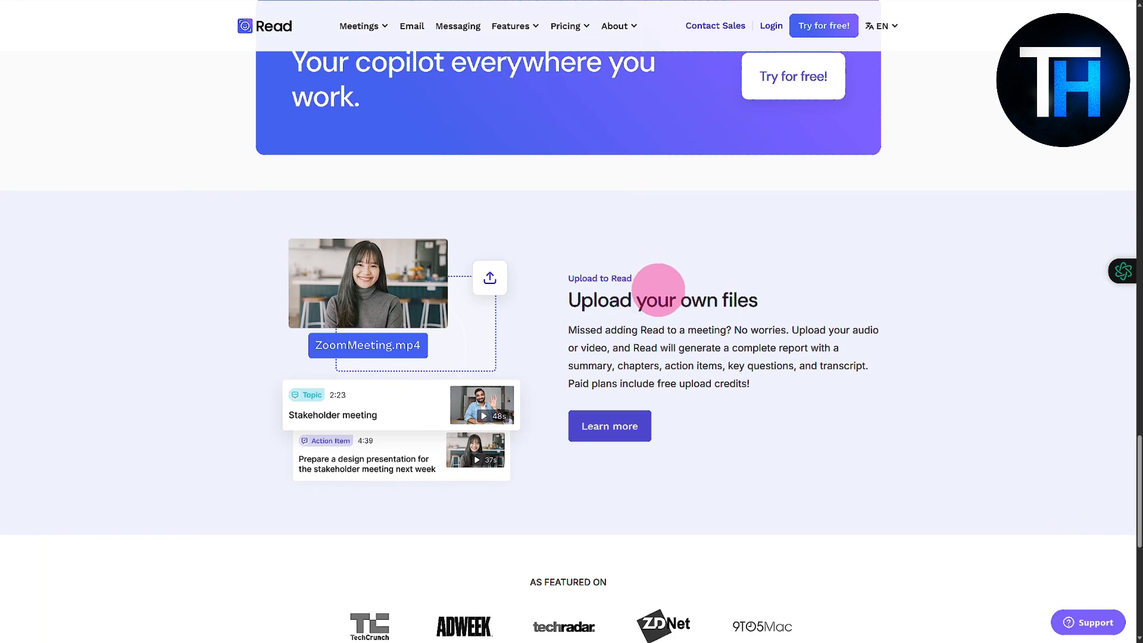
scroll("down", 3)
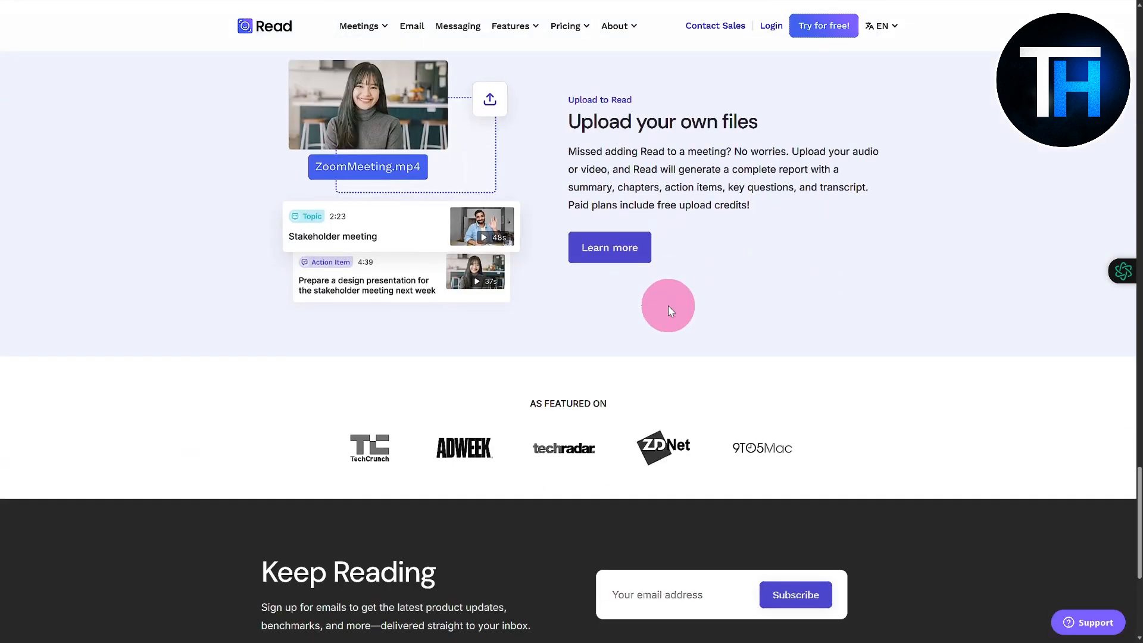
scroll("up", 3)
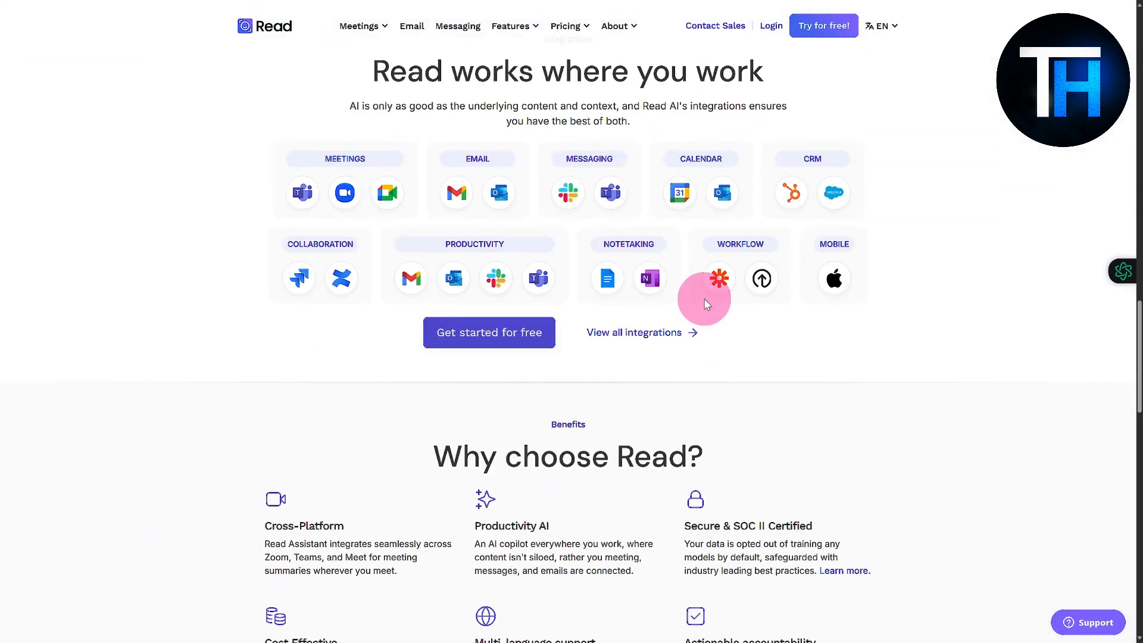
Go to Plans & Pricing from the Pricing menu, showing the Free, Pro, Enterprise and Enterprise+ tiers.
scroll("up", 3)
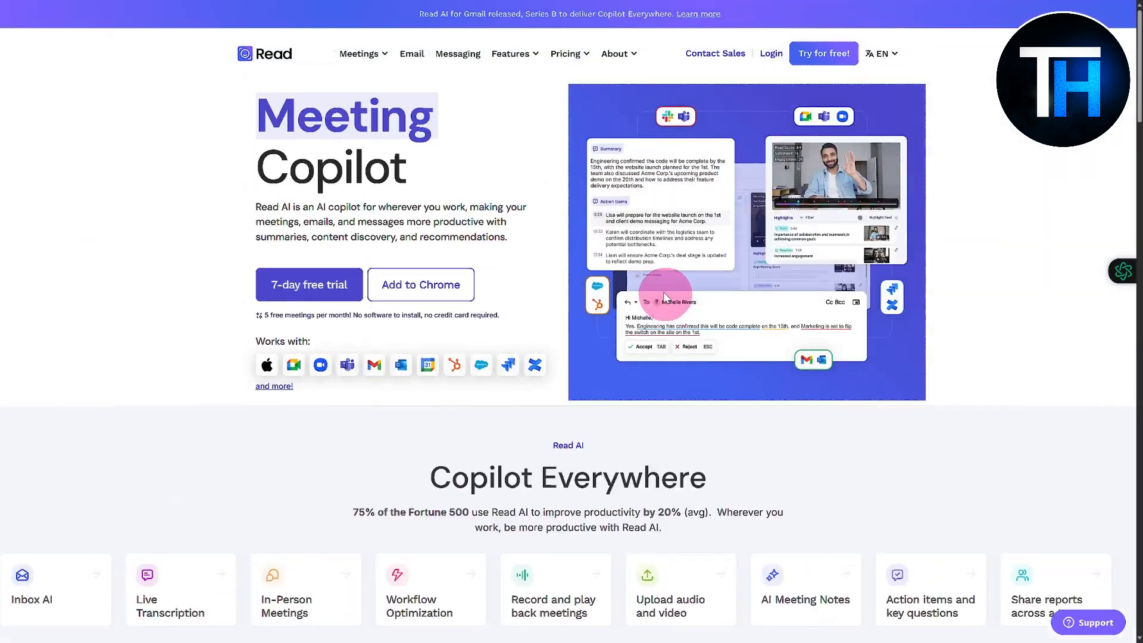
left_click(567, 54)
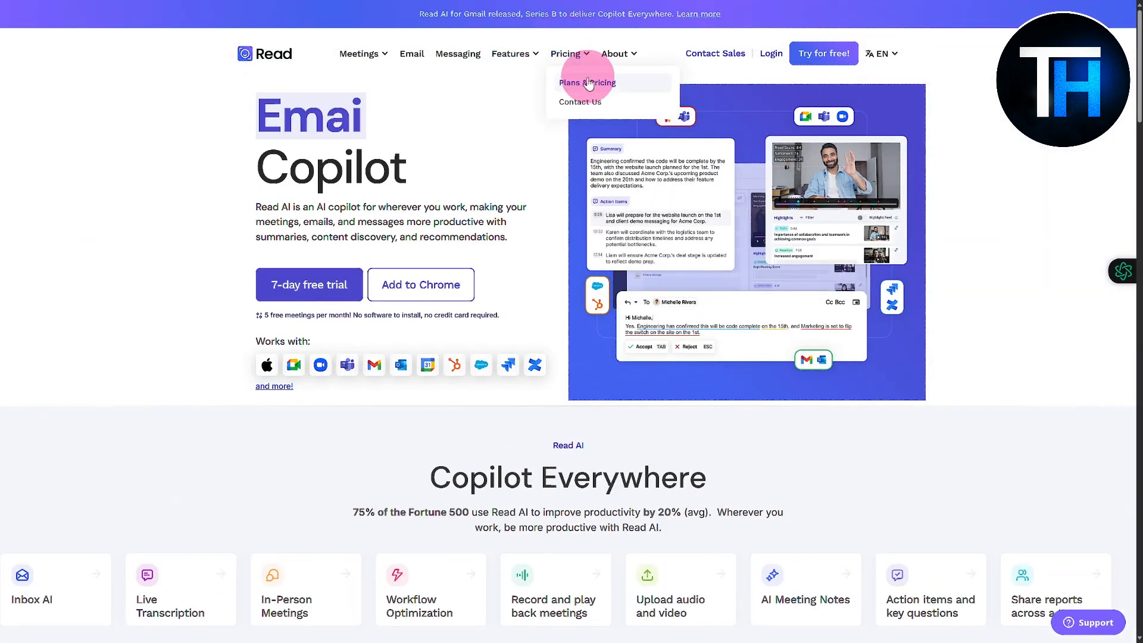
left_click(587, 82)
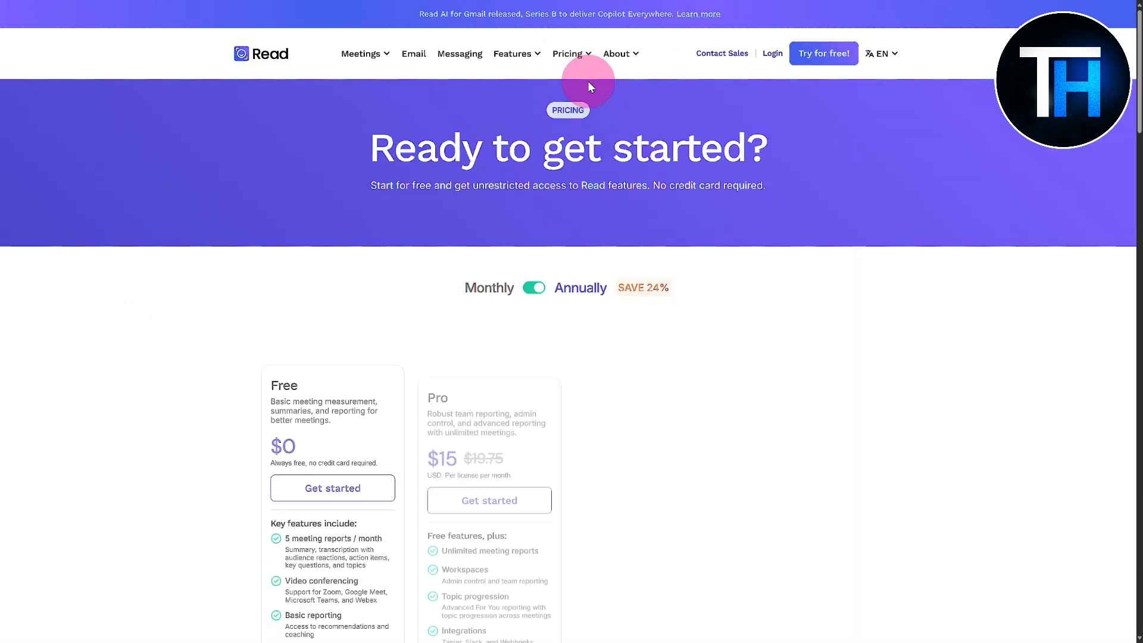
scroll("down", 3)
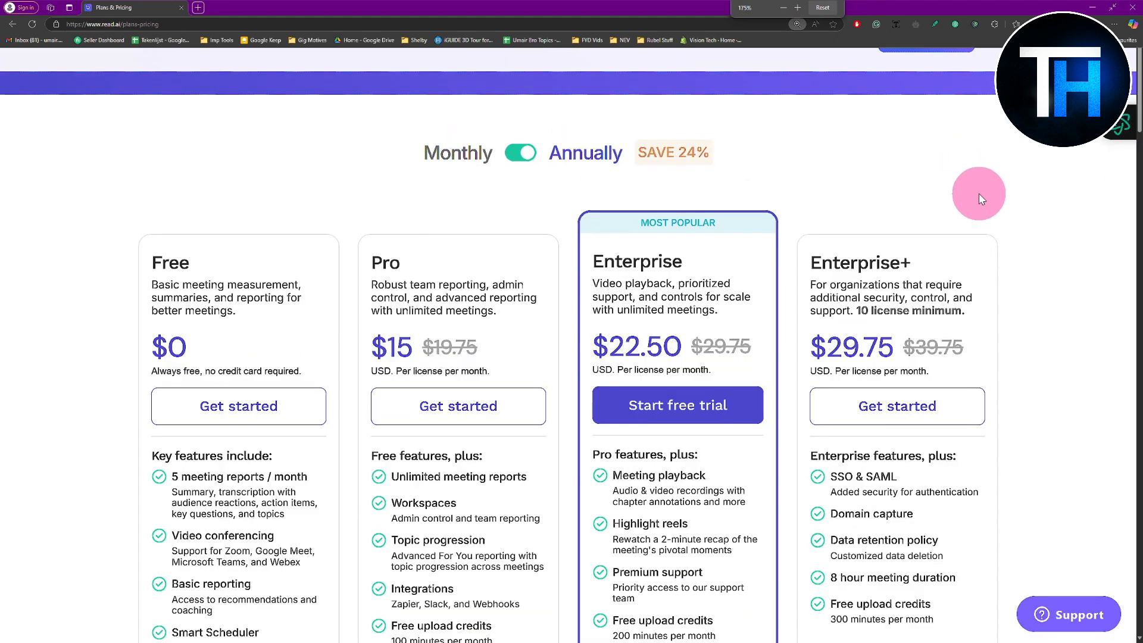
Scroll through the plan cards' feature lists down to the Compare Our Plans section.
scroll("up", 3)
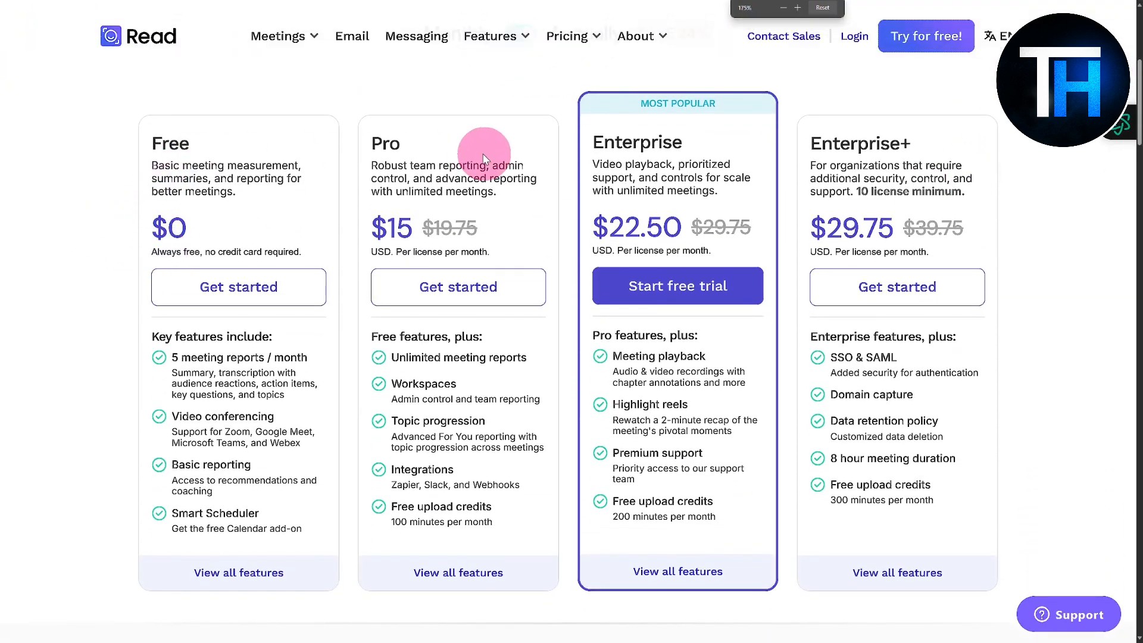
mouse_move(859, 151)
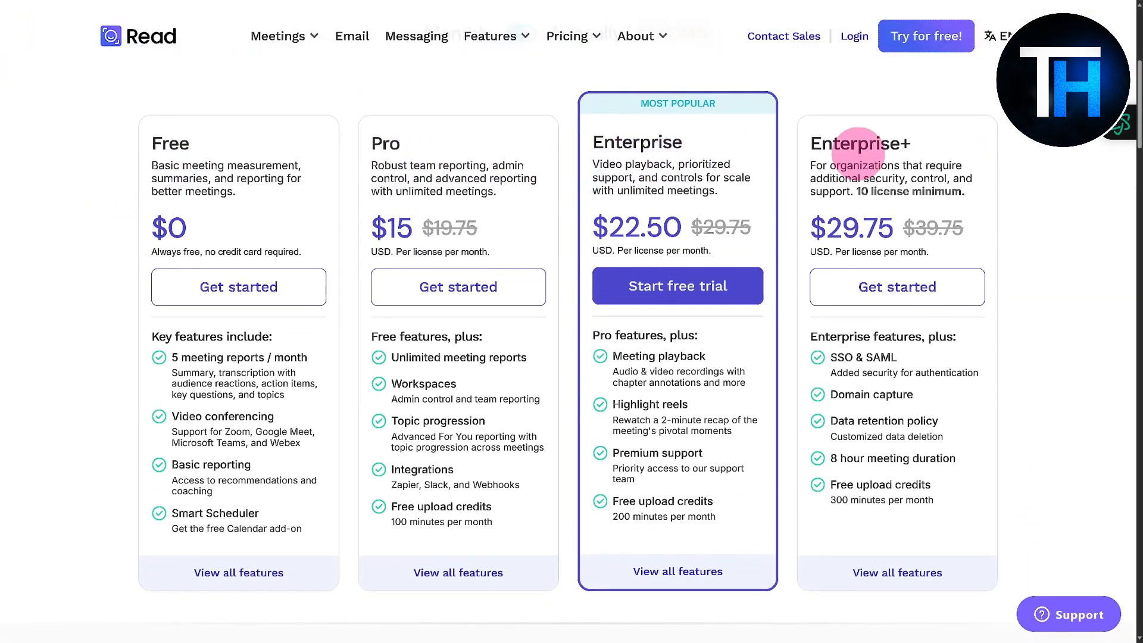
mouse_move(208, 241)
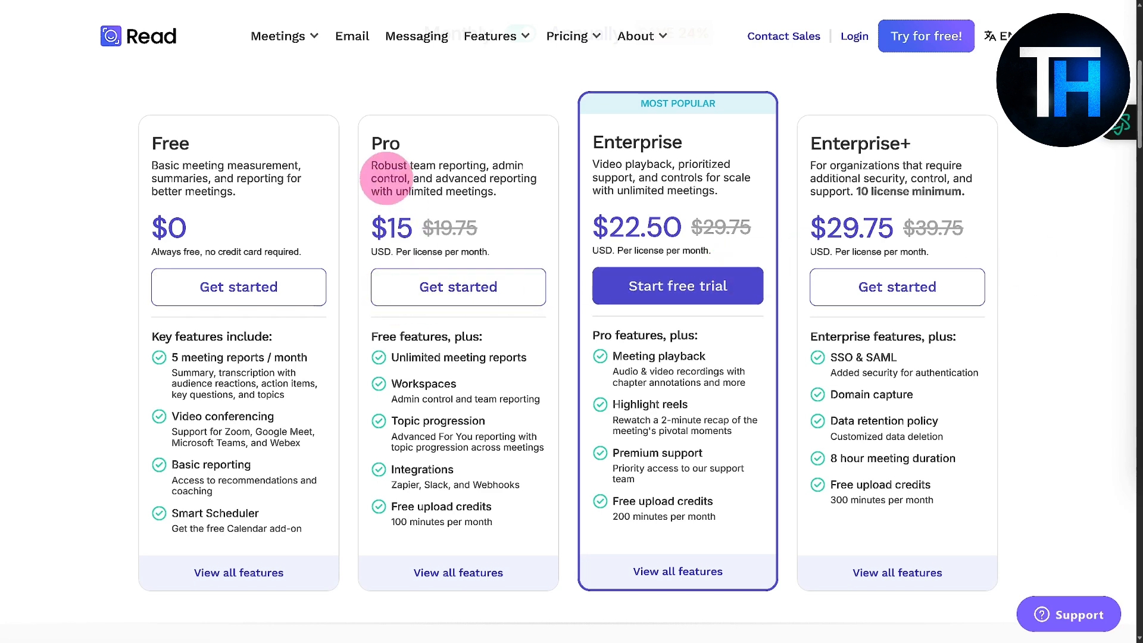
mouse_move(435, 265)
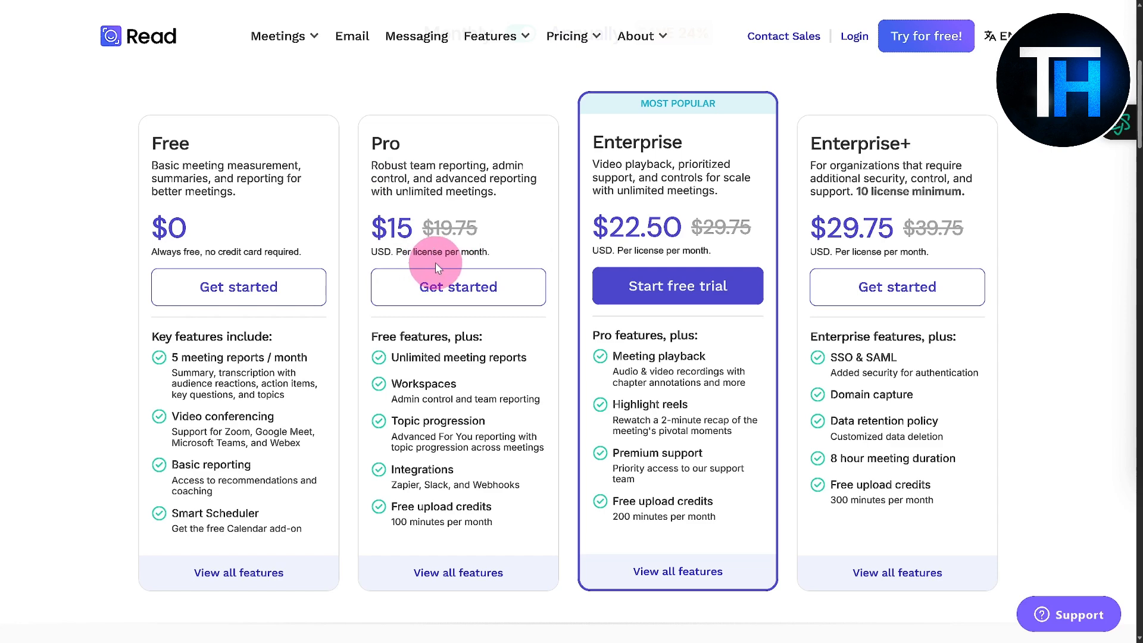
mouse_move(416, 266)
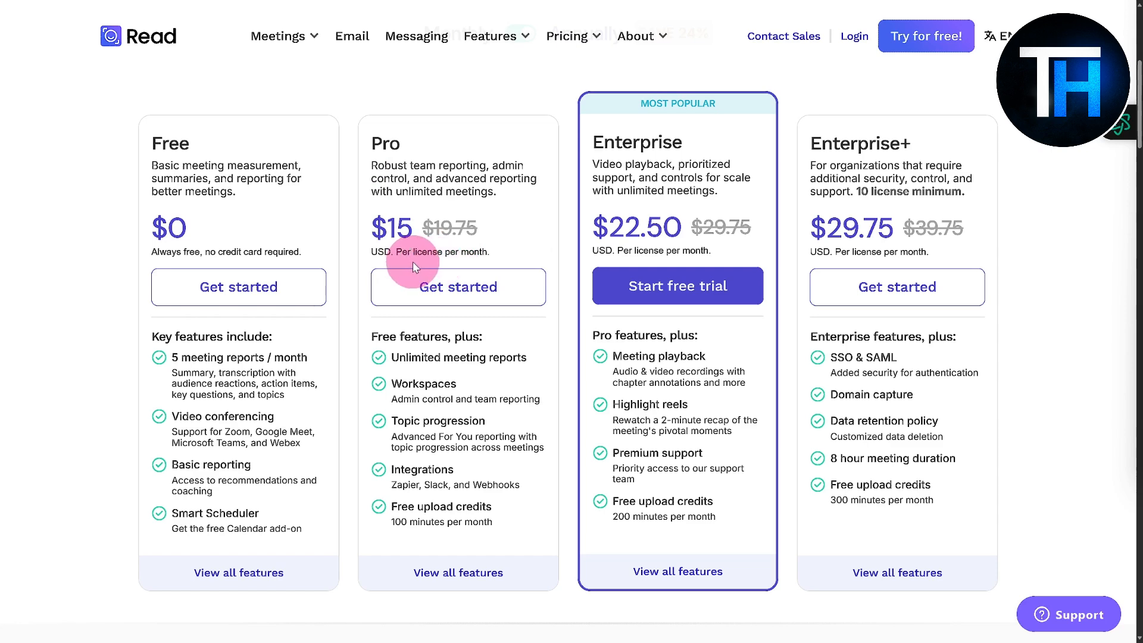
scroll("down", 3)
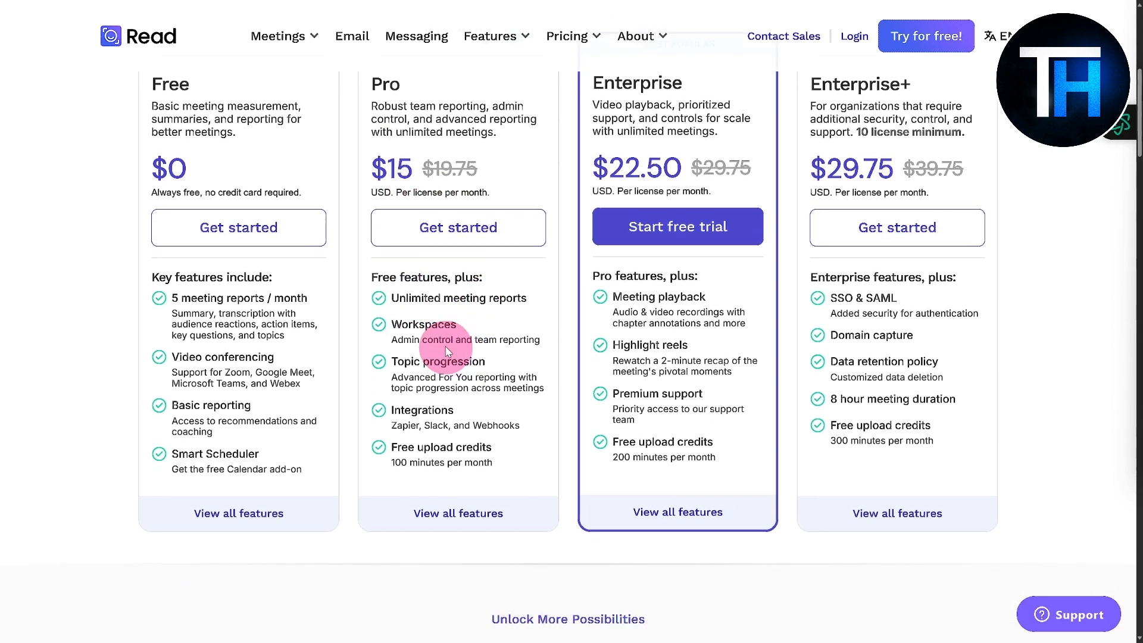
mouse_move(447, 320)
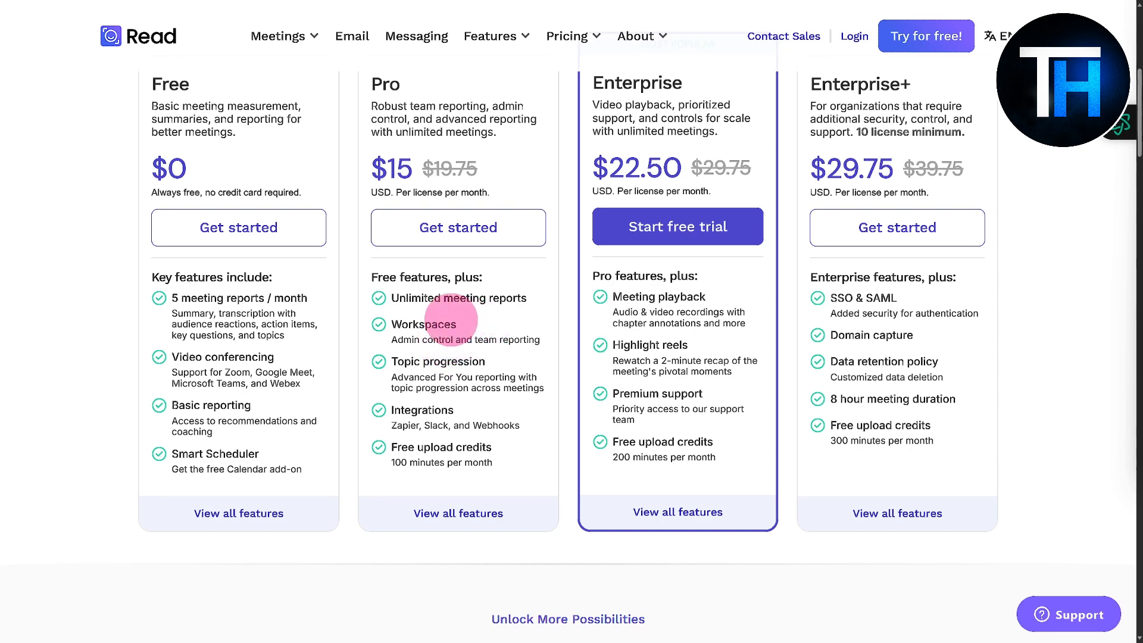
mouse_move(230, 309)
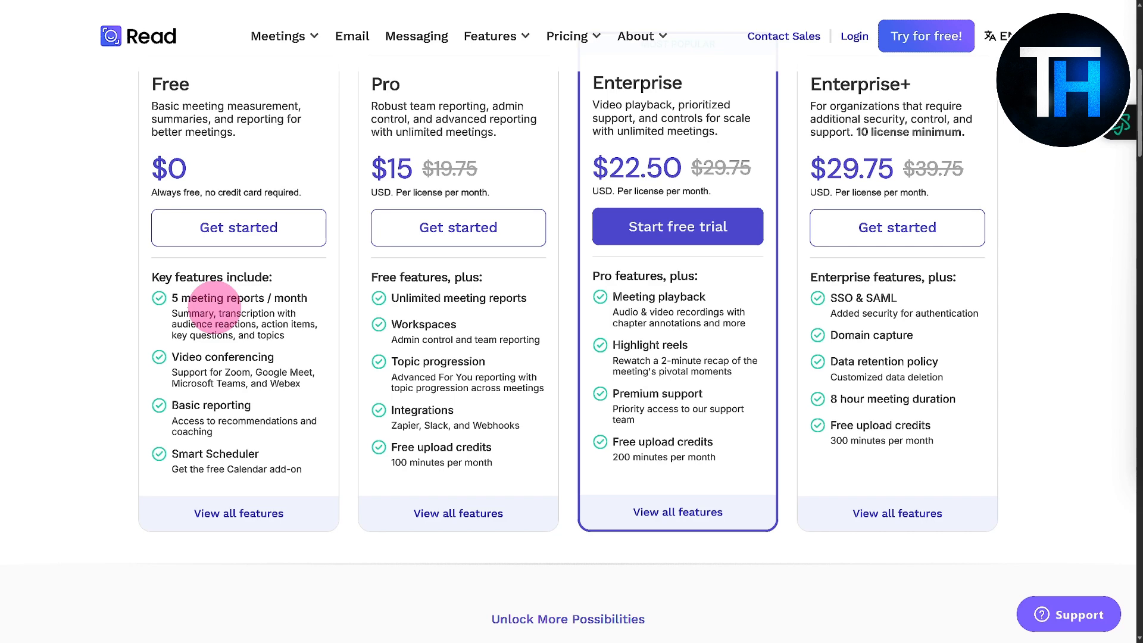
mouse_move(441, 340)
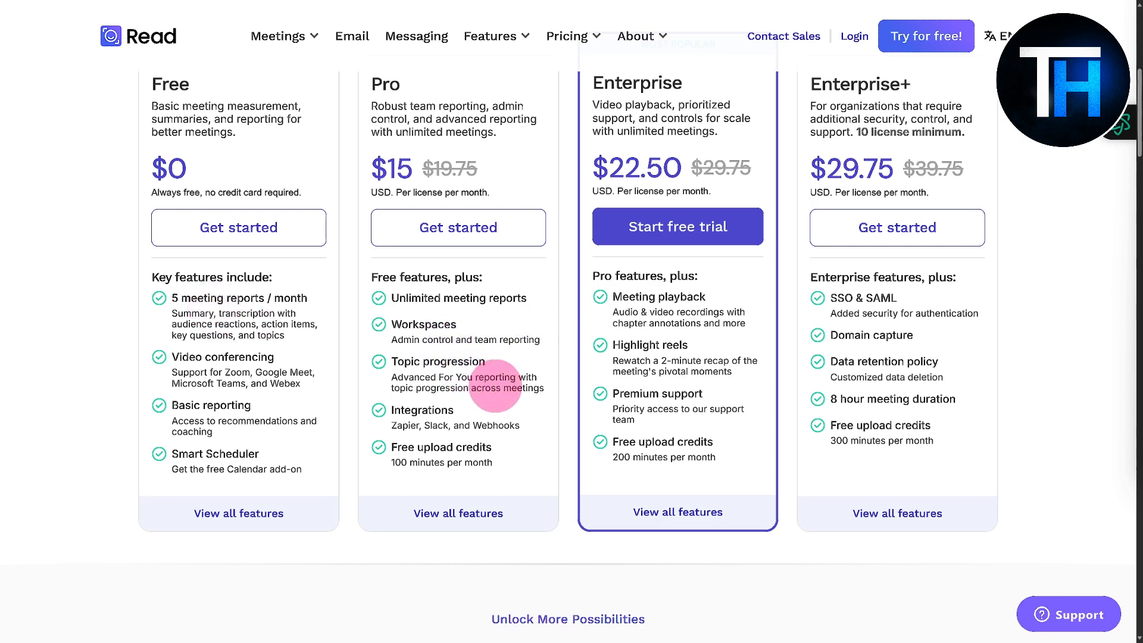
mouse_move(429, 477)
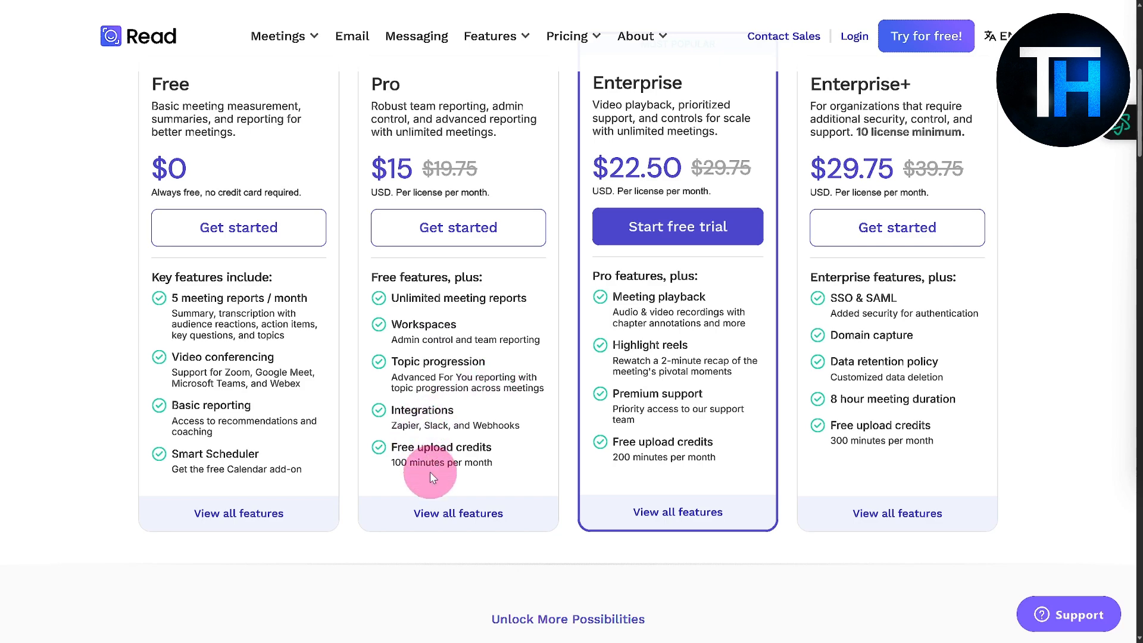
scroll("up", 3)
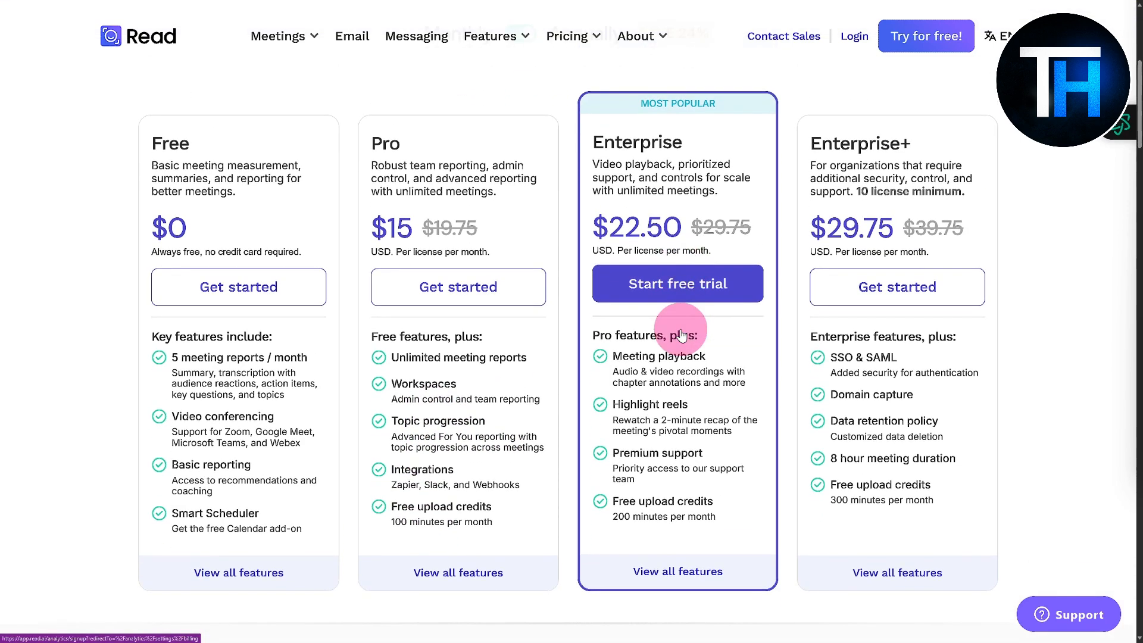
mouse_move(594, 271)
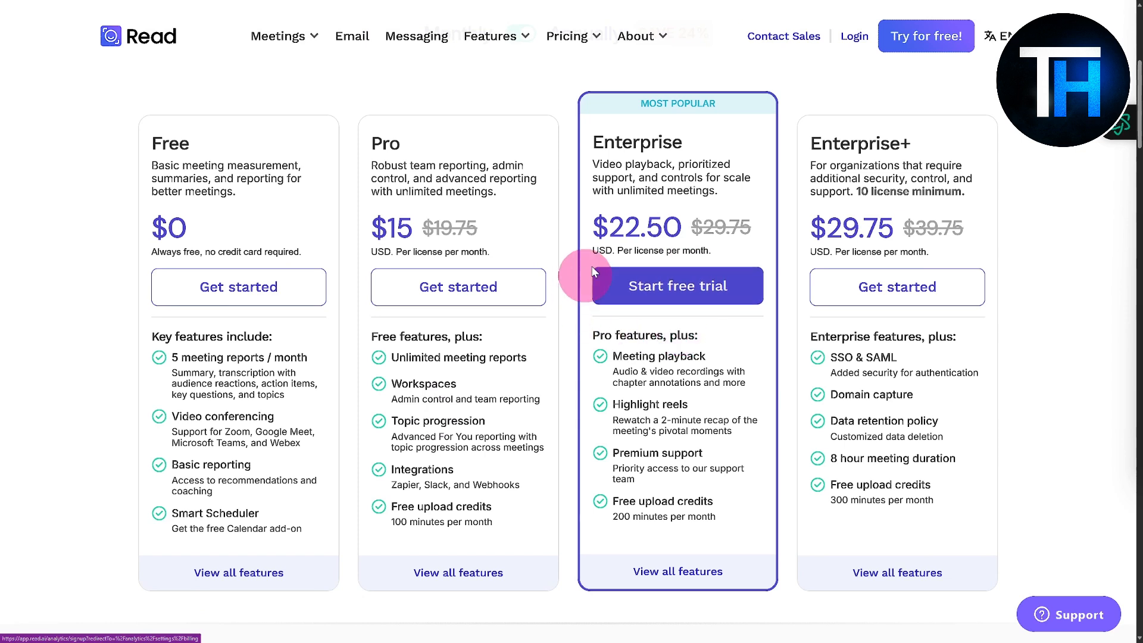
mouse_move(713, 344)
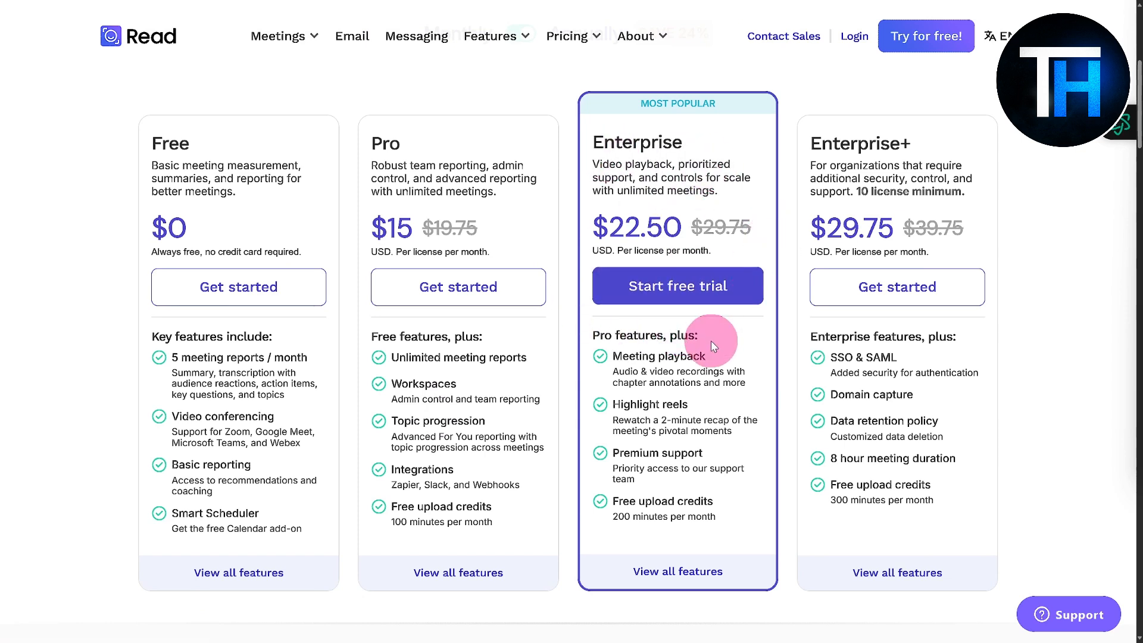
mouse_move(855, 168)
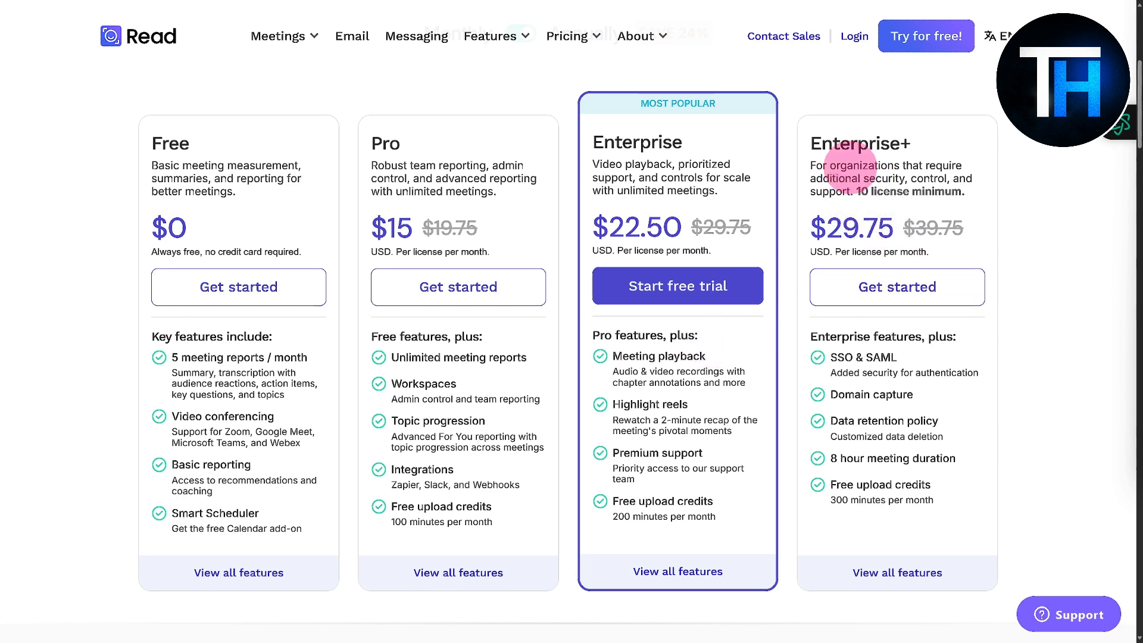
mouse_move(921, 251)
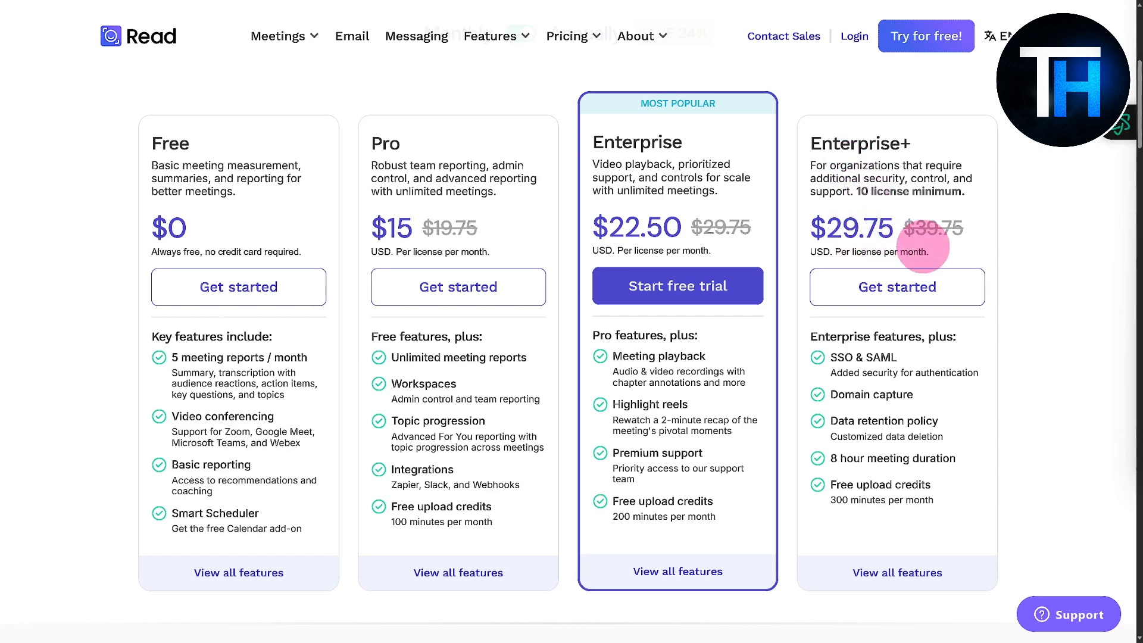
scroll("down", 3)
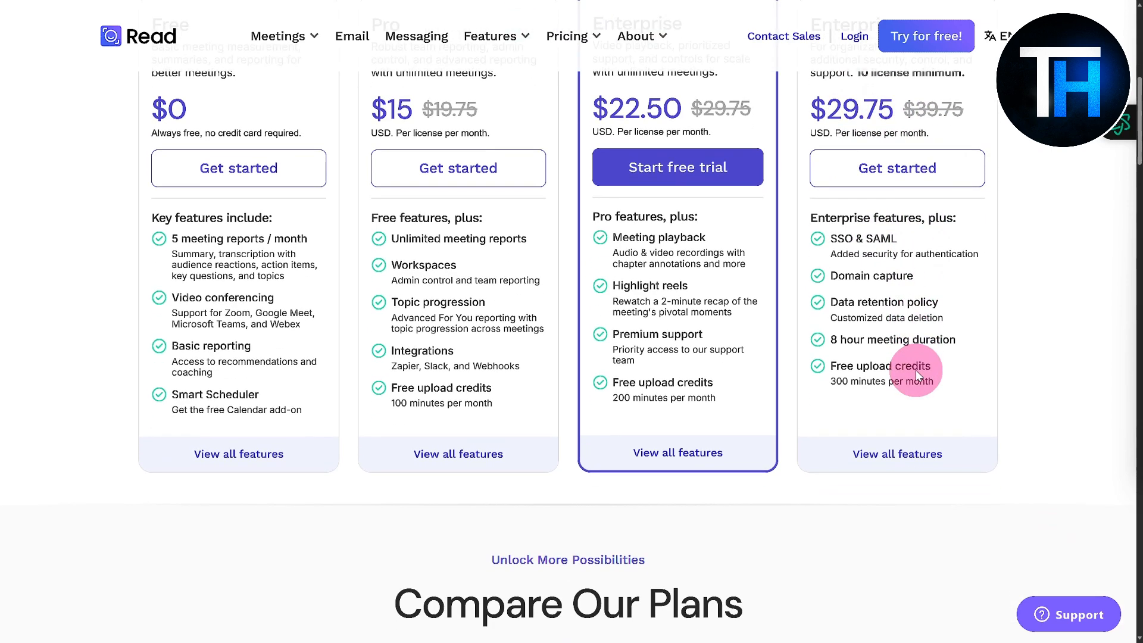
scroll("down", 3)
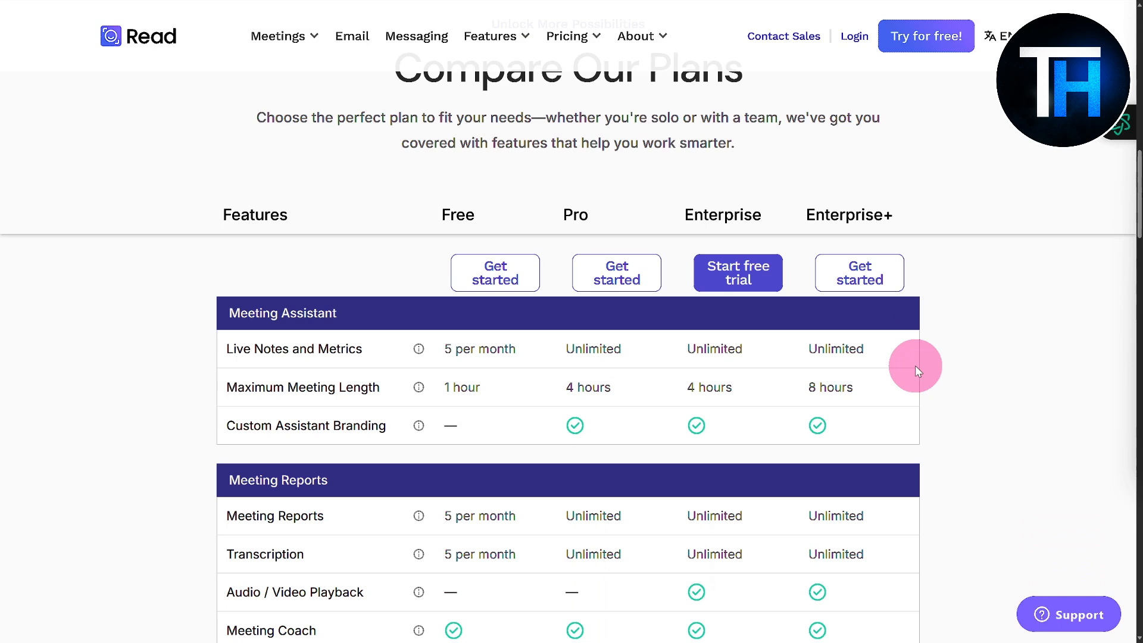
scroll("down", 3)
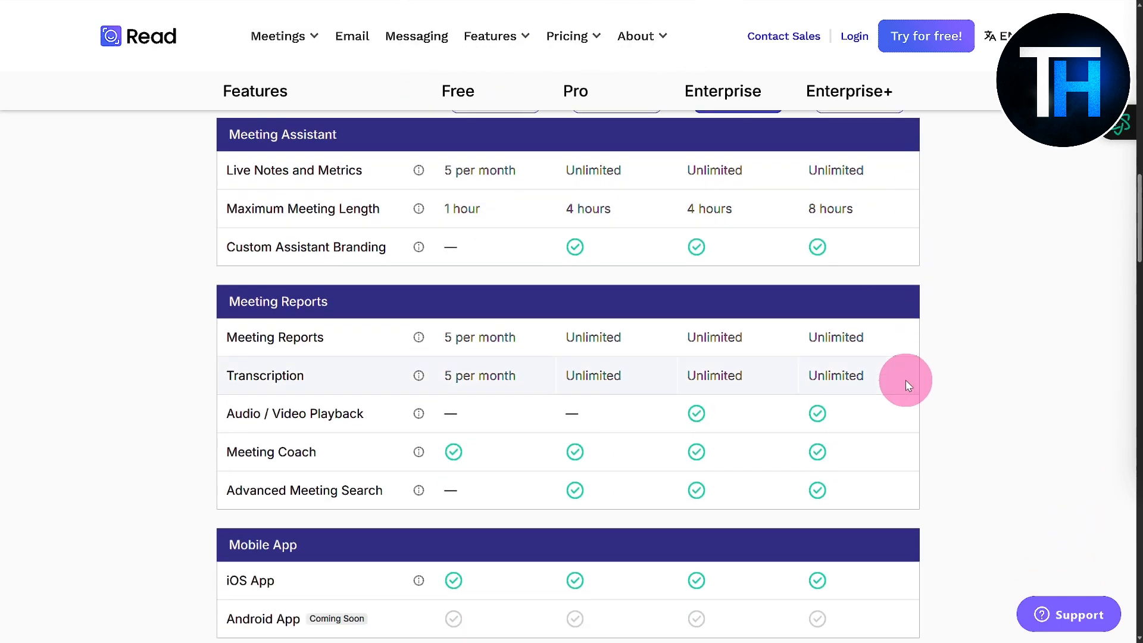
scroll("down", 3)
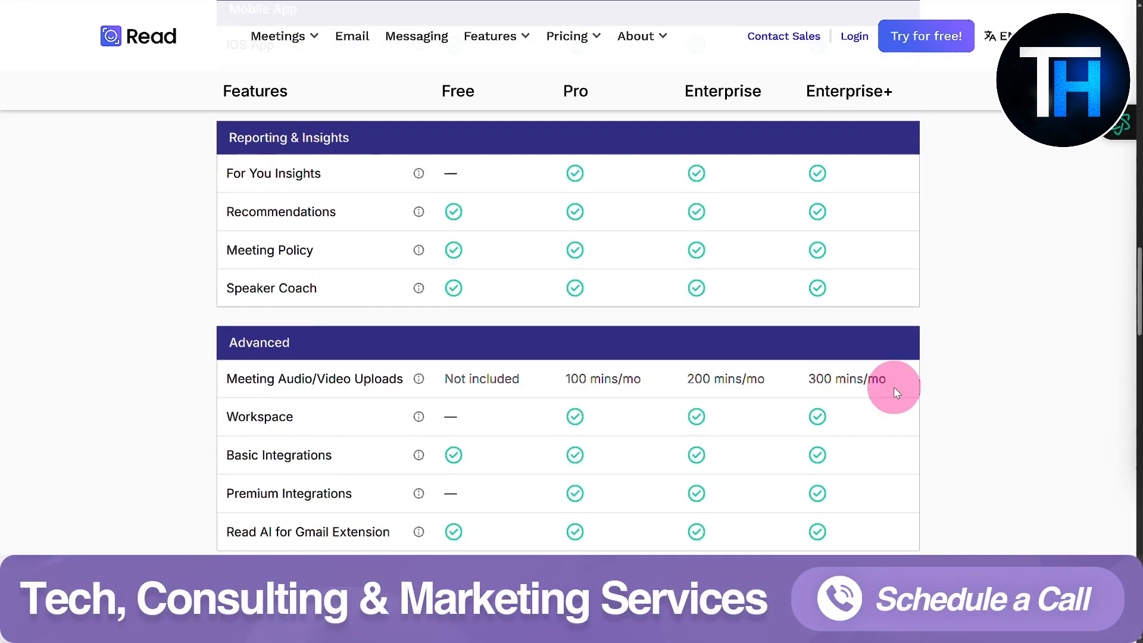
scroll("down", 3)
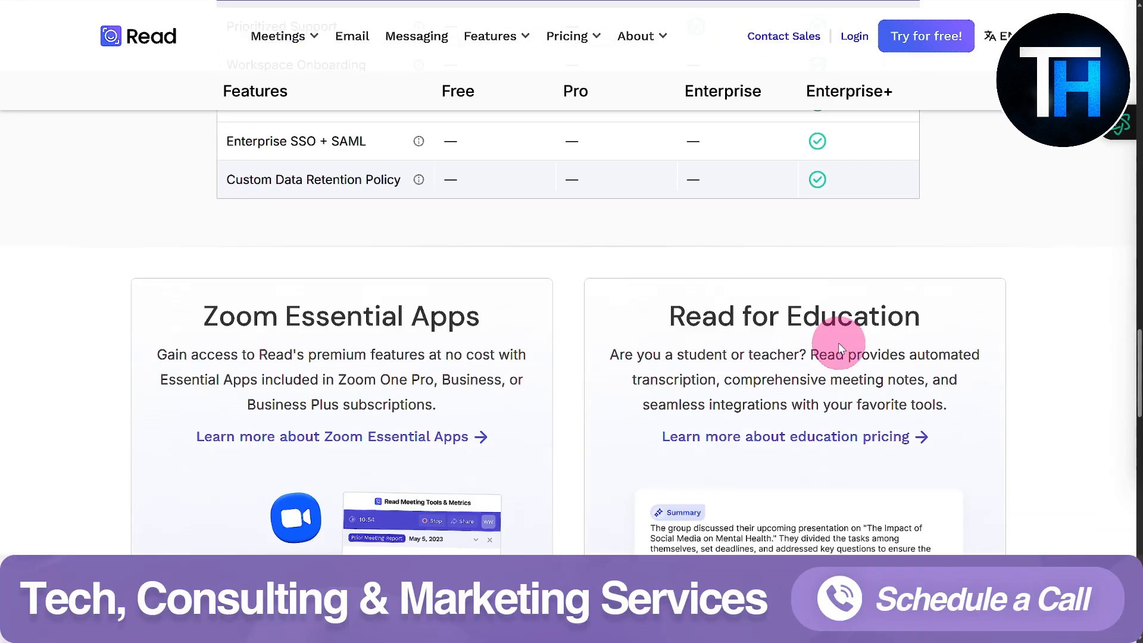
scroll("up", 3)
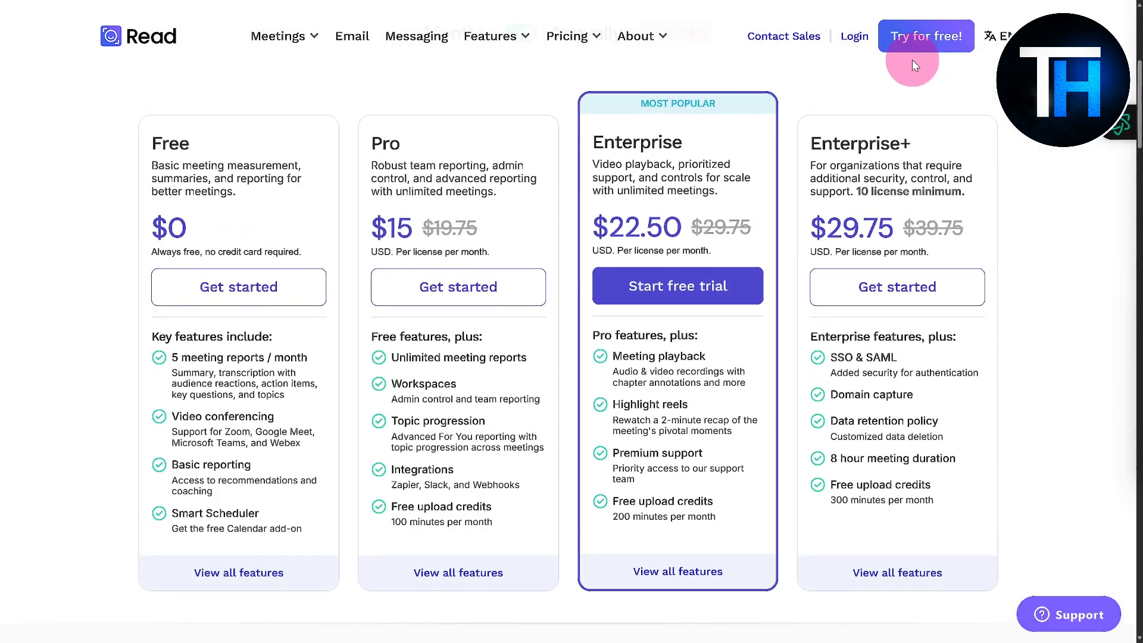
scroll("down", 3)
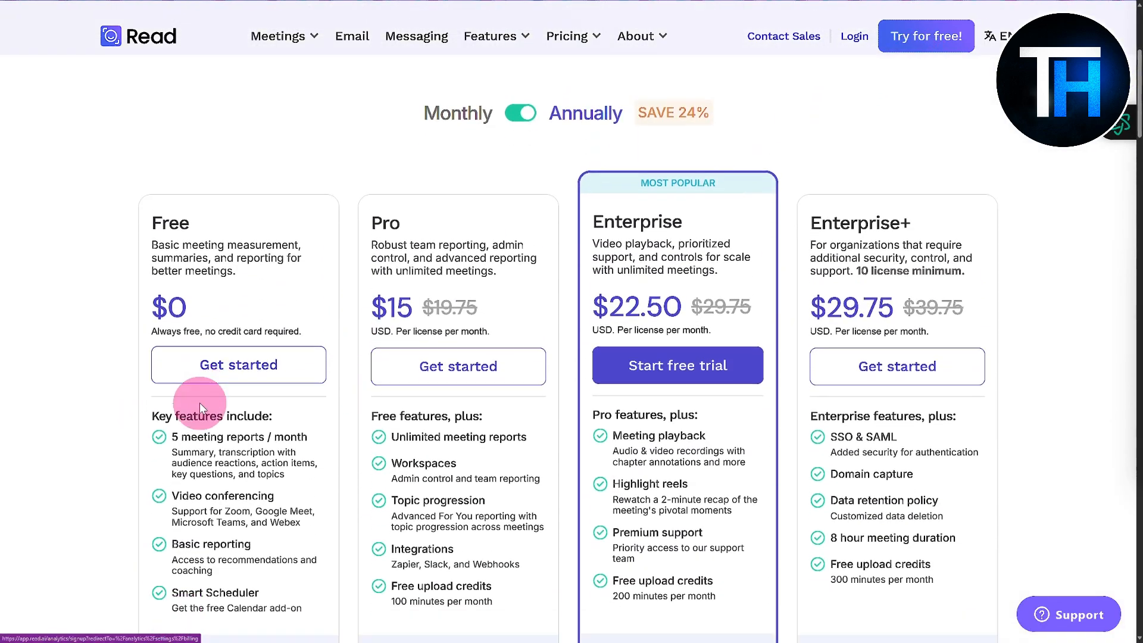
Start the Free plan with Get started, reaching the Create account page.
scroll("up", 3)
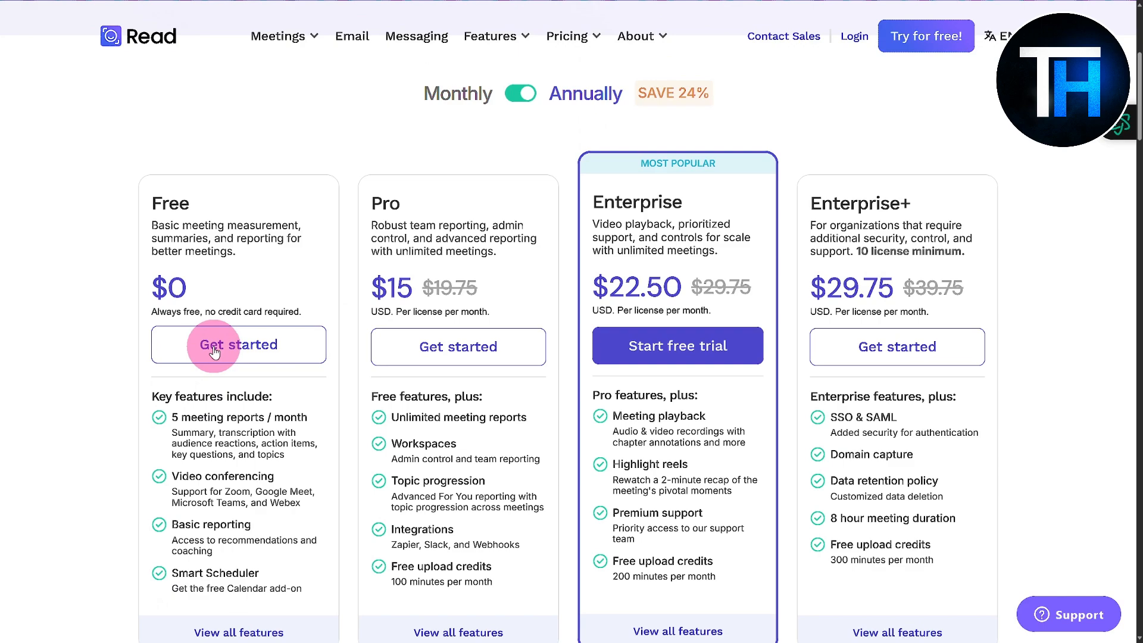
left_click(238, 344)
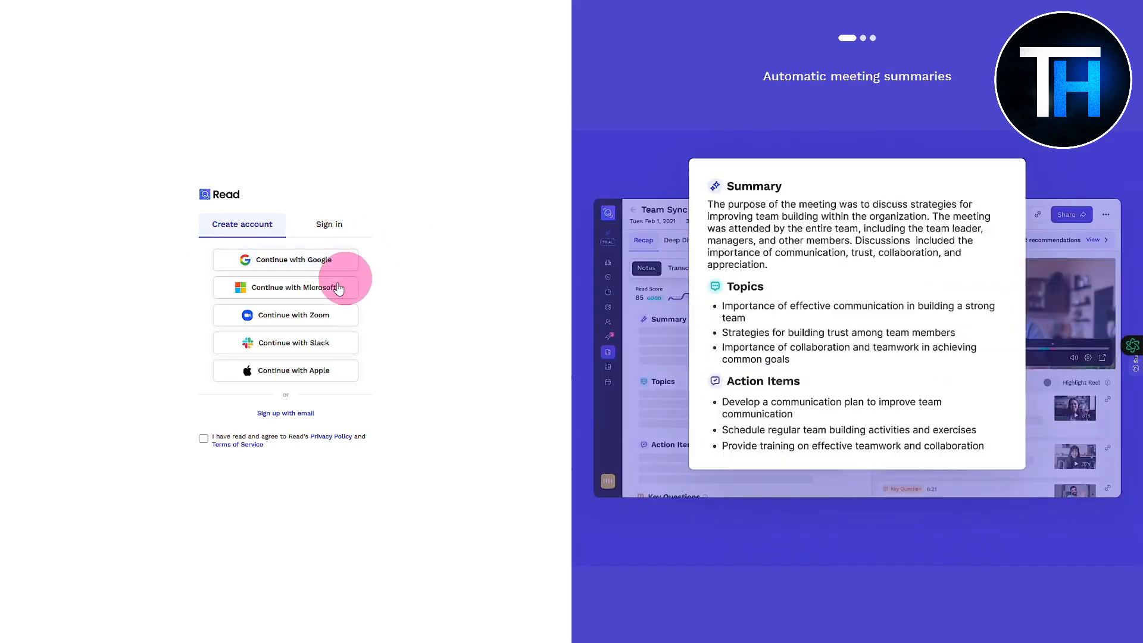
mouse_move(337, 377)
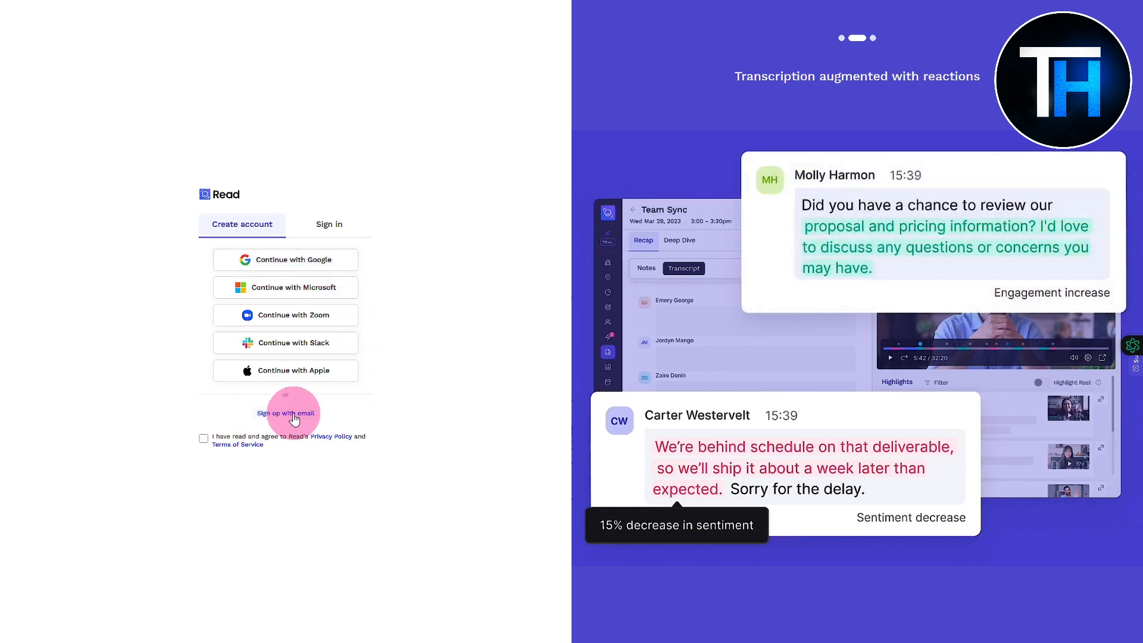
left_click(285, 413)
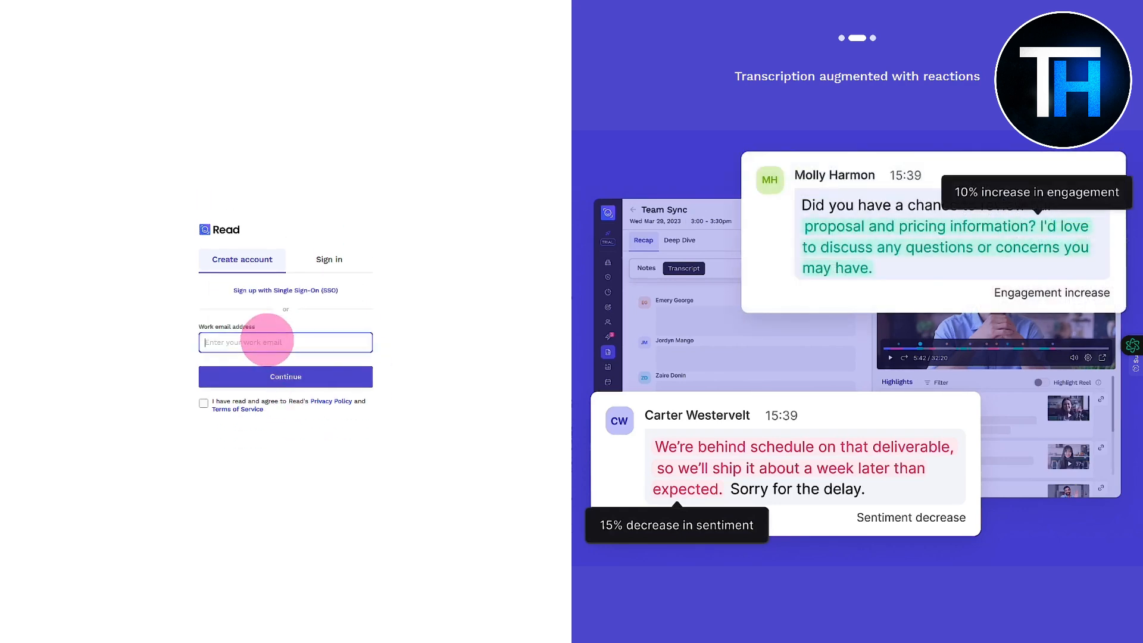
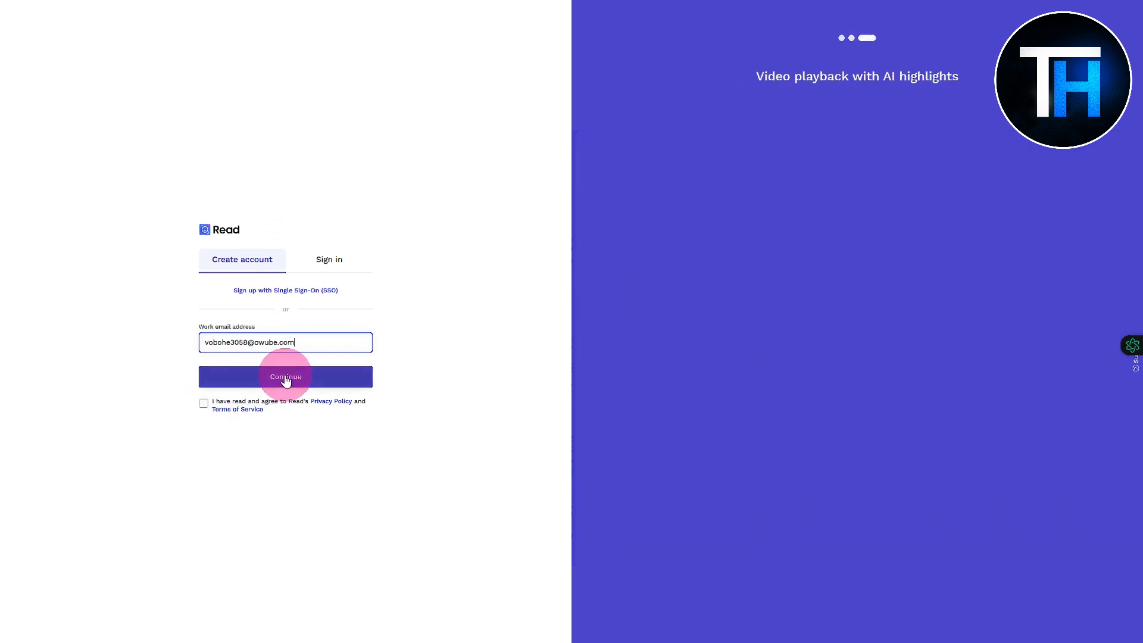
left_click(203, 404)
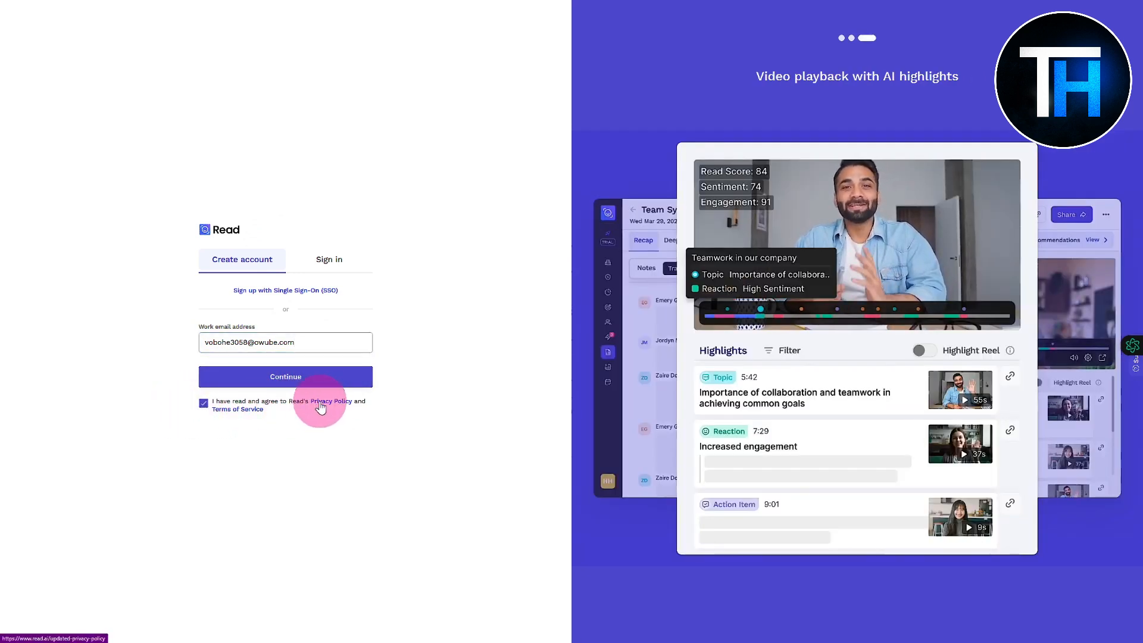
left_click(285, 376)
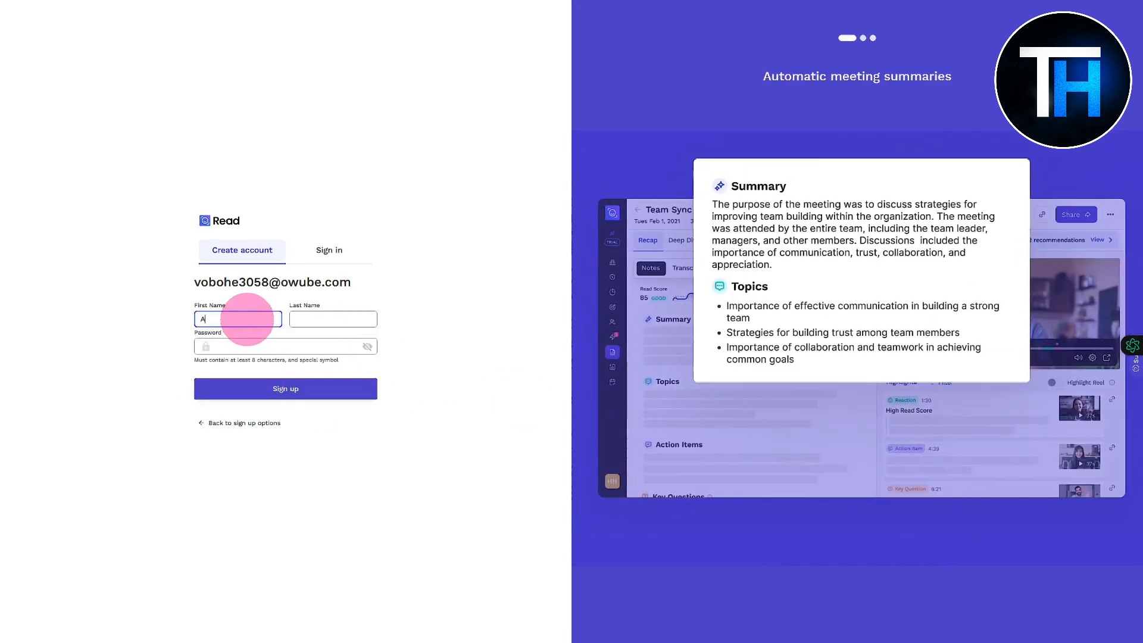
type("Norman")
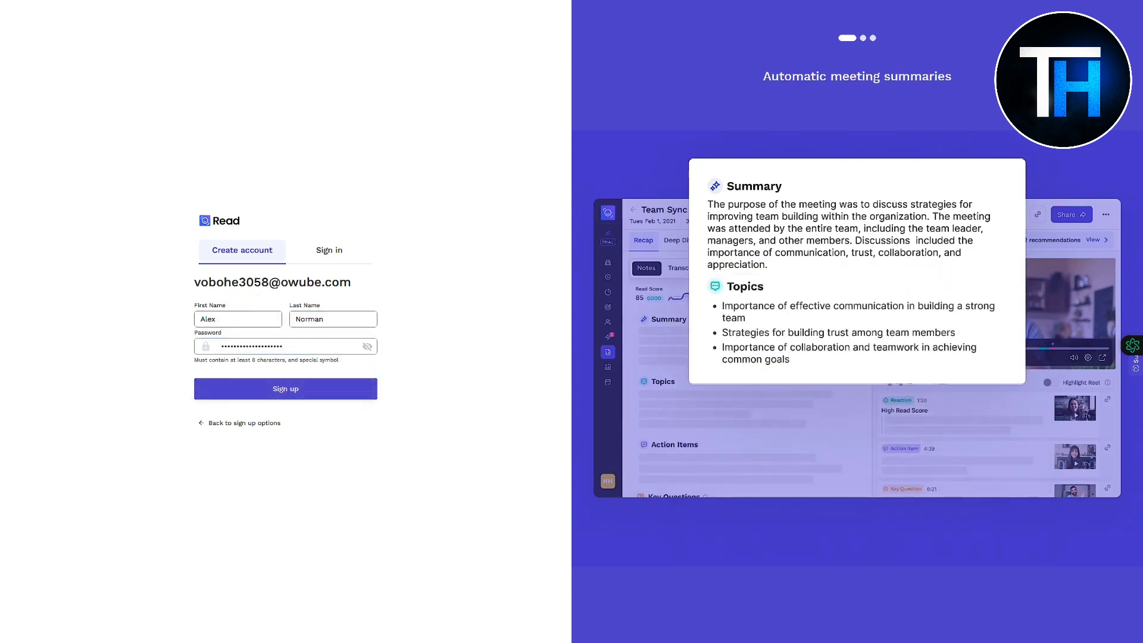
Submit the account details and keep English as the preferred language.
left_click(284, 388)
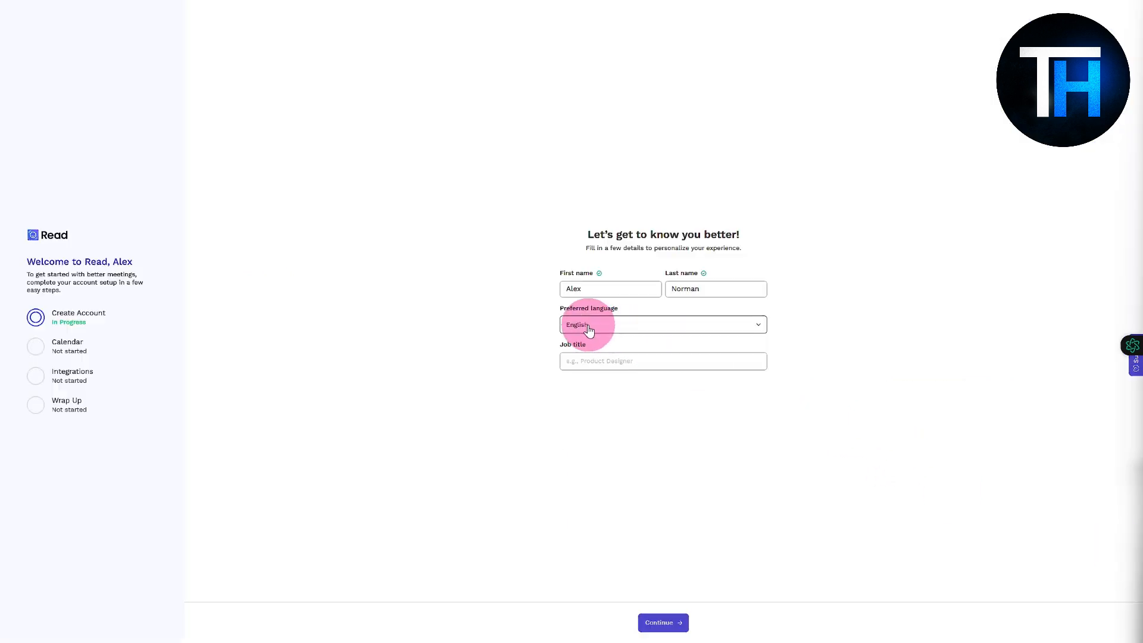
left_click(662, 323)
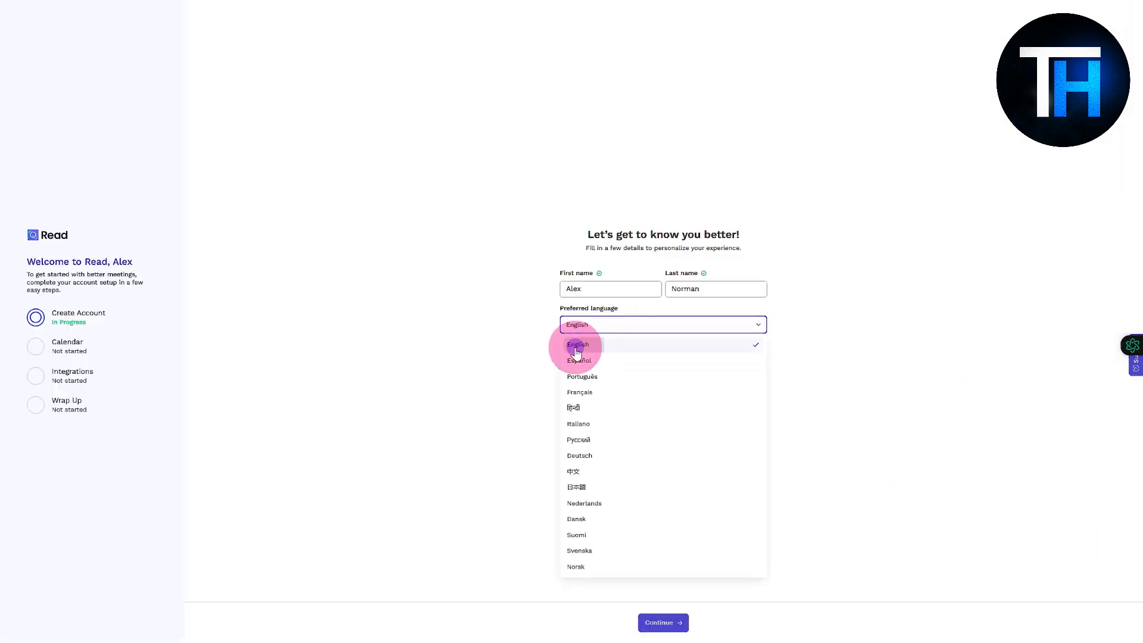
left_click(577, 344)
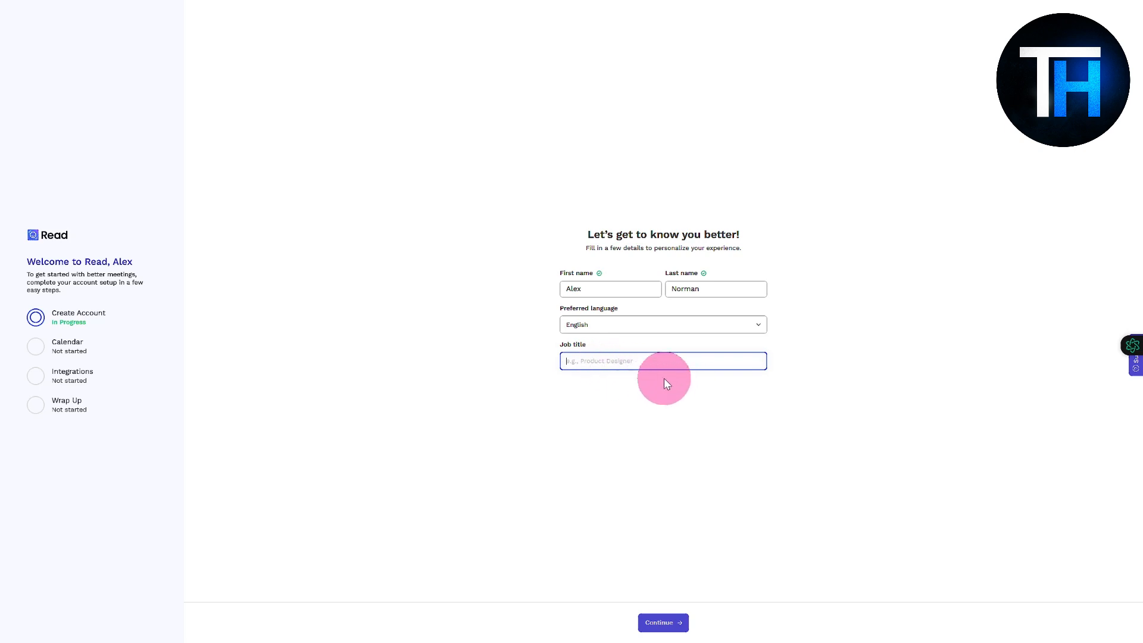
Set job title UI Designer, role level Manager and department Design.
type("UI")
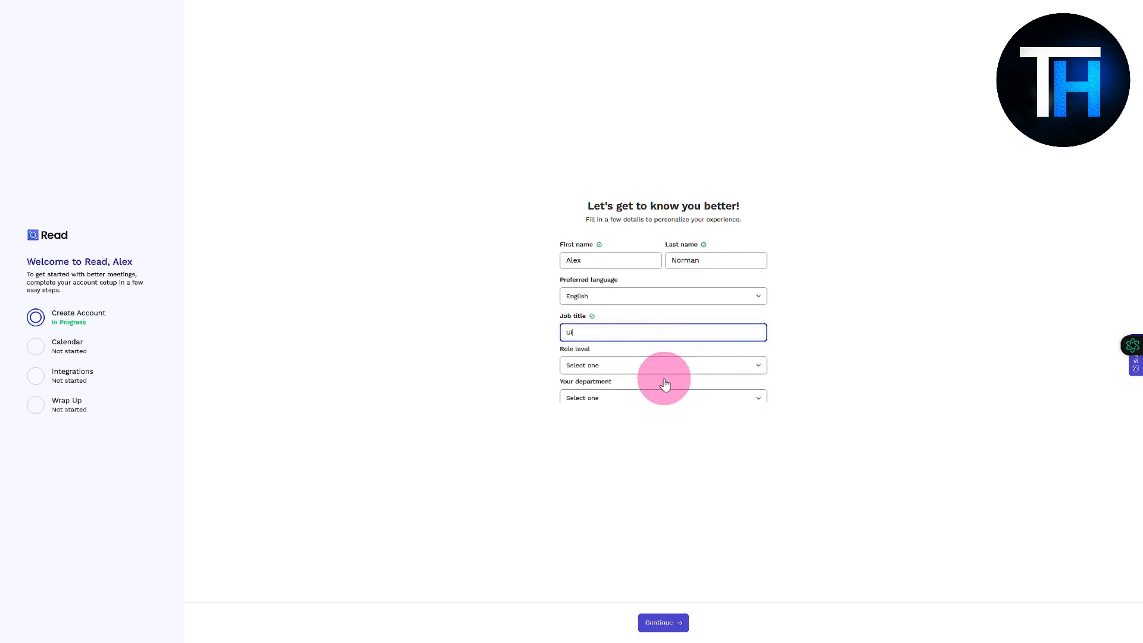
type("d")
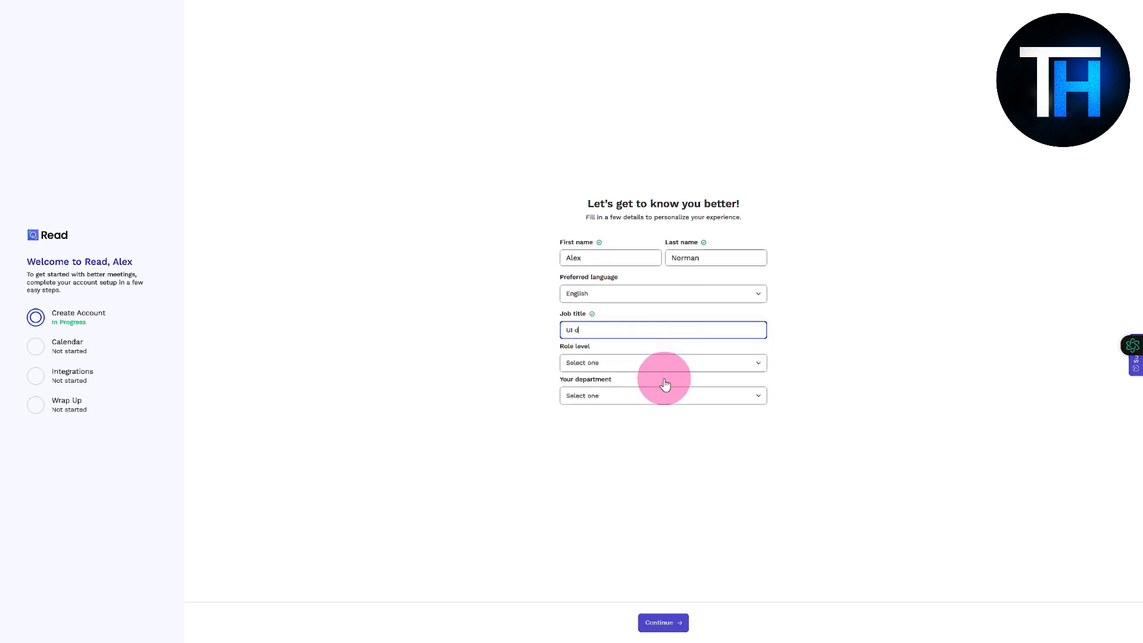
type("Des")
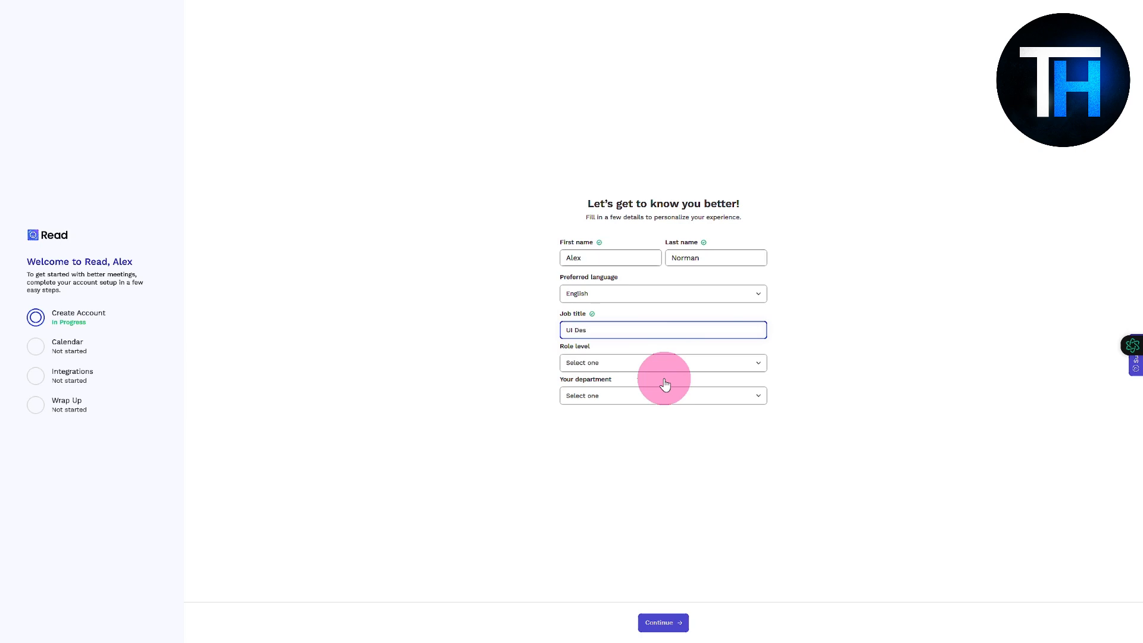
type("igner")
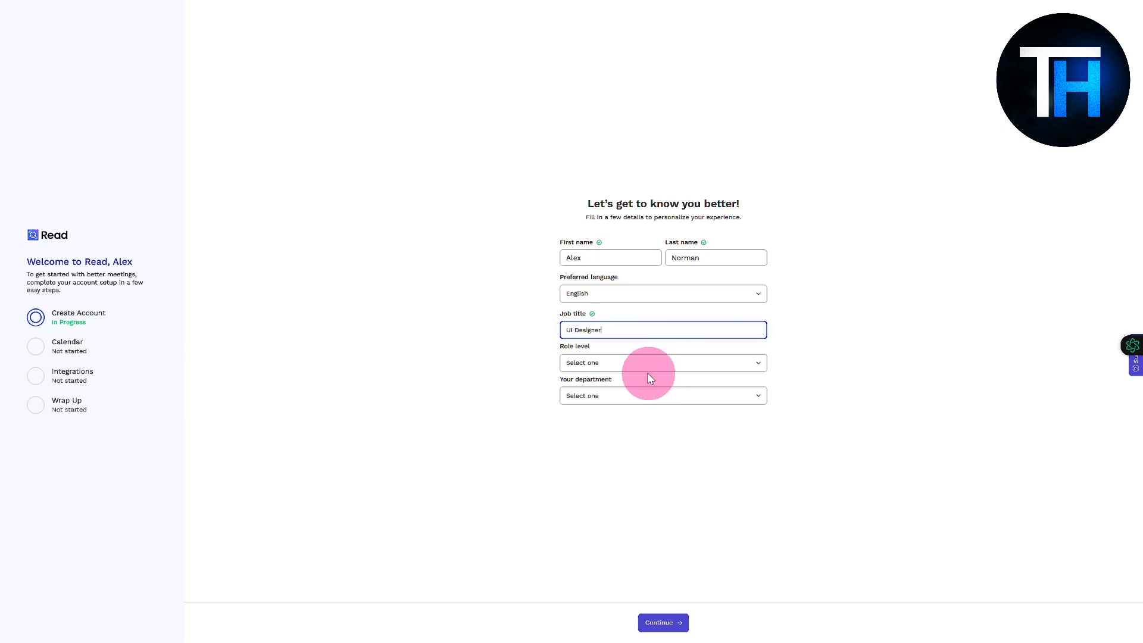
left_click(662, 362)
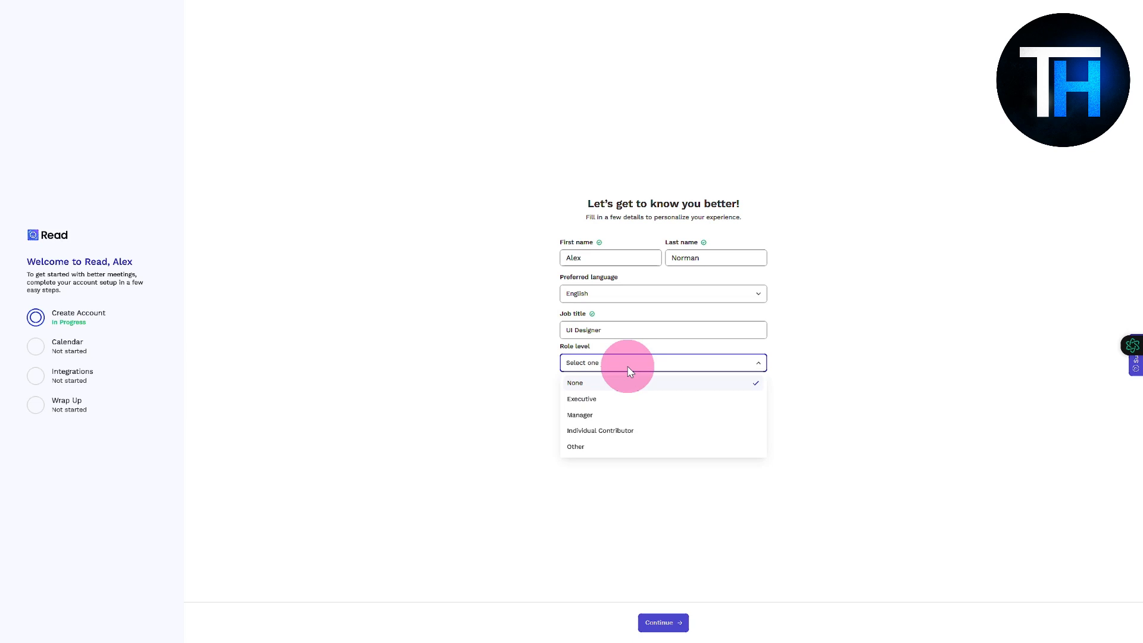
left_click(579, 414)
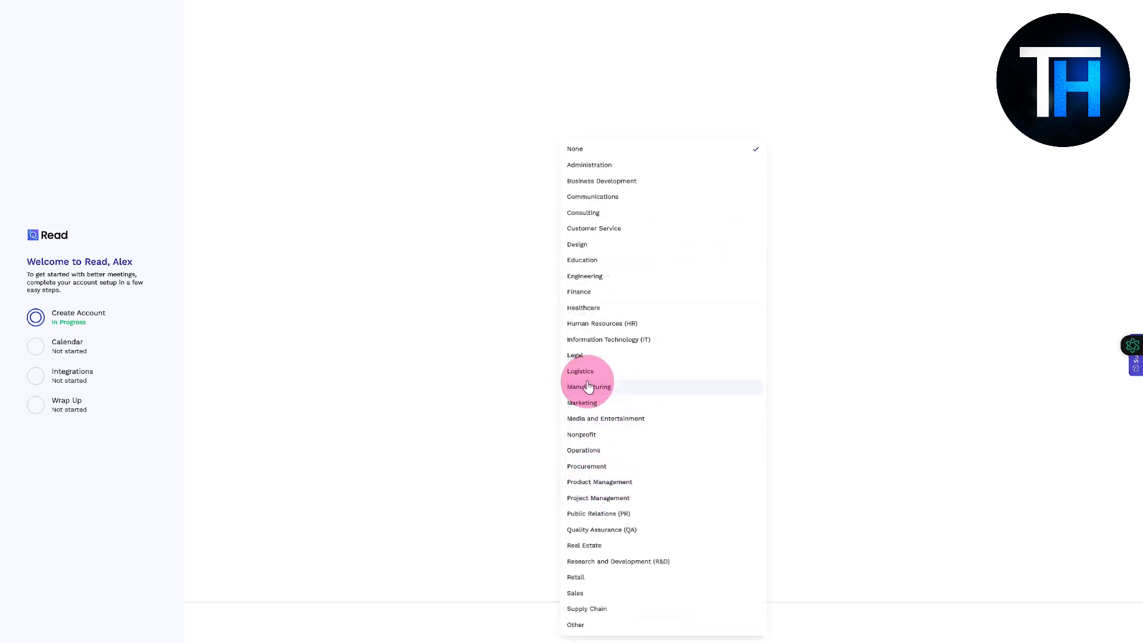
left_click(576, 244)
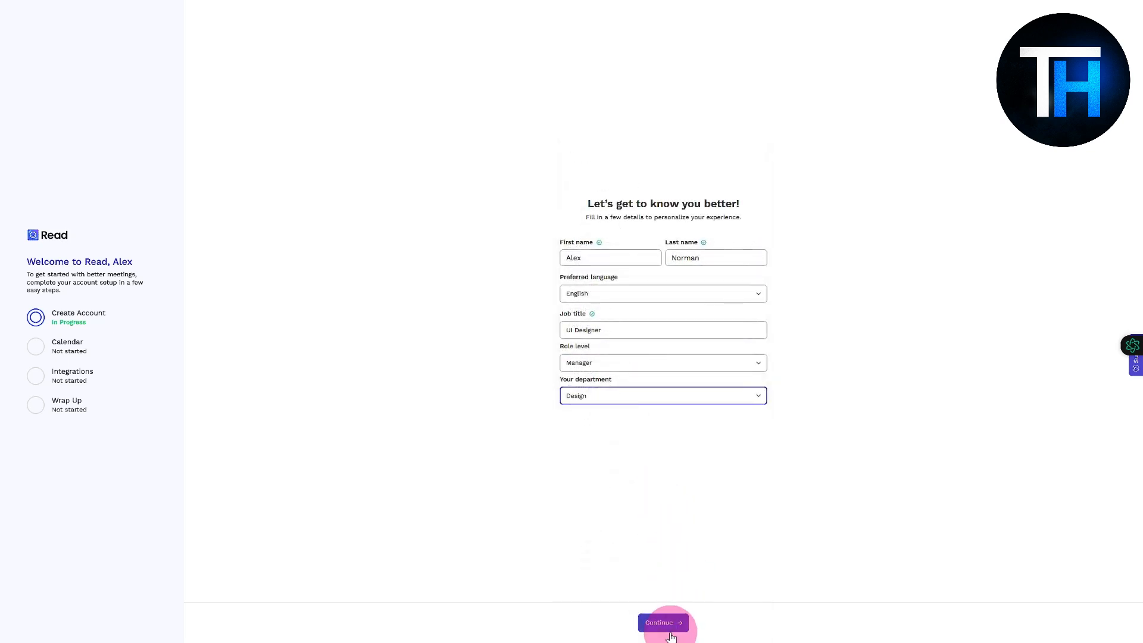
Continue to the calendar-connection step and choose Connect under Google Calendar.
left_click(662, 621)
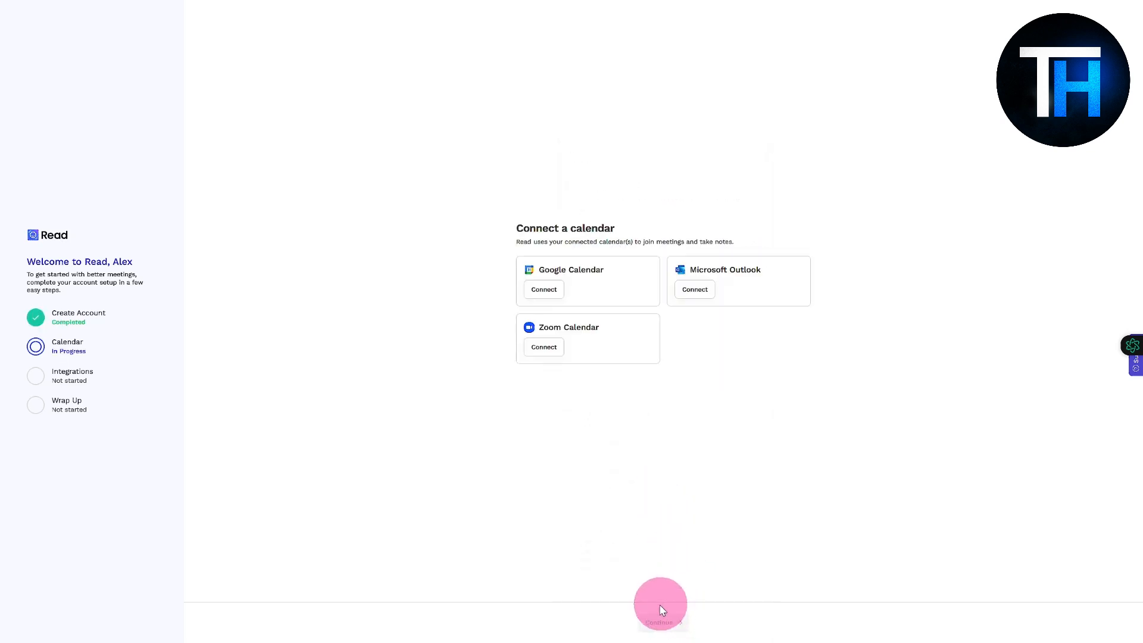
mouse_move(58, 324)
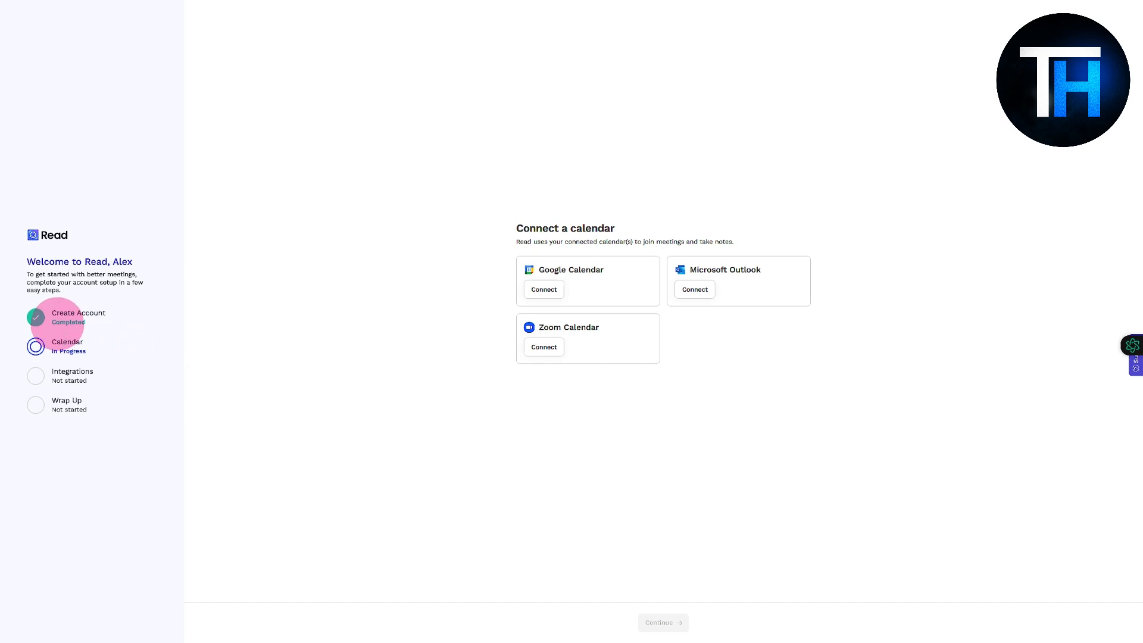
mouse_move(514, 258)
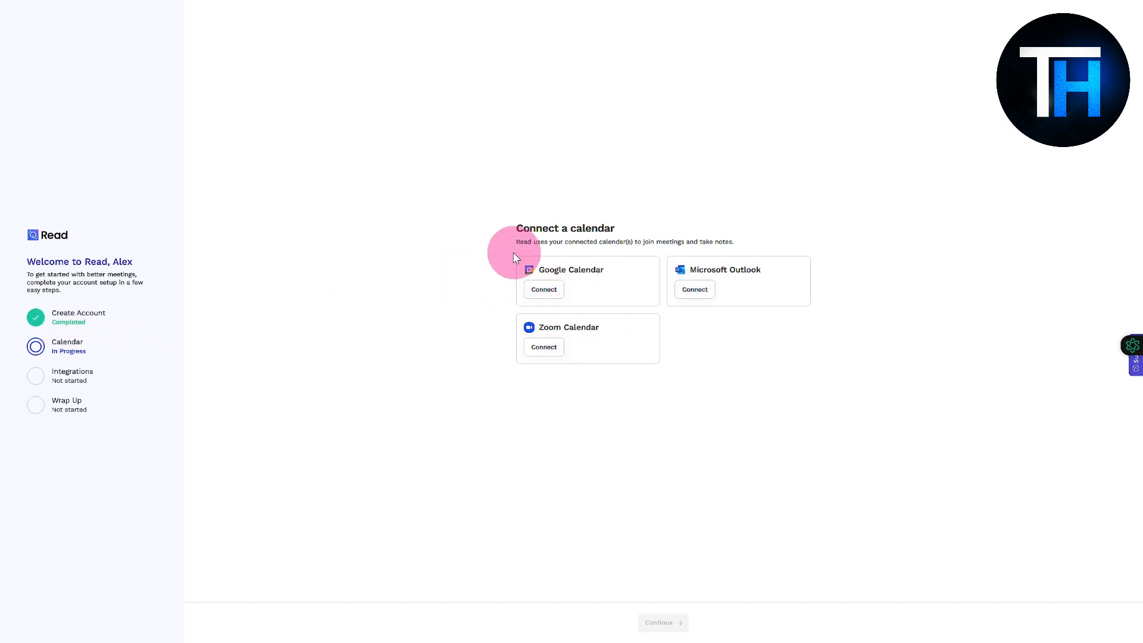
mouse_move(174, 377)
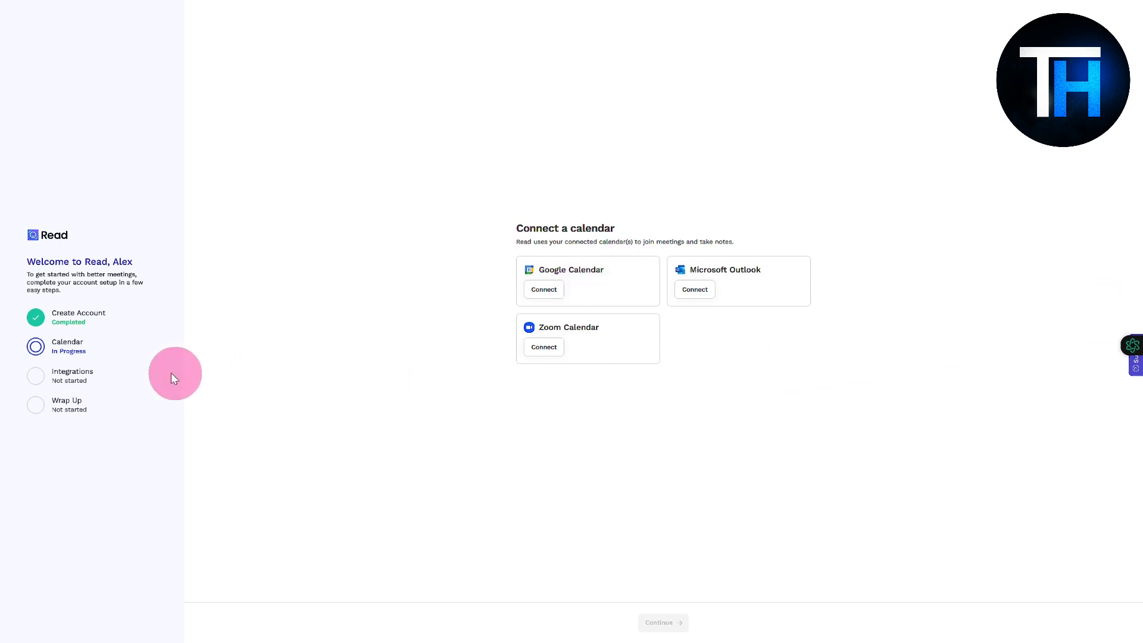
mouse_move(543, 289)
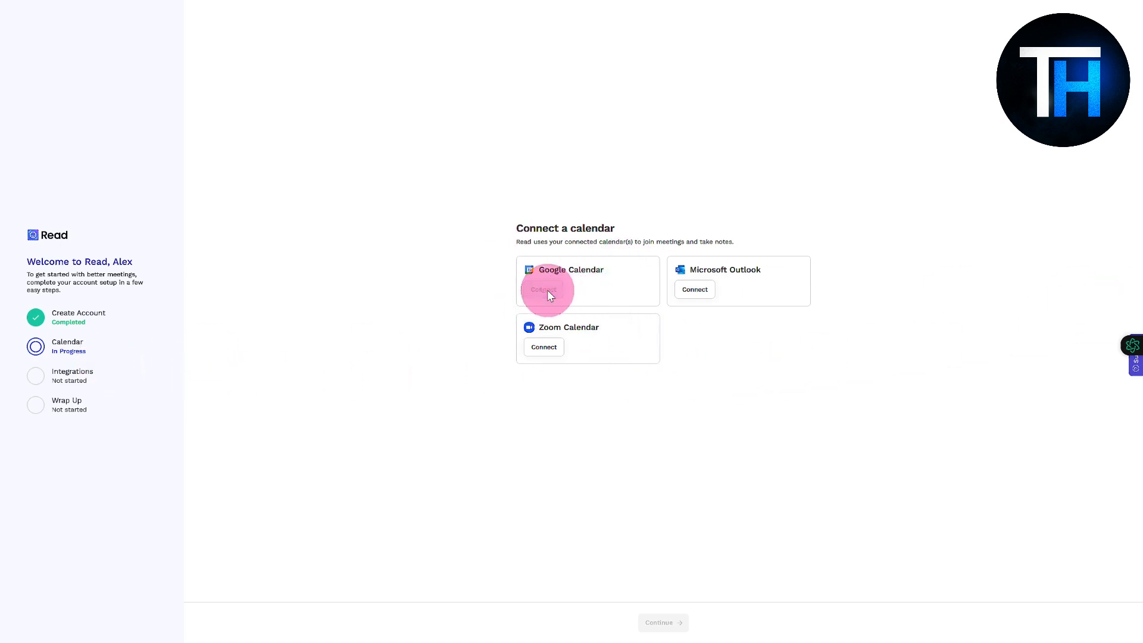
left_click(543, 289)
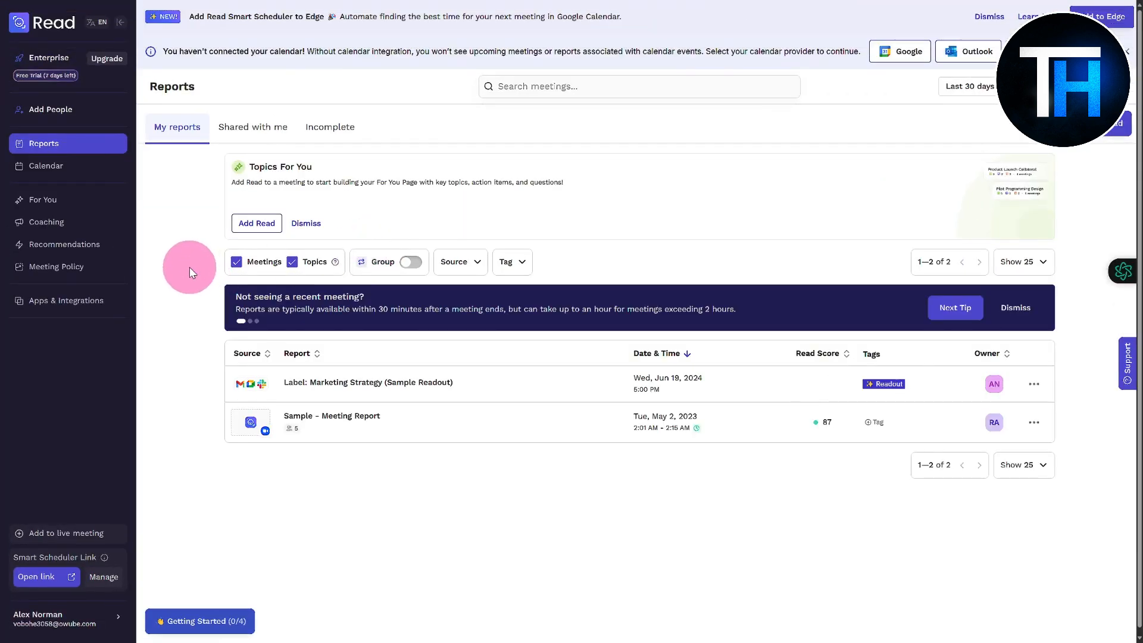
mouse_move(191, 263)
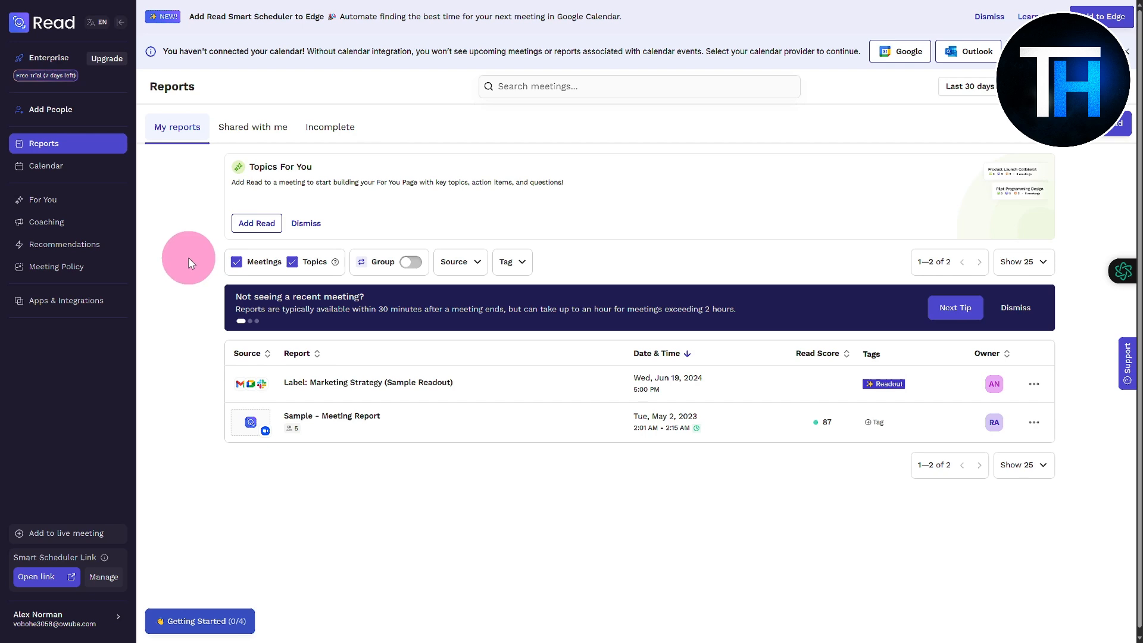
mouse_move(49, 22)
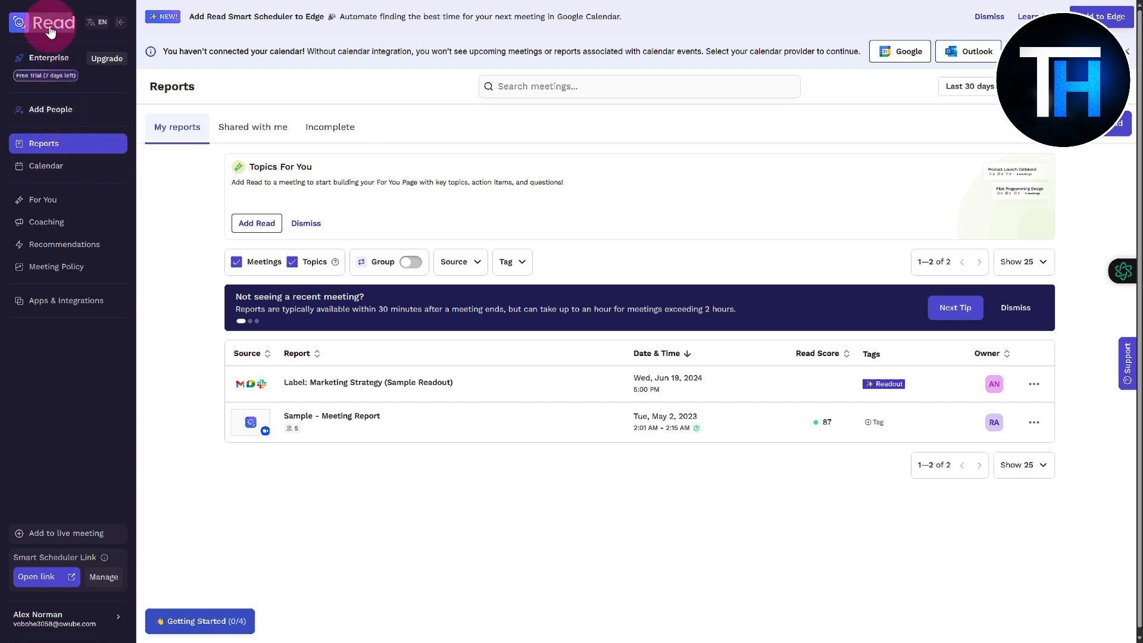
mouse_move(193, 7)
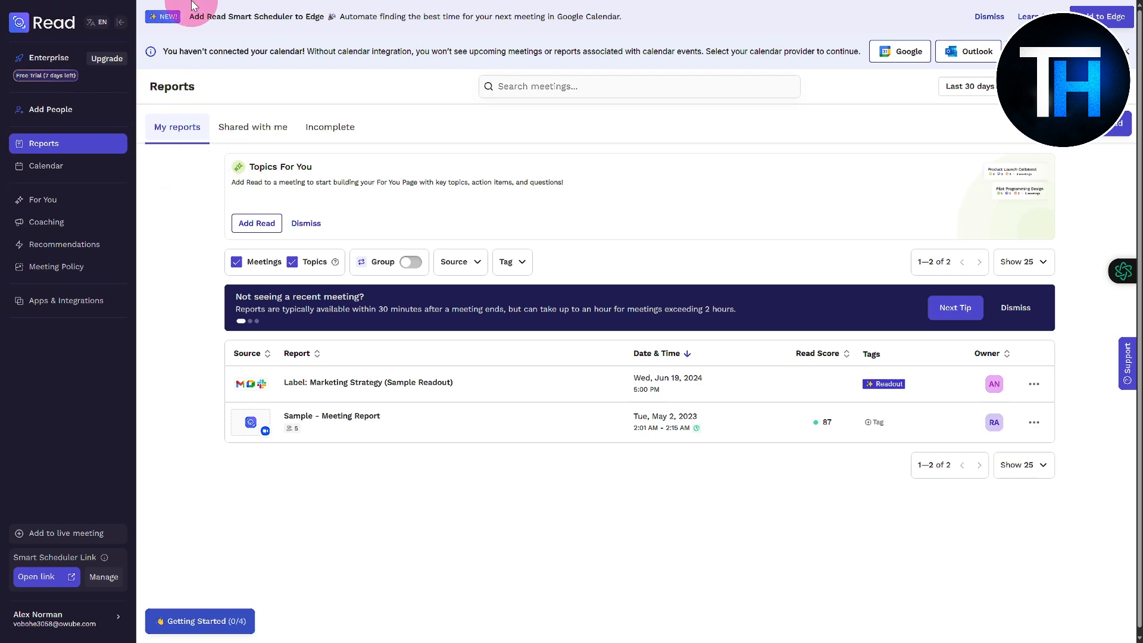
Show the Calendar page, which reports no calendar connected and offers Google, Outlook and Zoom.
left_click(45, 166)
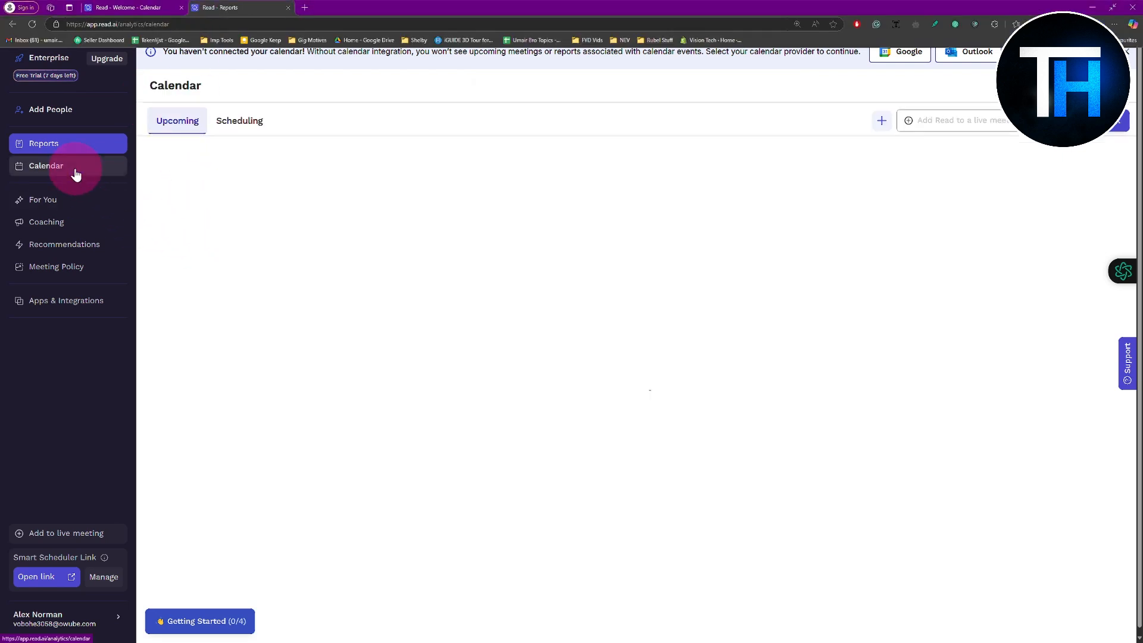
left_click(47, 166)
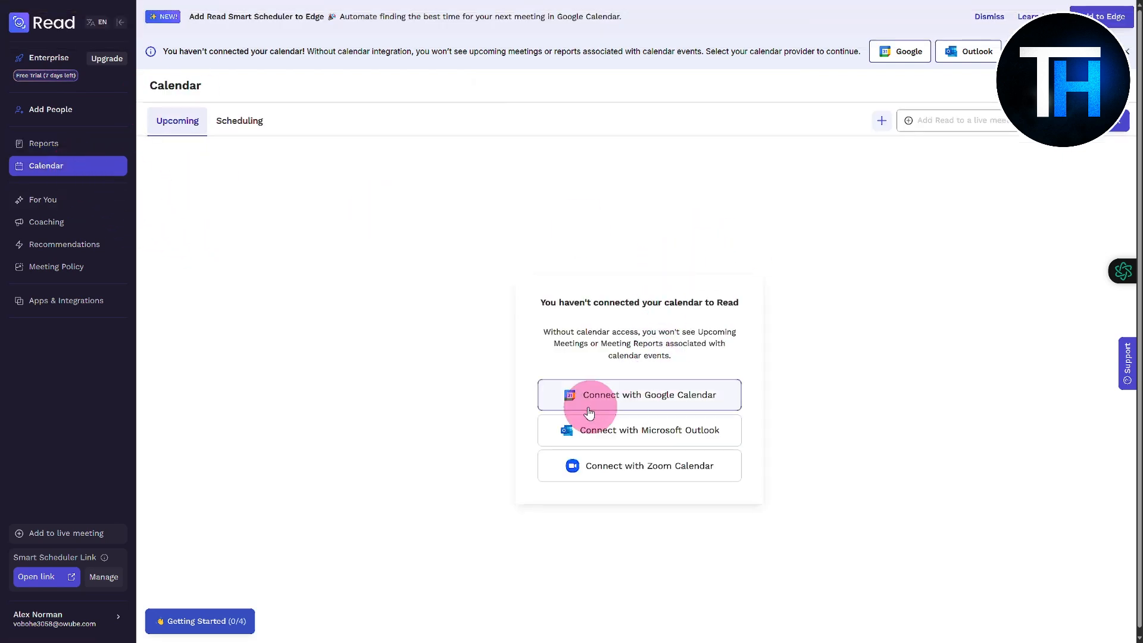
mouse_move(707, 401)
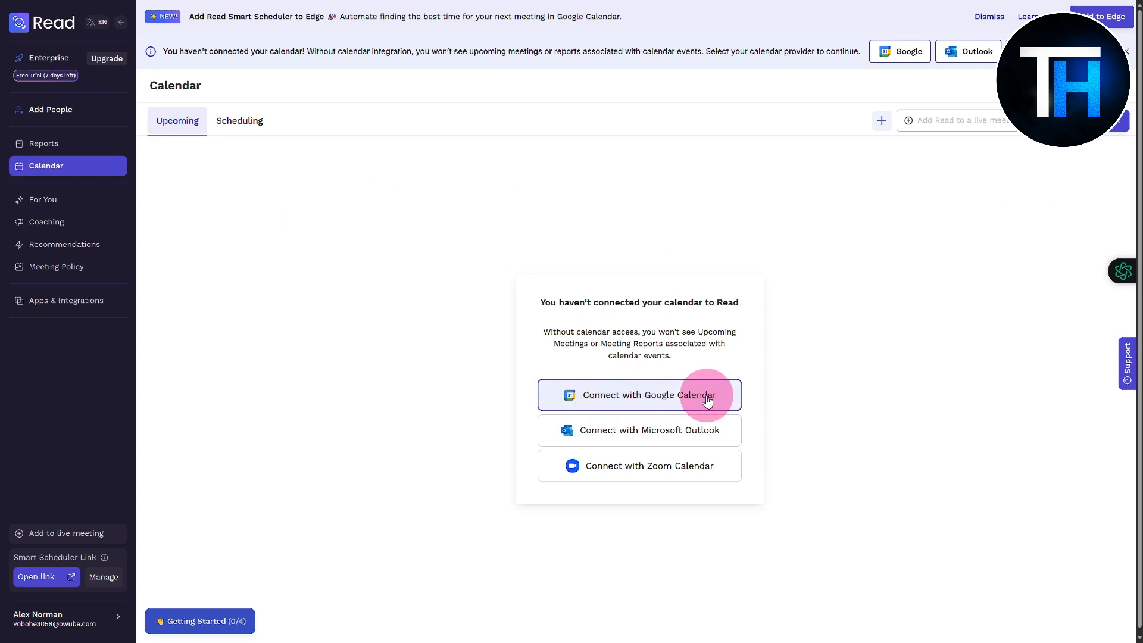
mouse_move(438, 300)
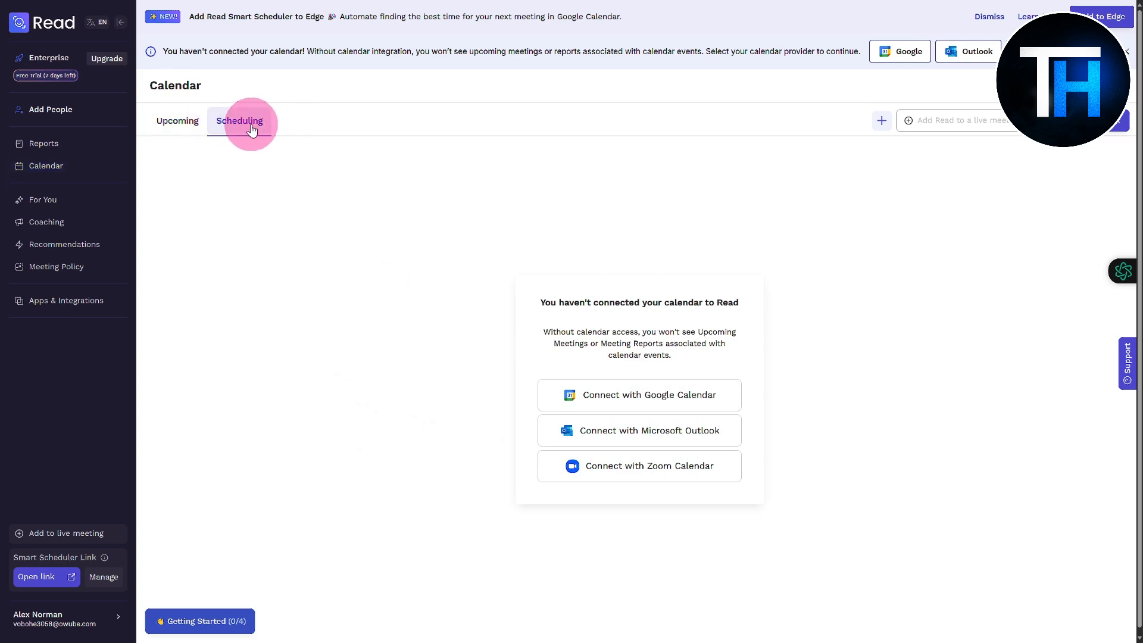
mouse_move(44, 200)
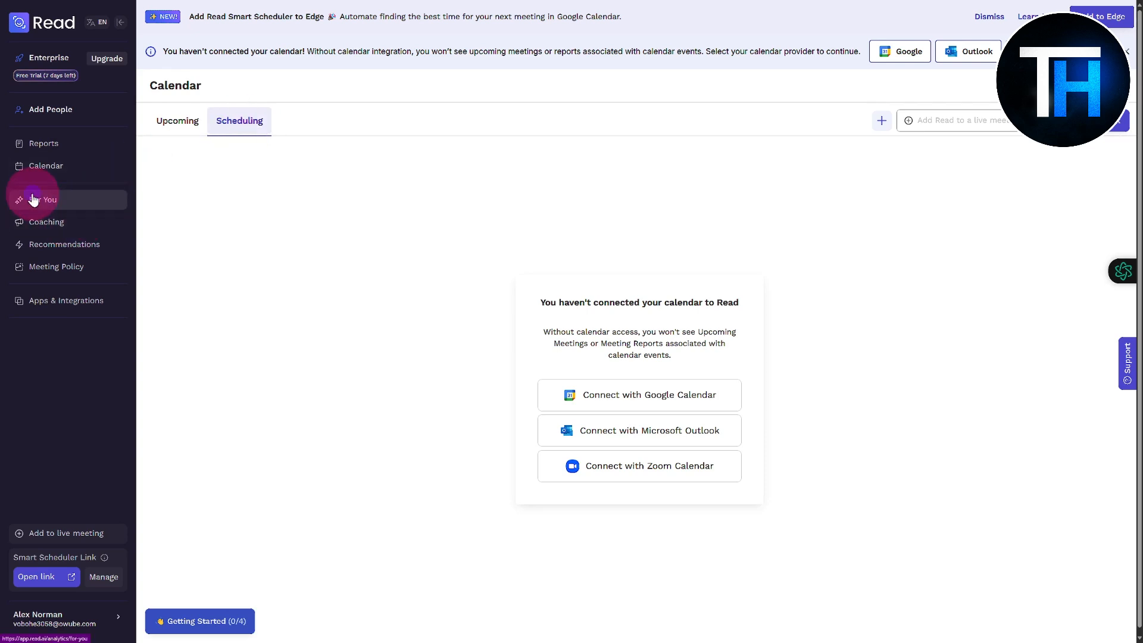
Show the For You page with its empty Topics, What you missed, Action Items and Key Questions panels.
left_click(50, 198)
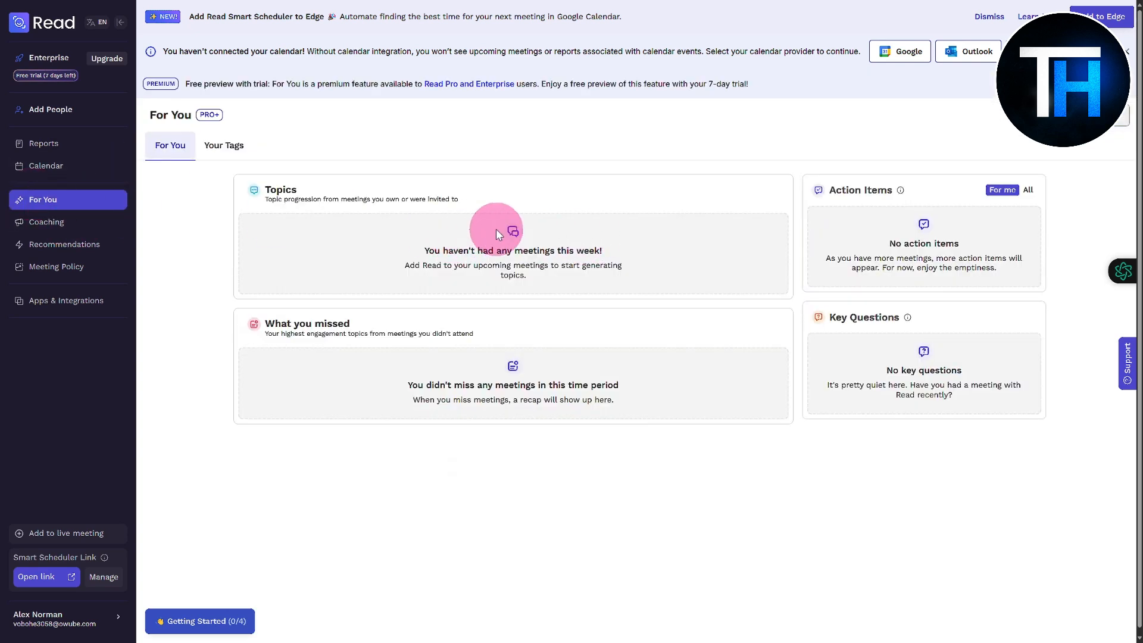
mouse_move(916, 219)
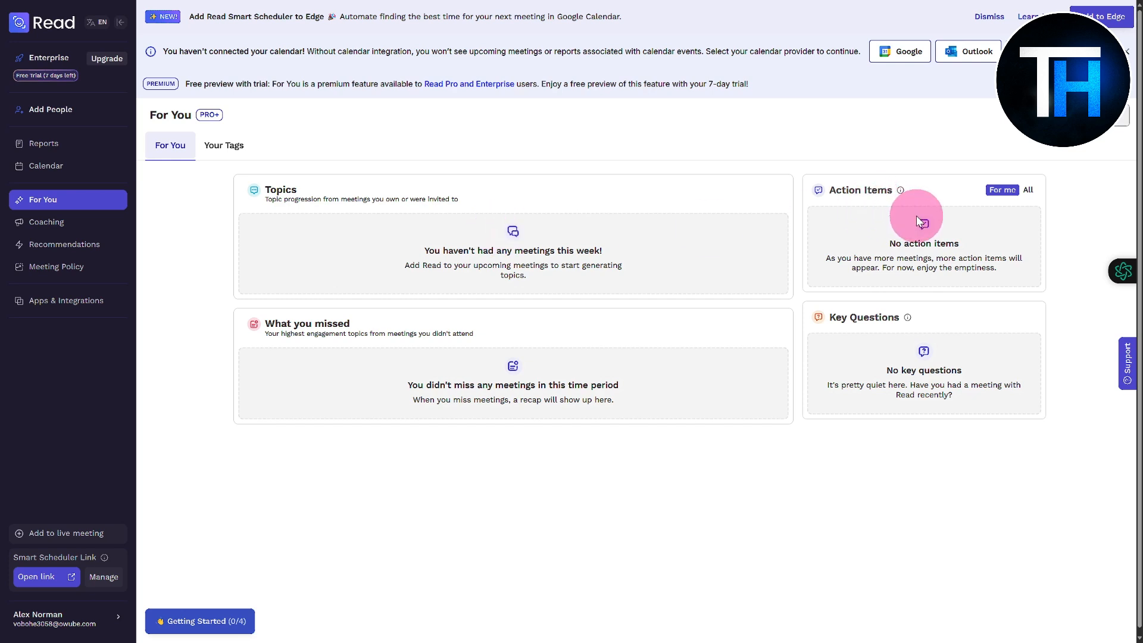
mouse_move(266, 302)
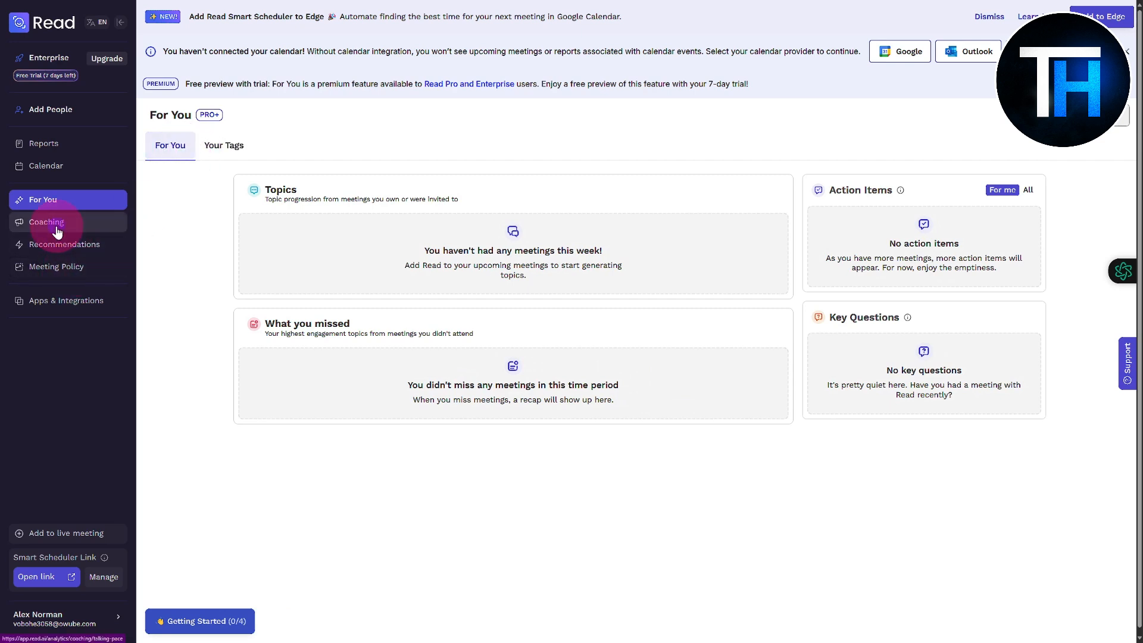
Review the Coaching metrics page, then start Create a Workspace via Add People.
left_click(46, 221)
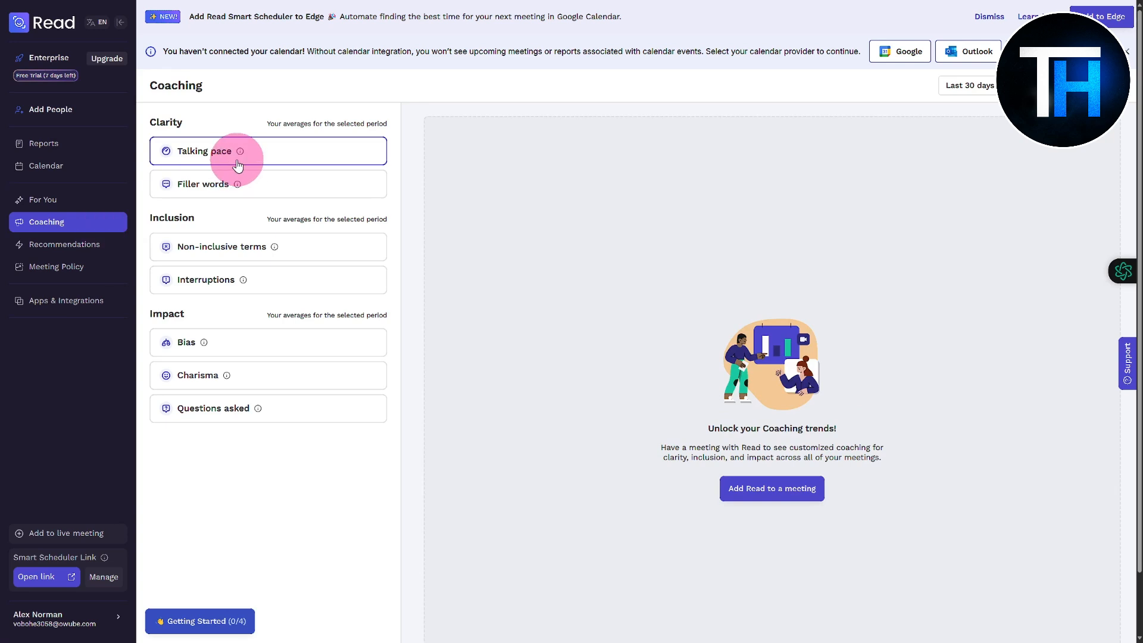
mouse_move(240, 208)
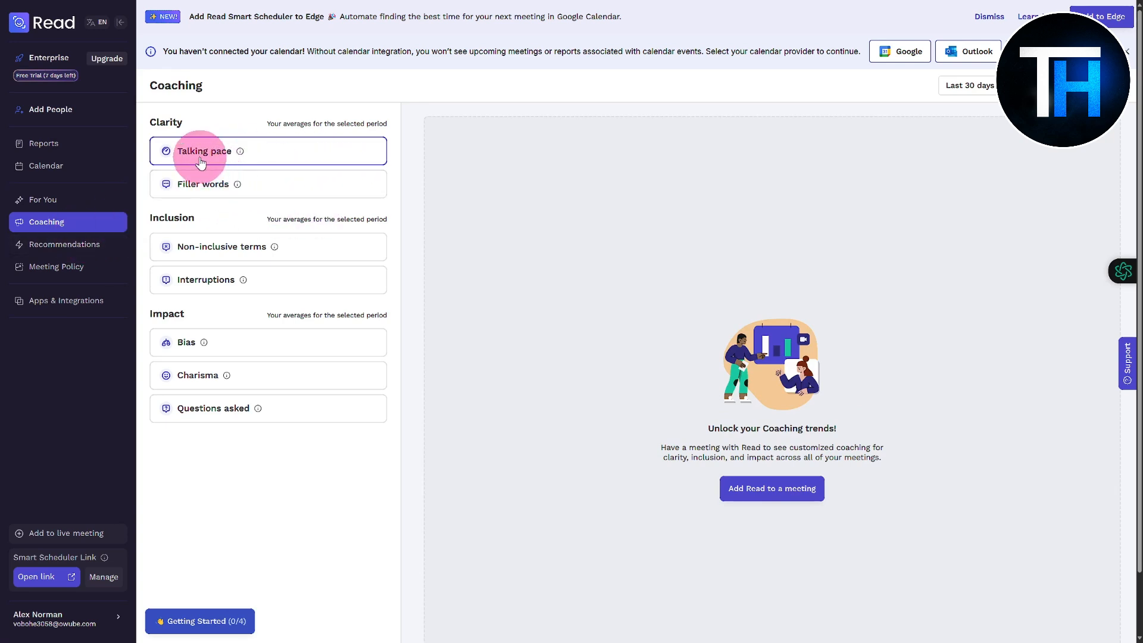
mouse_move(262, 246)
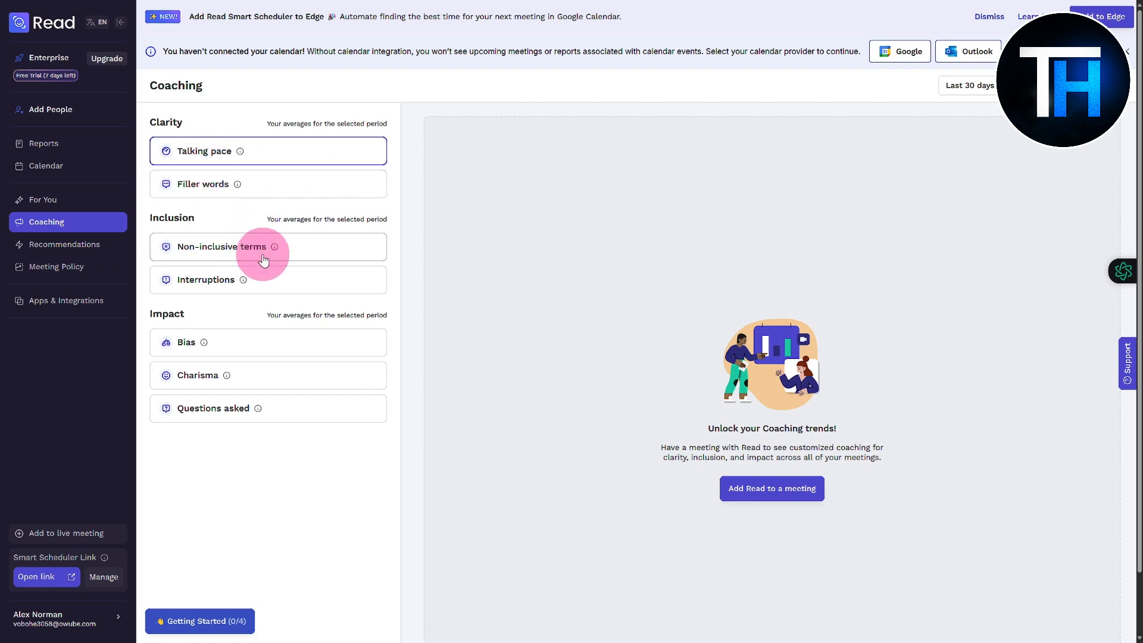
mouse_move(226, 285)
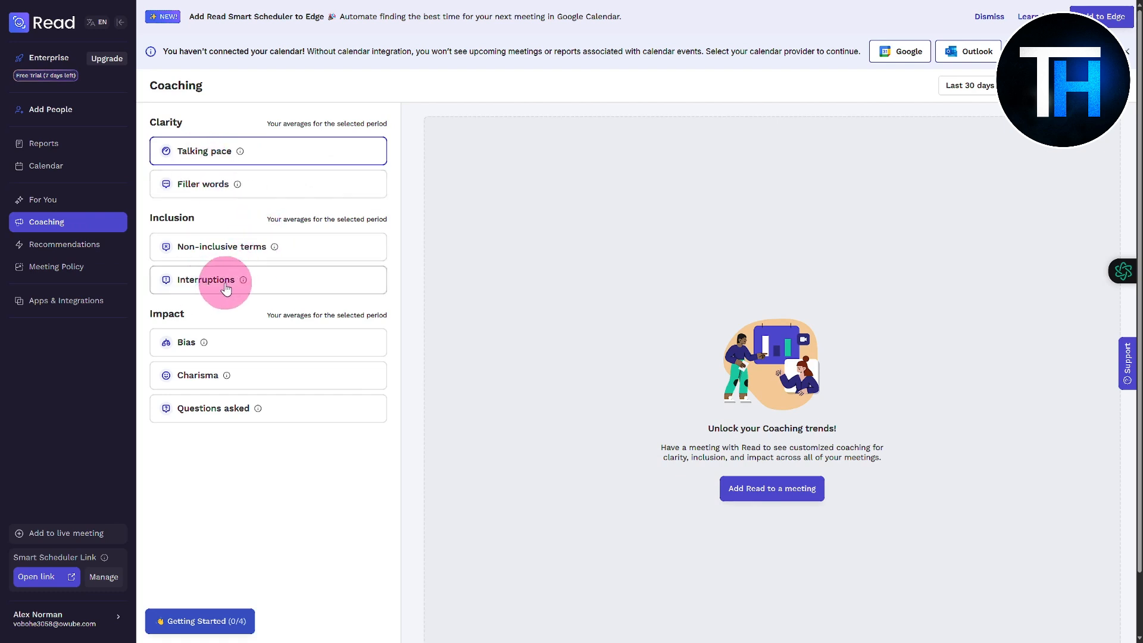
mouse_move(64, 244)
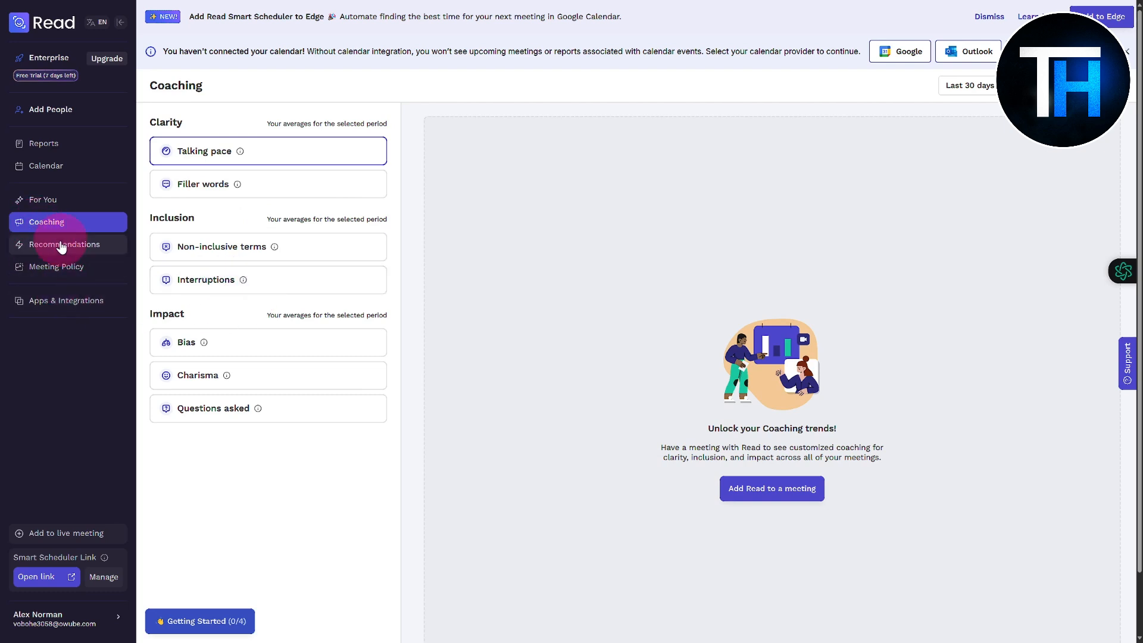
mouse_move(86, 110)
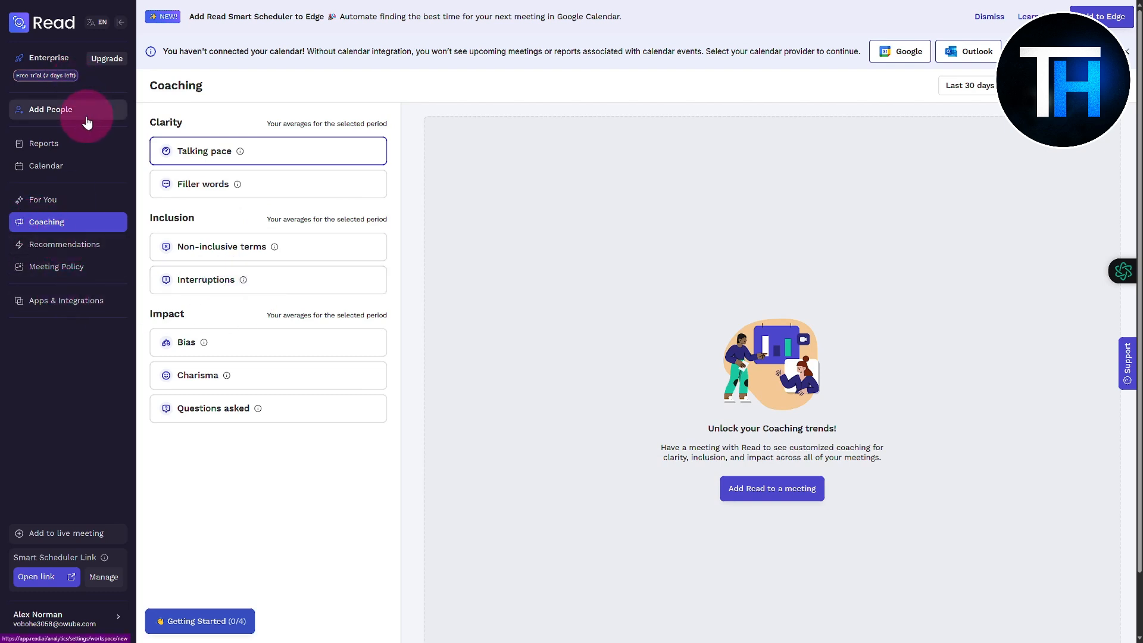
mouse_move(52, 145)
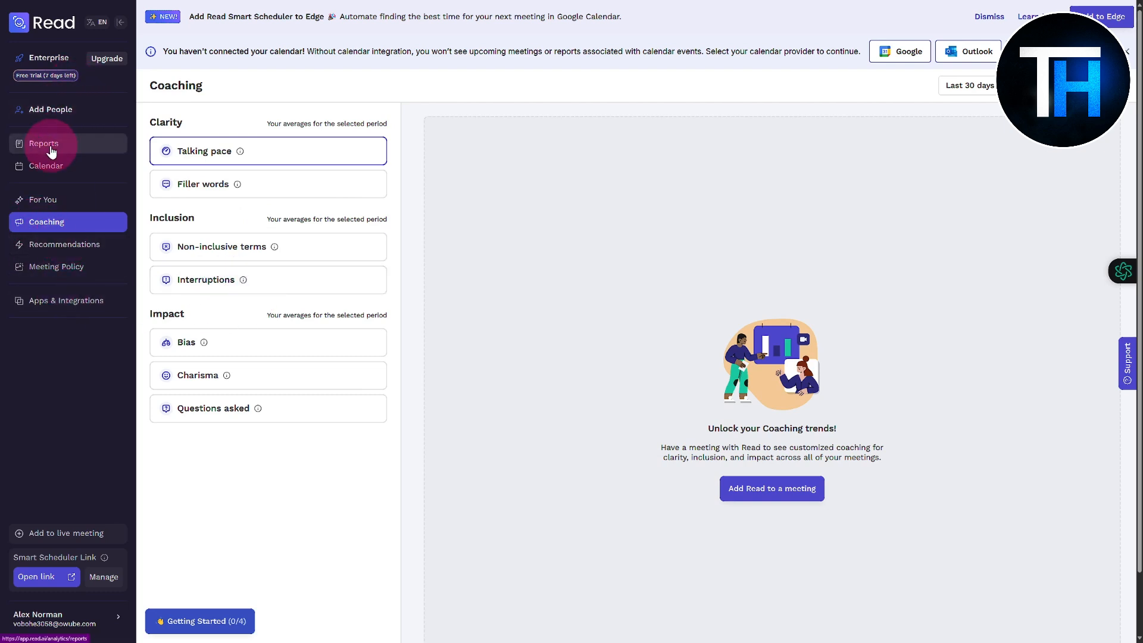
left_click(50, 109)
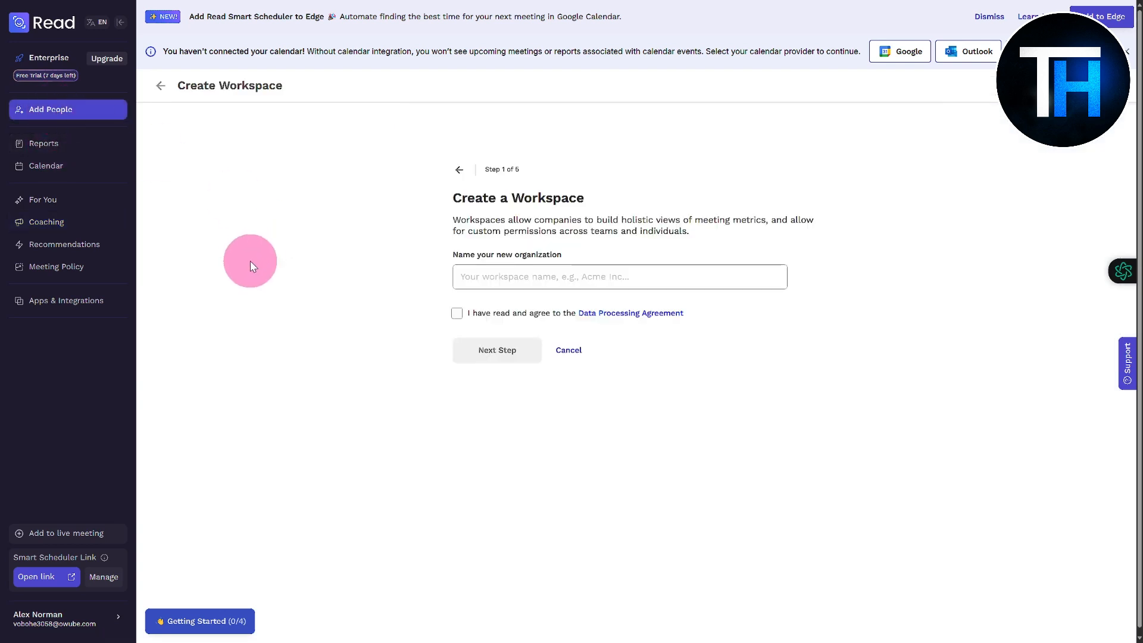